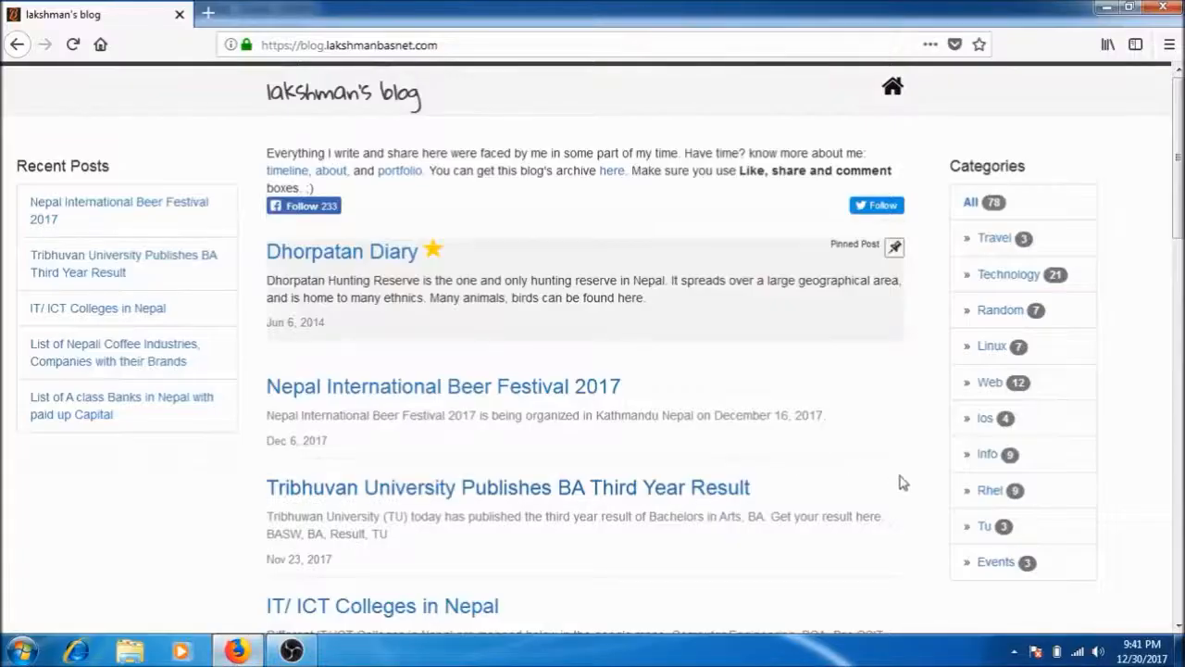
mouse_move(911, 485)
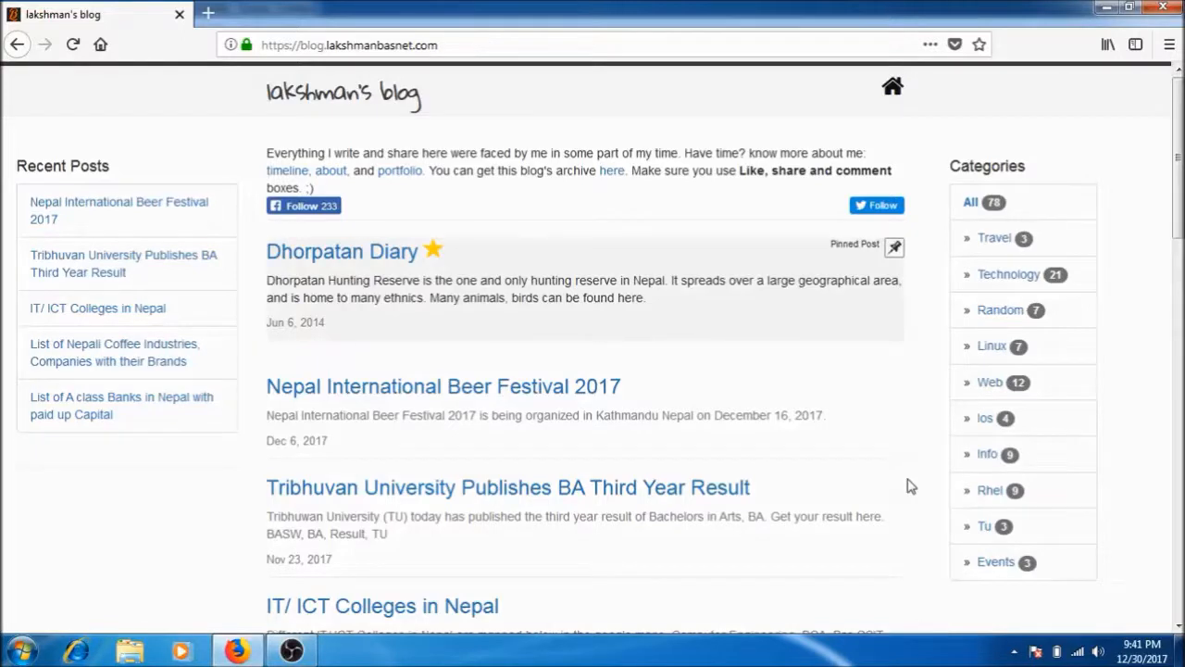
Load railsinstaller.org in a new Firefox tab and scroll down to its Windows and Mac downloads.
scroll(down, 3)
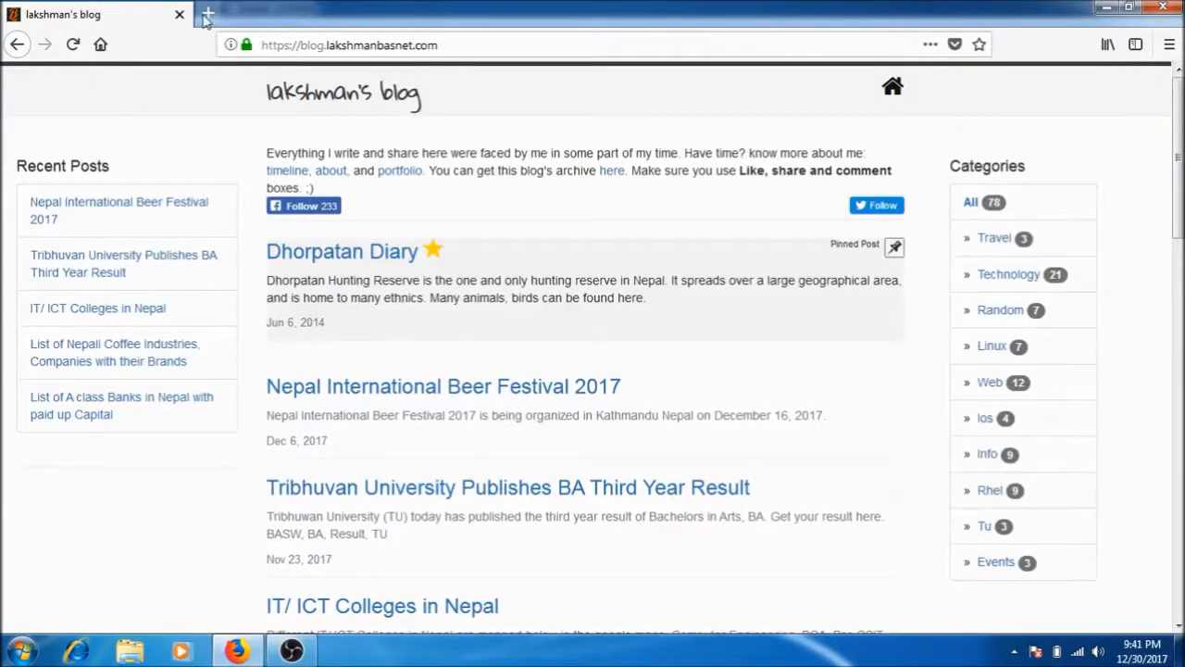
text(railsinstaller.org/en)
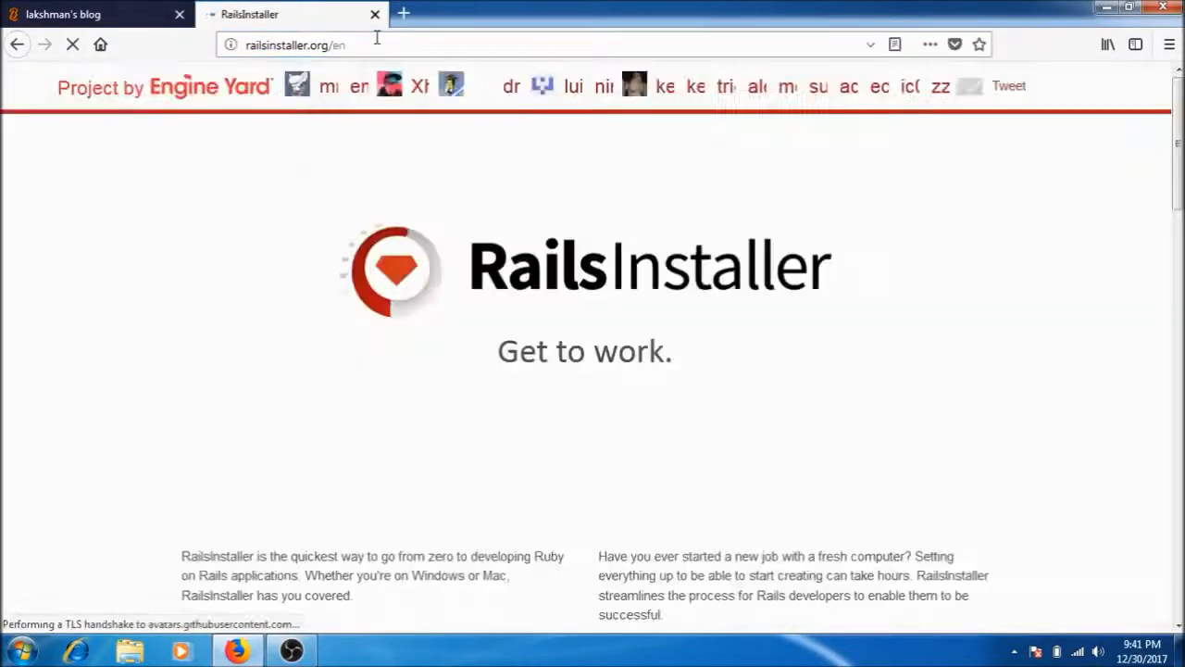
scroll(down, 3)
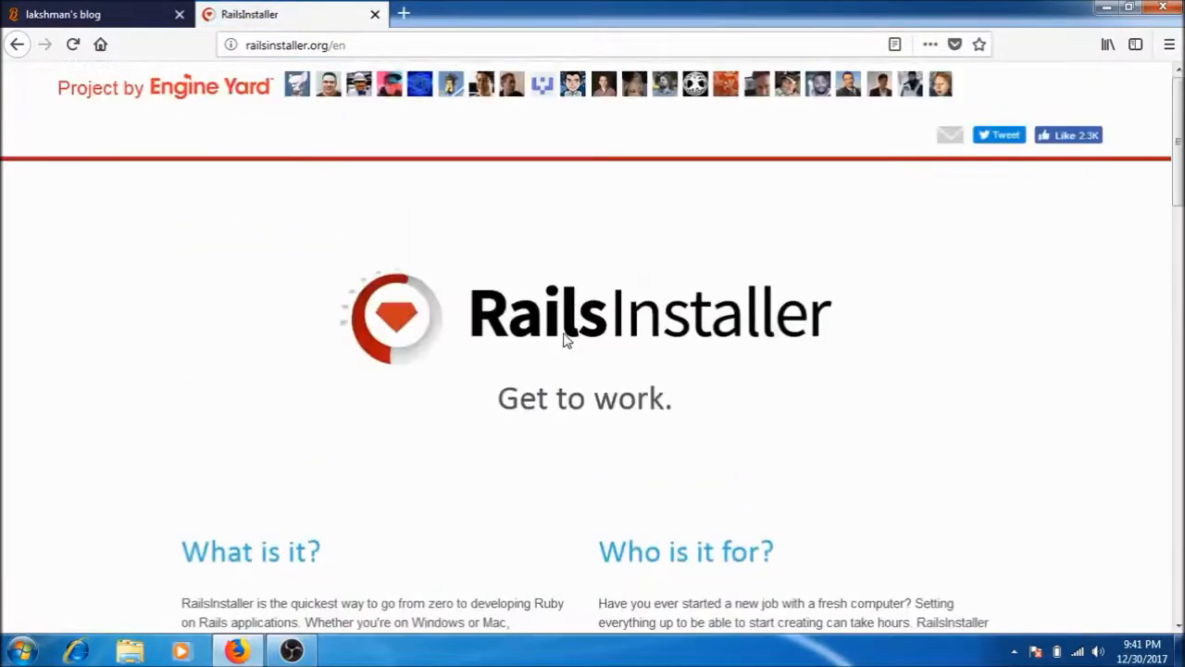
scroll(down, 3)
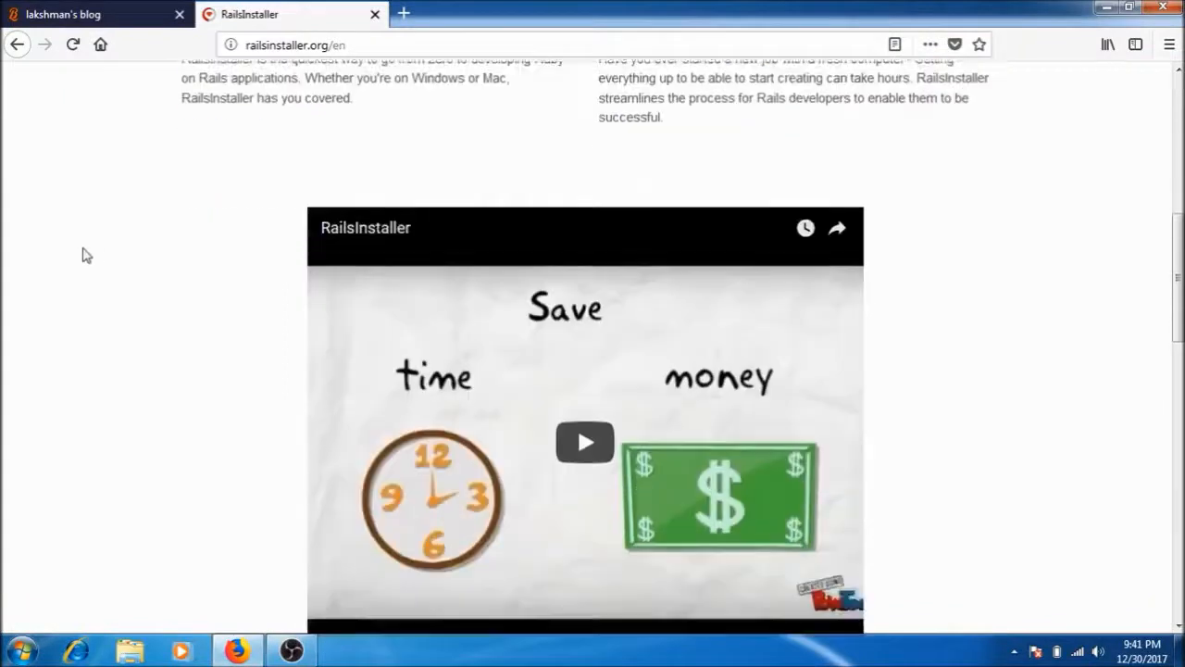
scroll(down, 3)
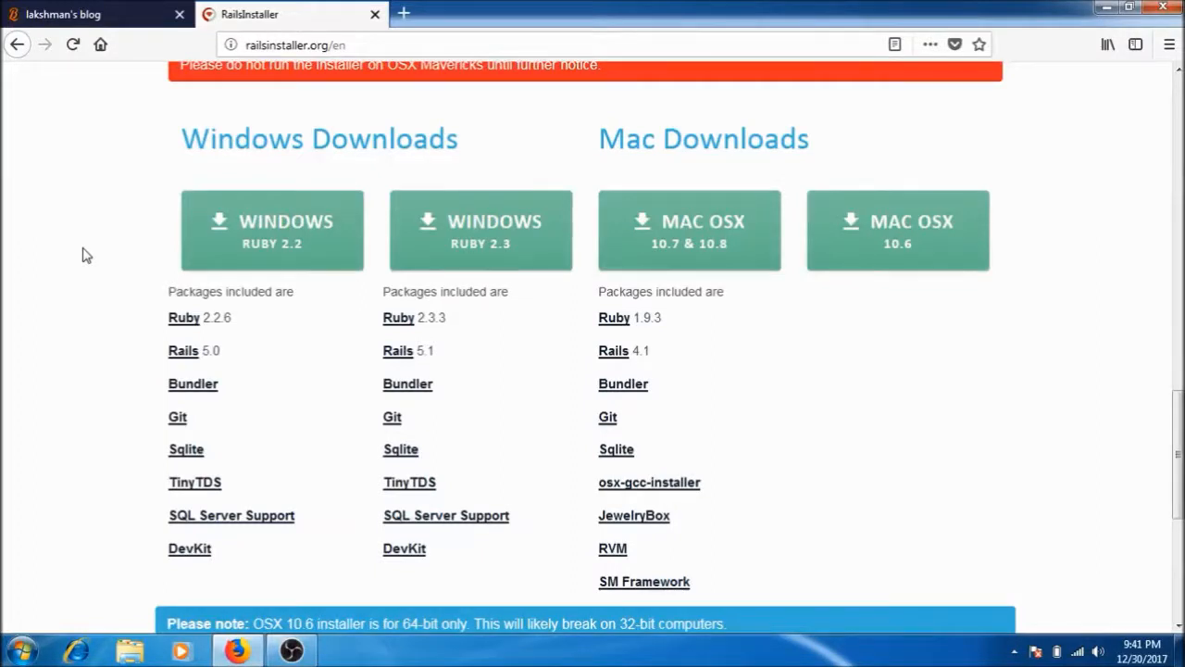
mouse_move(701, 408)
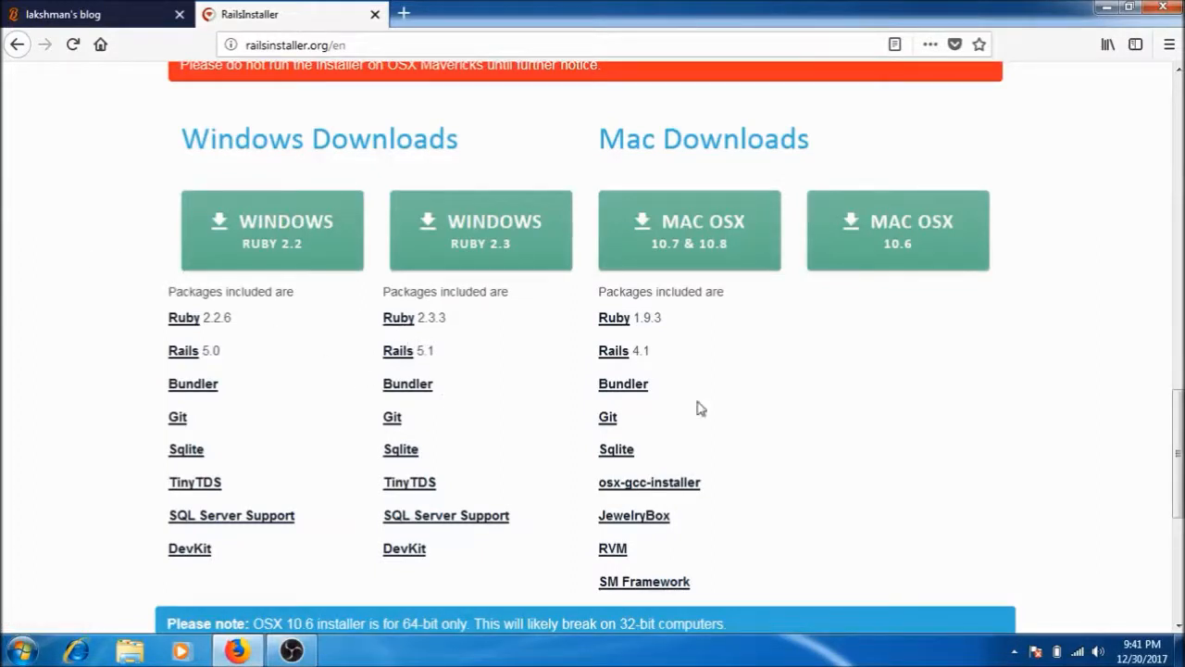
mouse_move(843, 439)
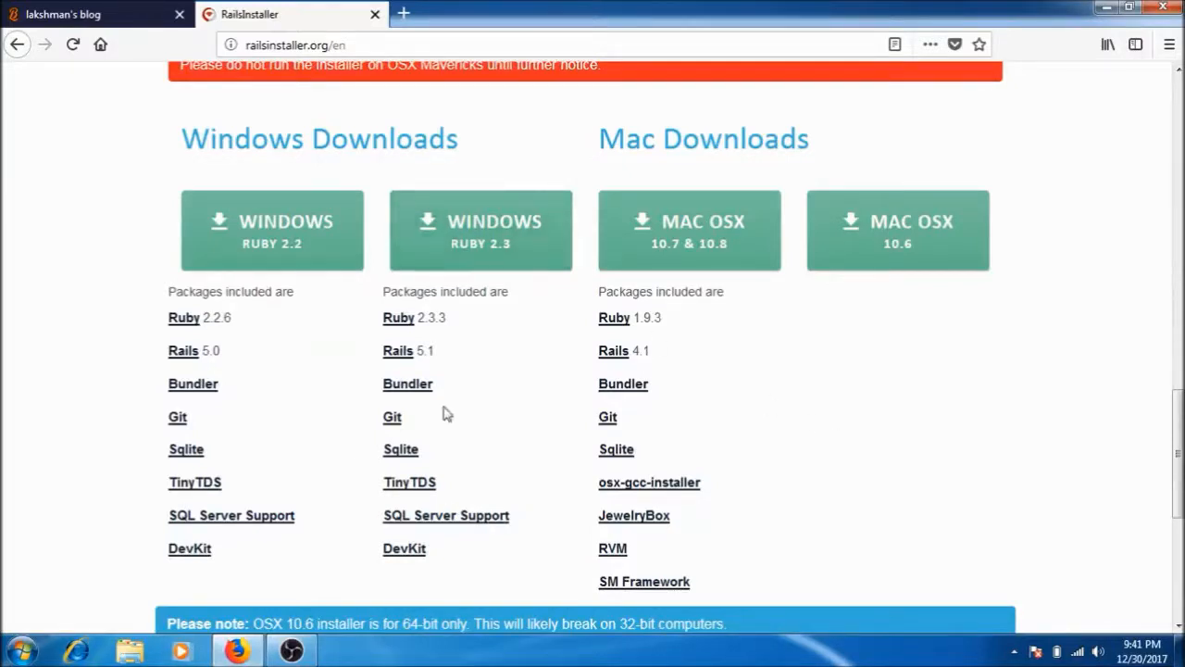
mouse_move(847, 387)
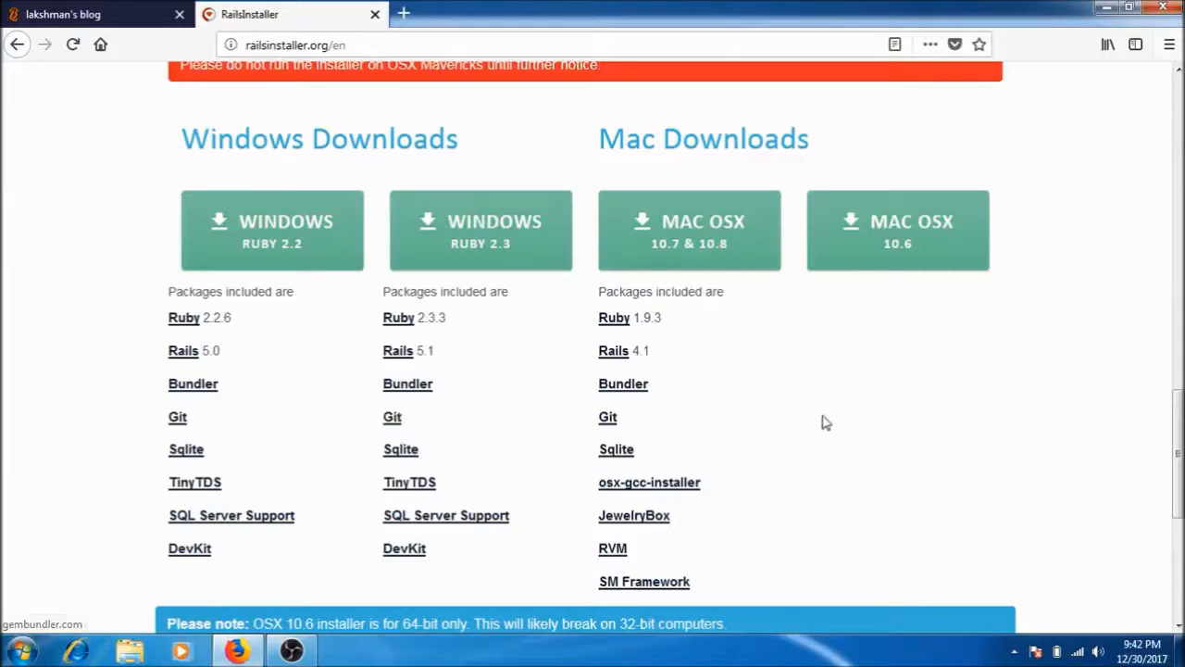
mouse_move(422, 414)
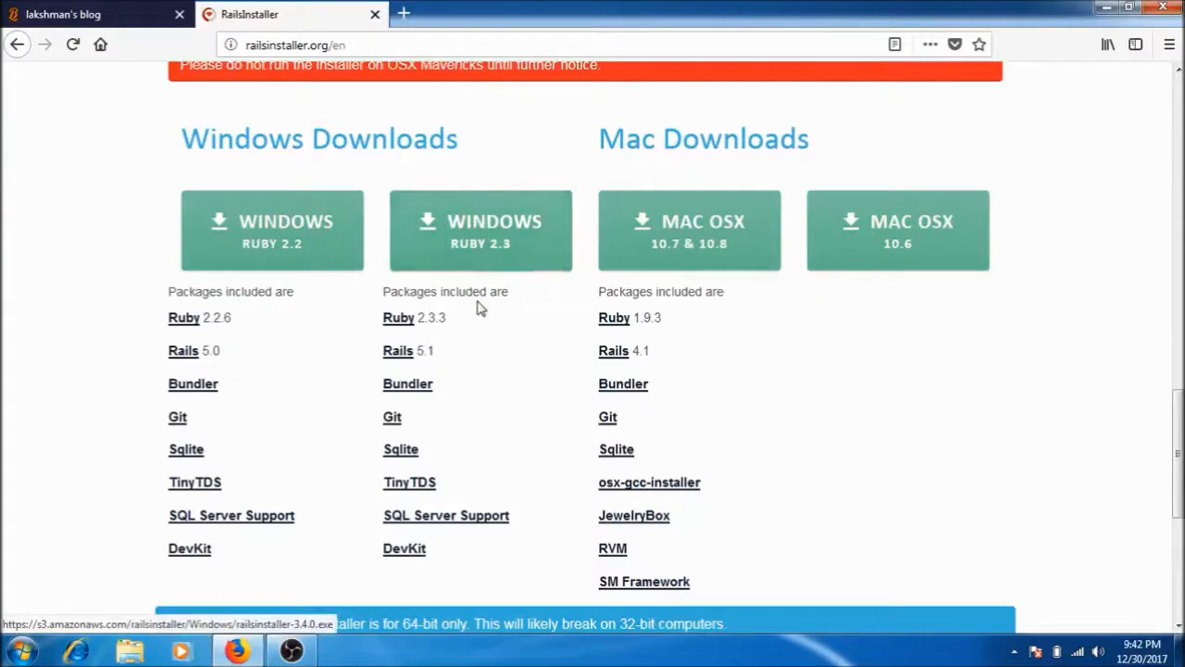
mouse_move(602, 398)
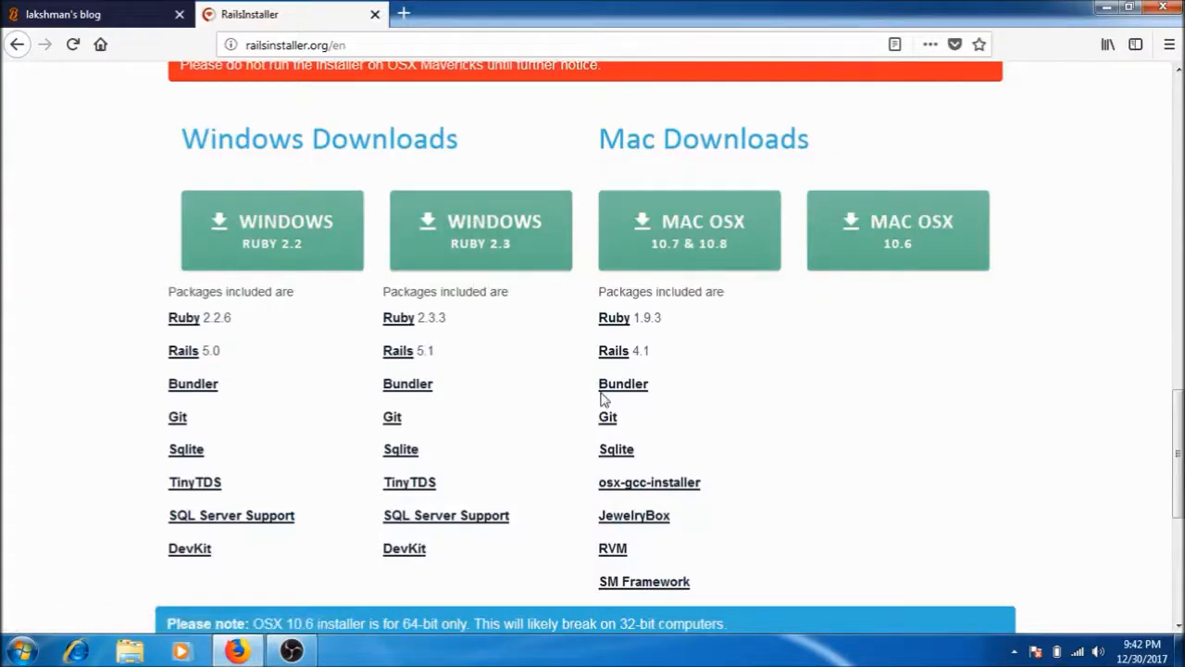
Download the 112 MB RailsInstaller 3.4.0 Windows installer with Ruby 2.3 and save the file.
click(481, 230)
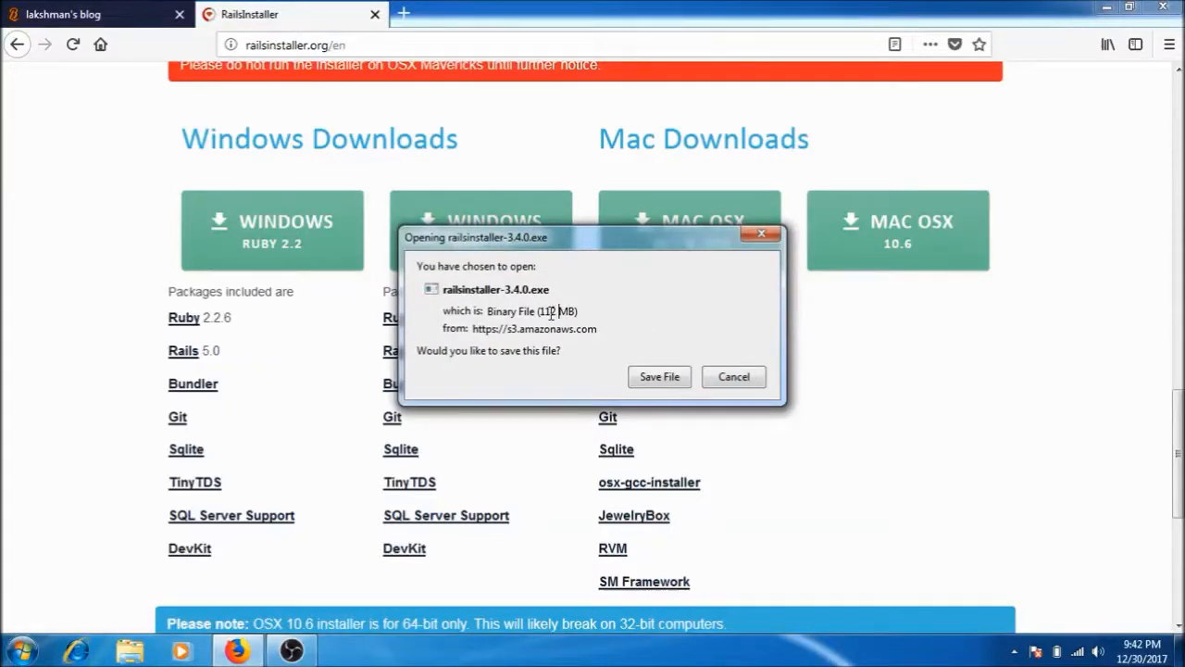
double_click(556, 310)
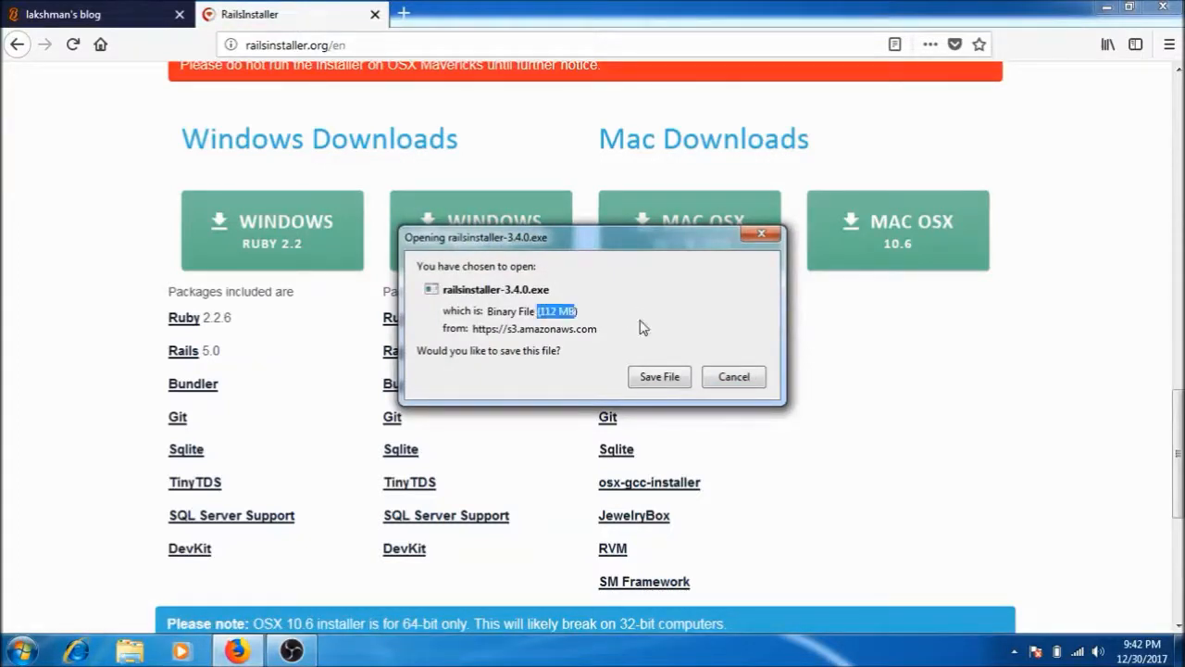
click(733, 376)
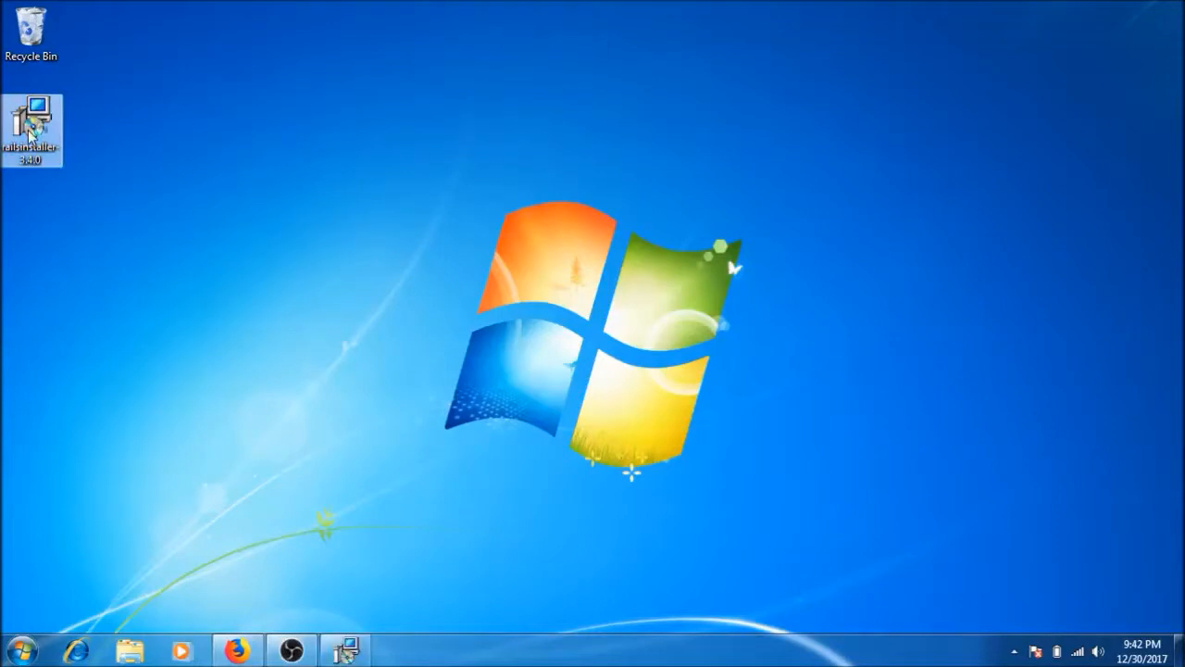
mouse_move(298, 266)
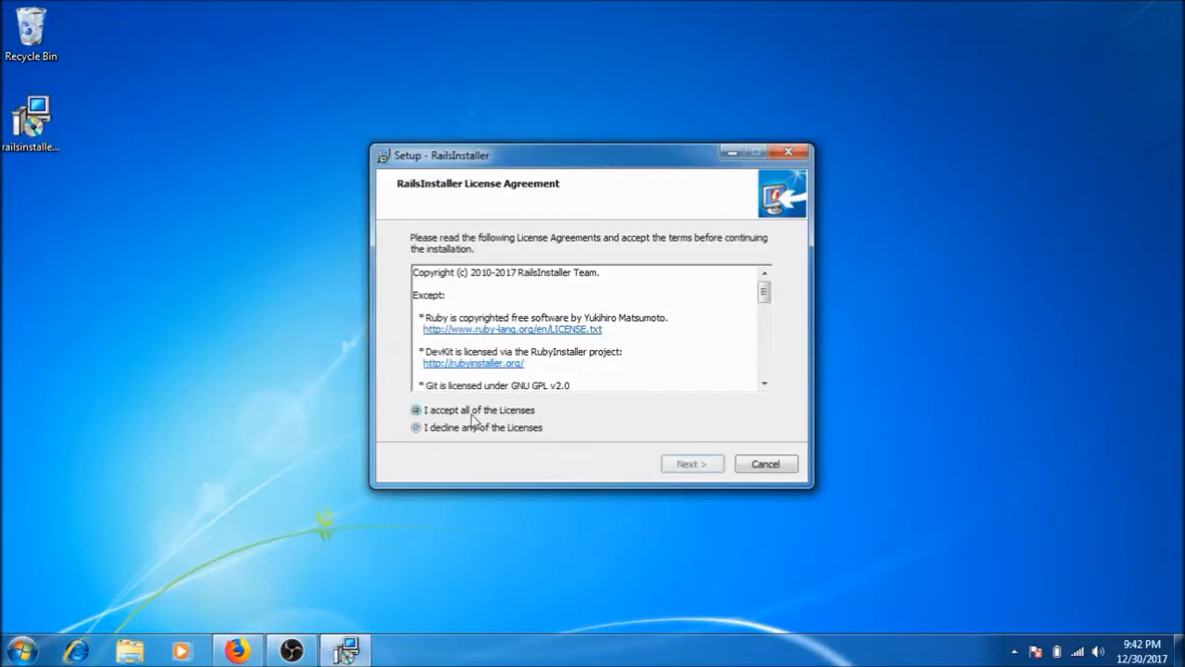
Accept all licences and finish RailsInstaller setup with 'Configure git and ssh' checked.
click(692, 463)
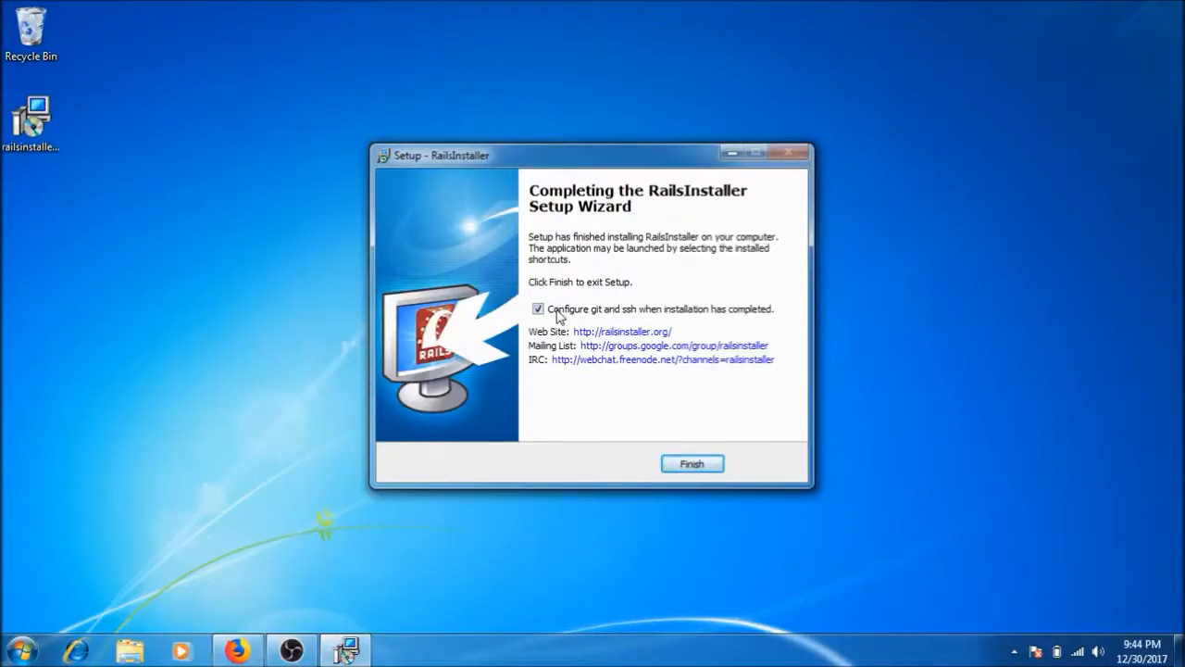
mouse_move(642, 320)
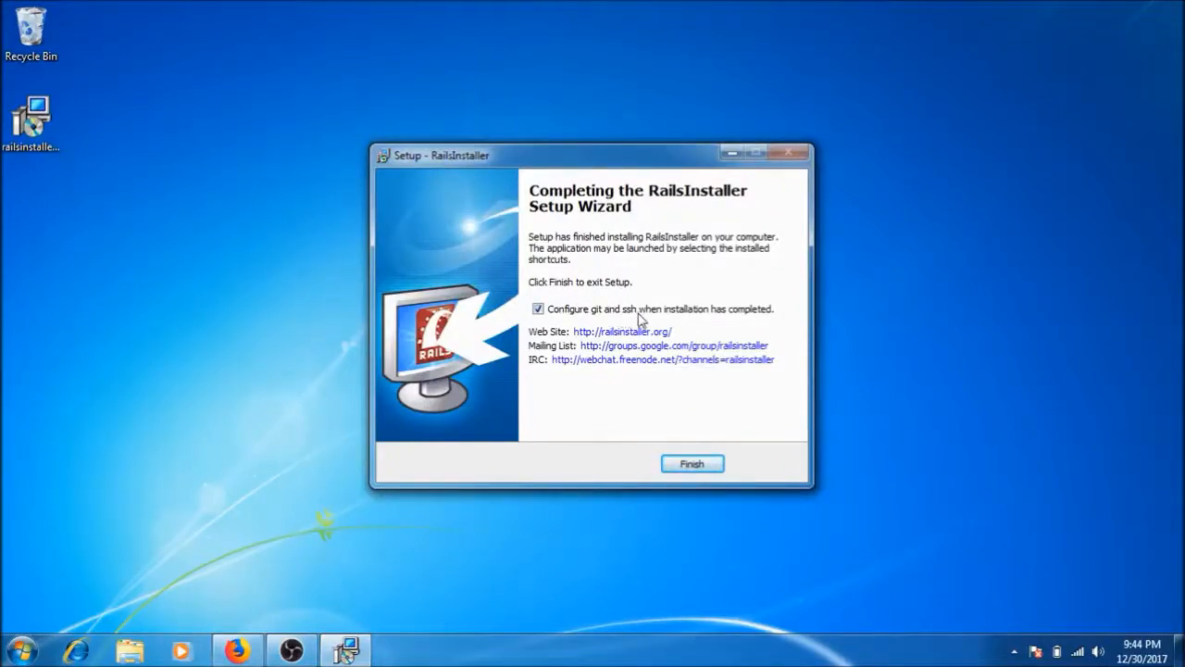
mouse_move(739, 324)
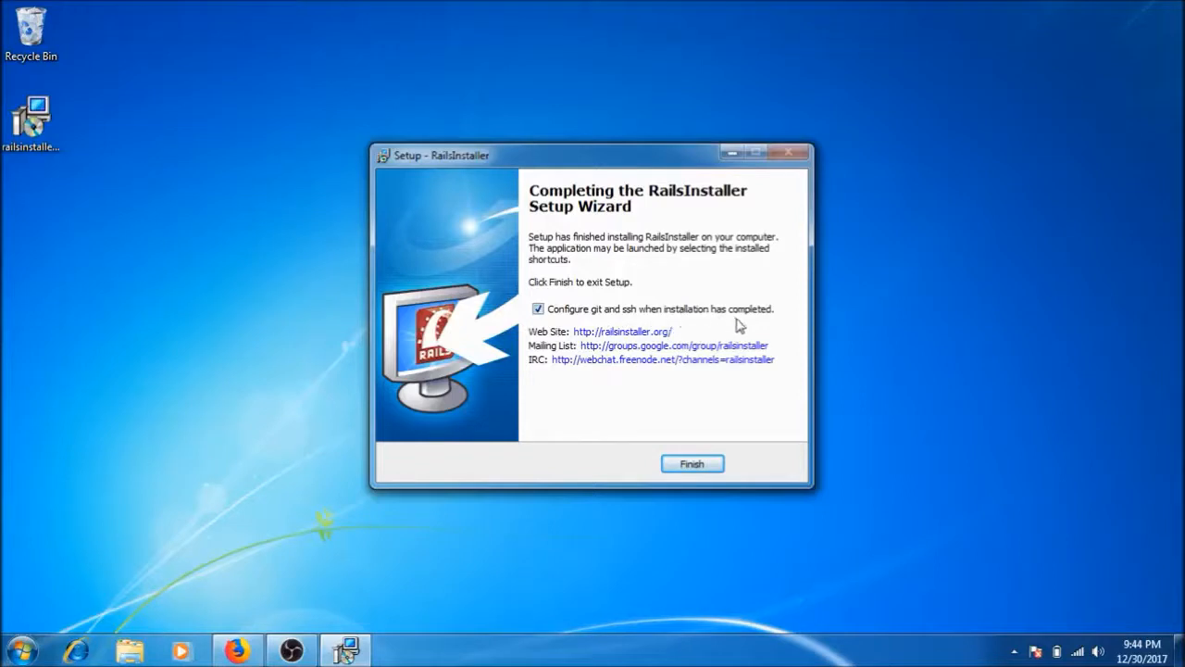
mouse_move(544, 322)
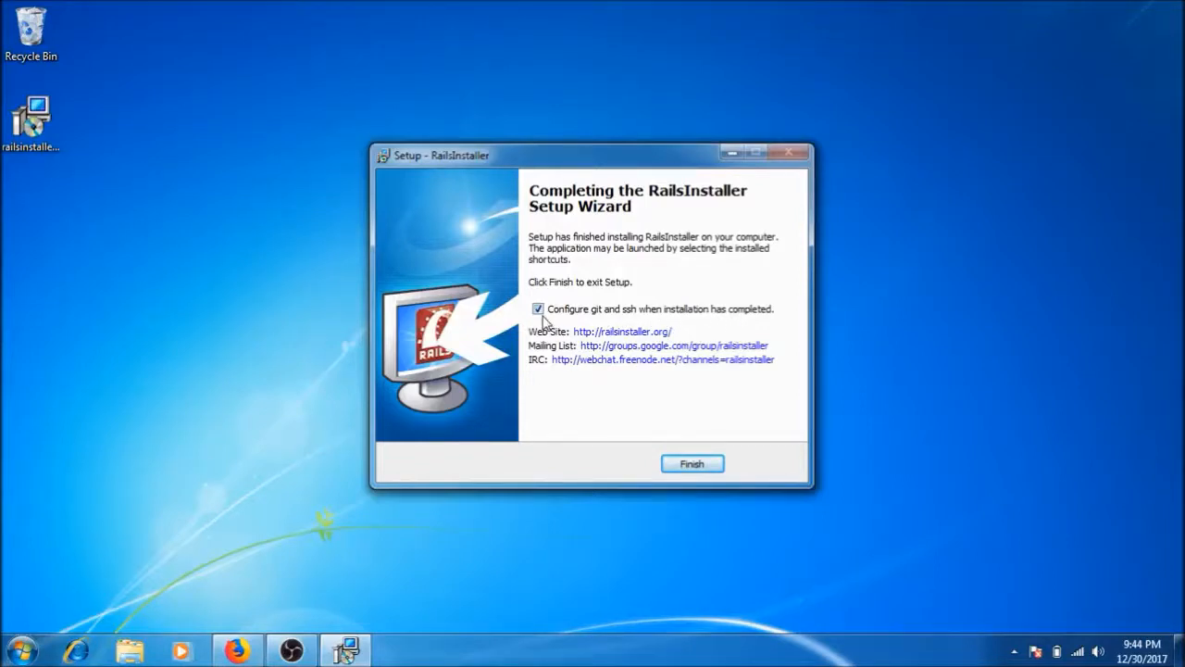
mouse_move(550, 385)
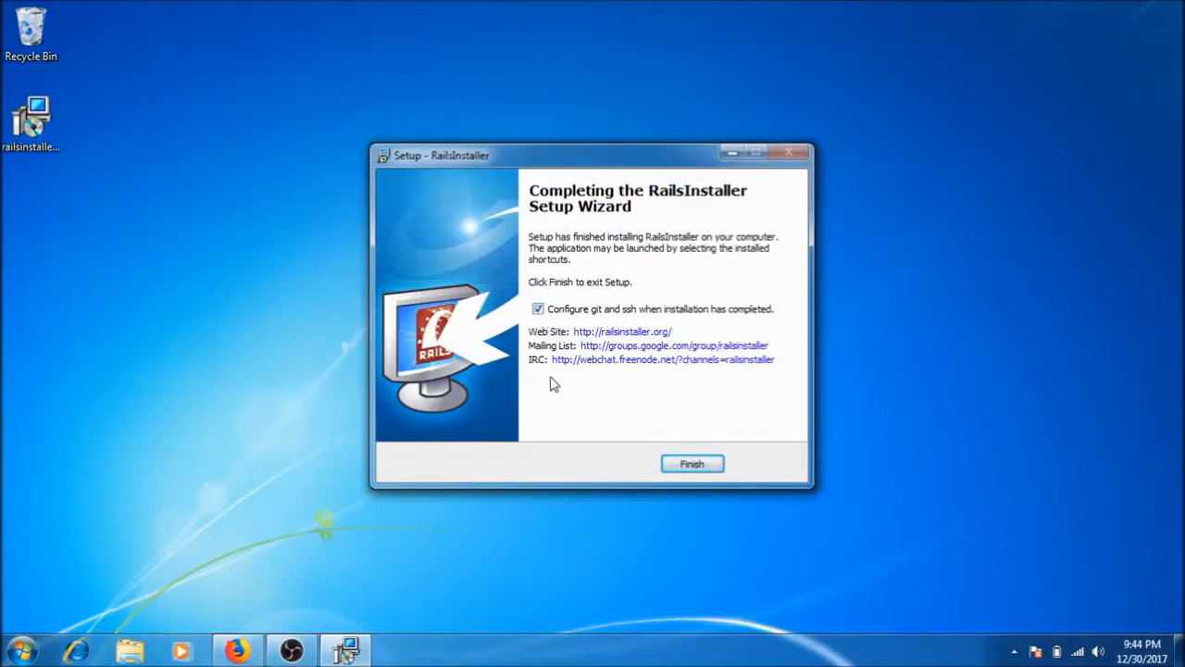
mouse_move(594, 315)
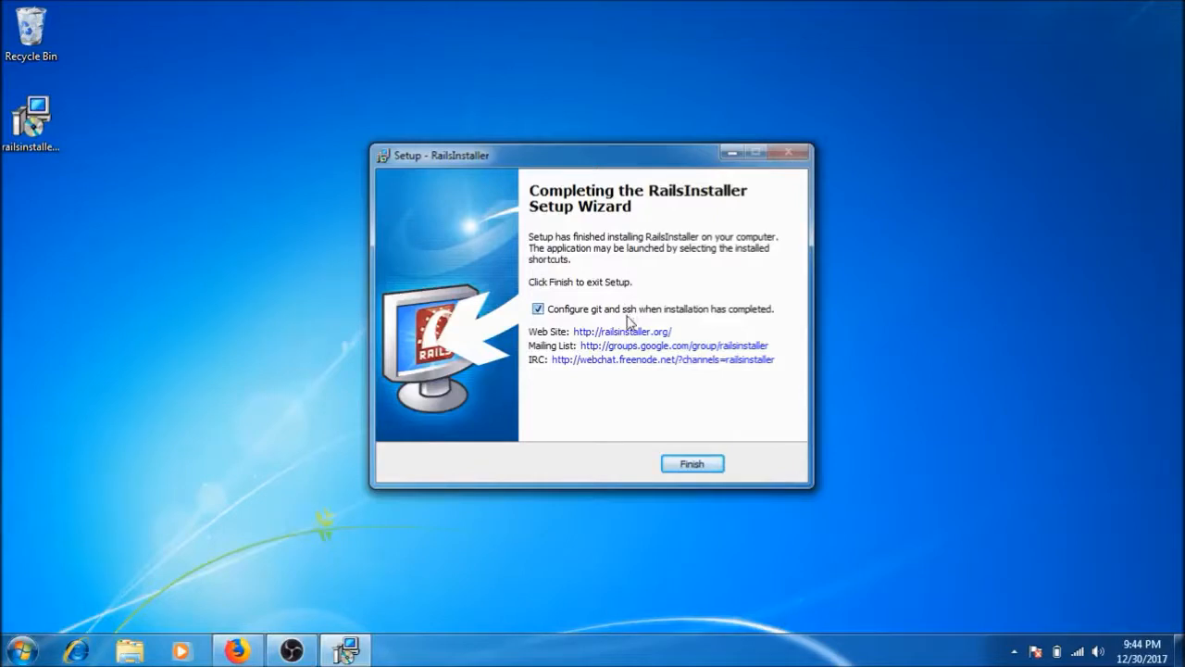
mouse_move(601, 322)
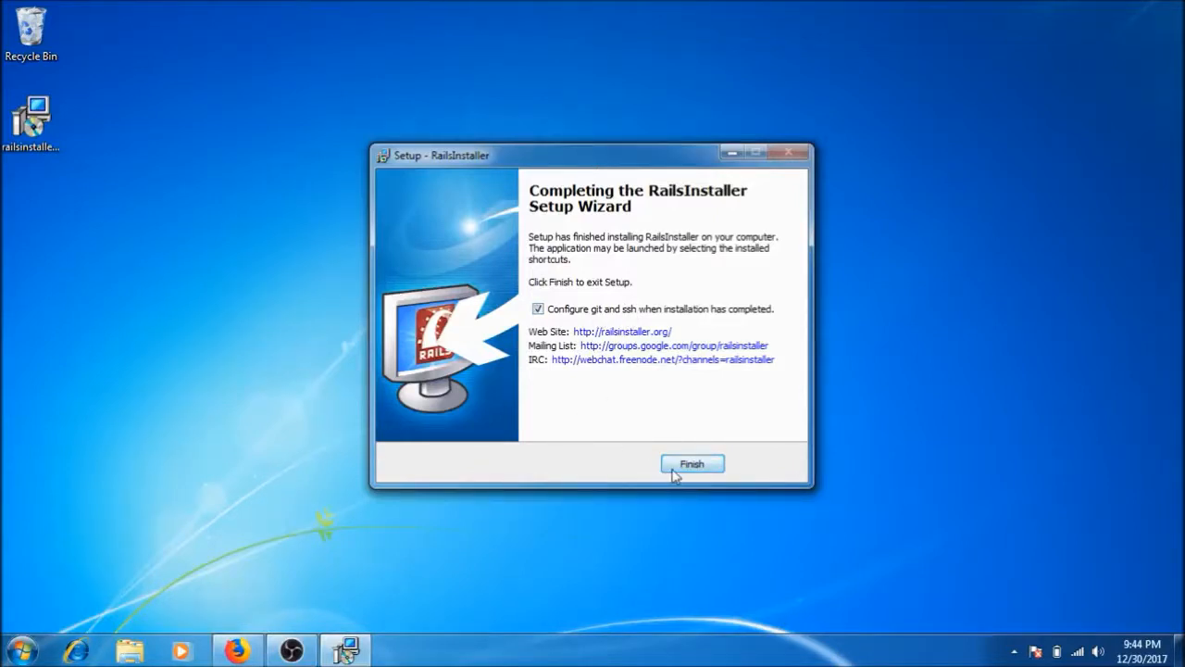
click(692, 464)
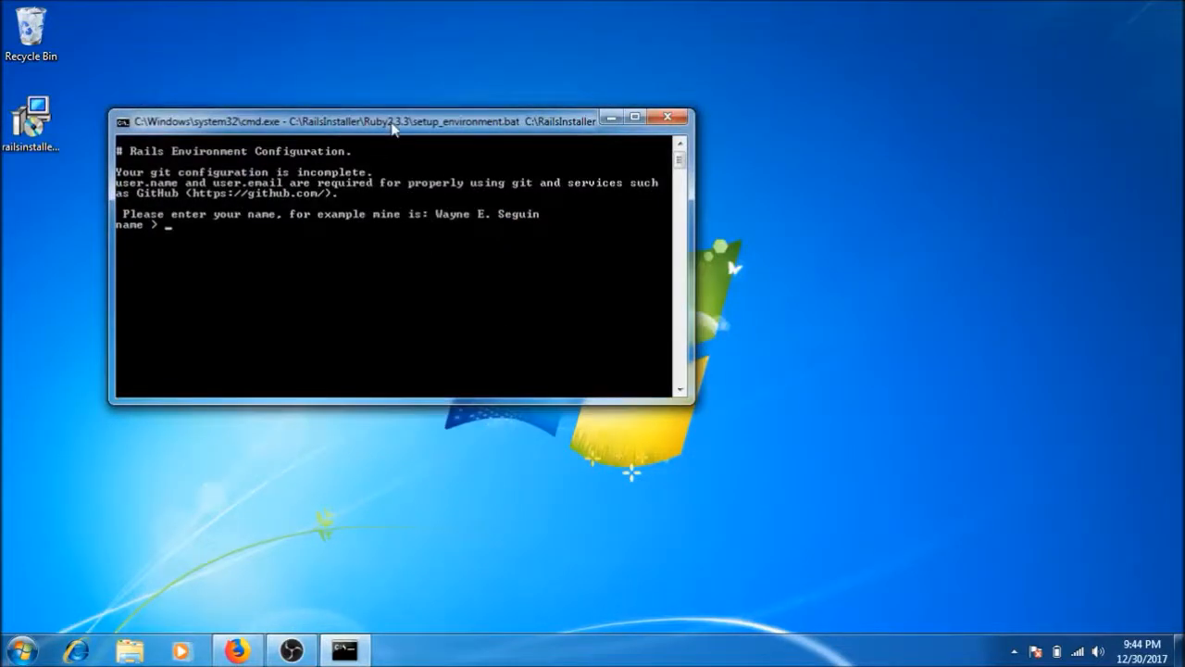
mouse_move(369, 18)
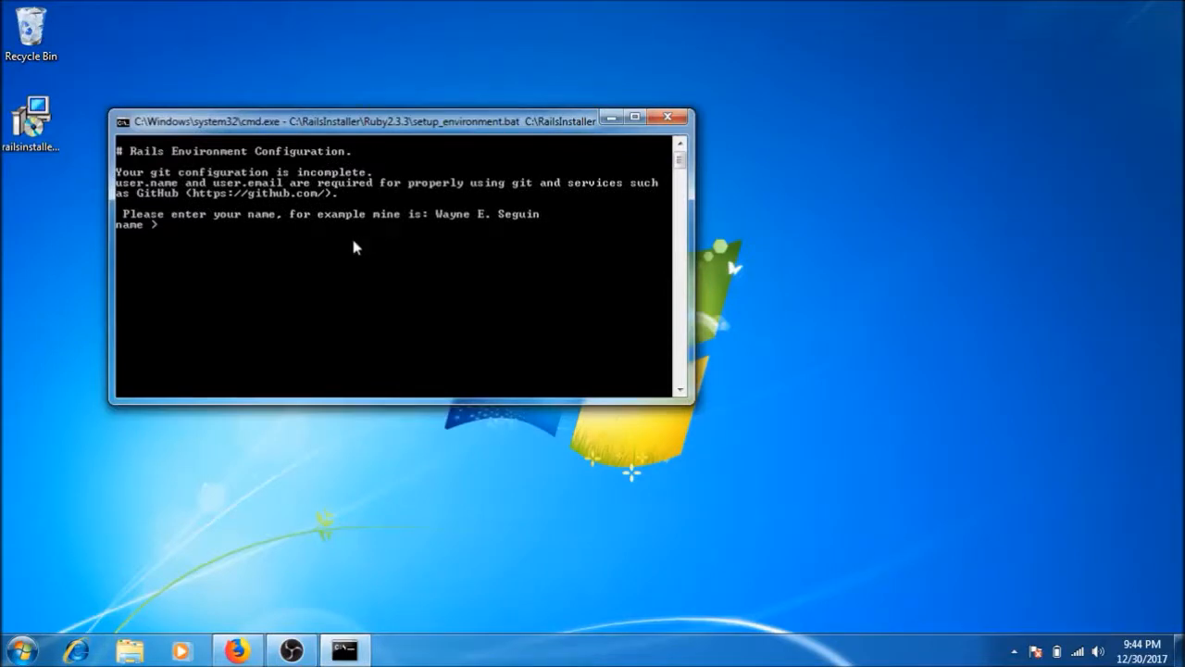
mouse_move(217, 203)
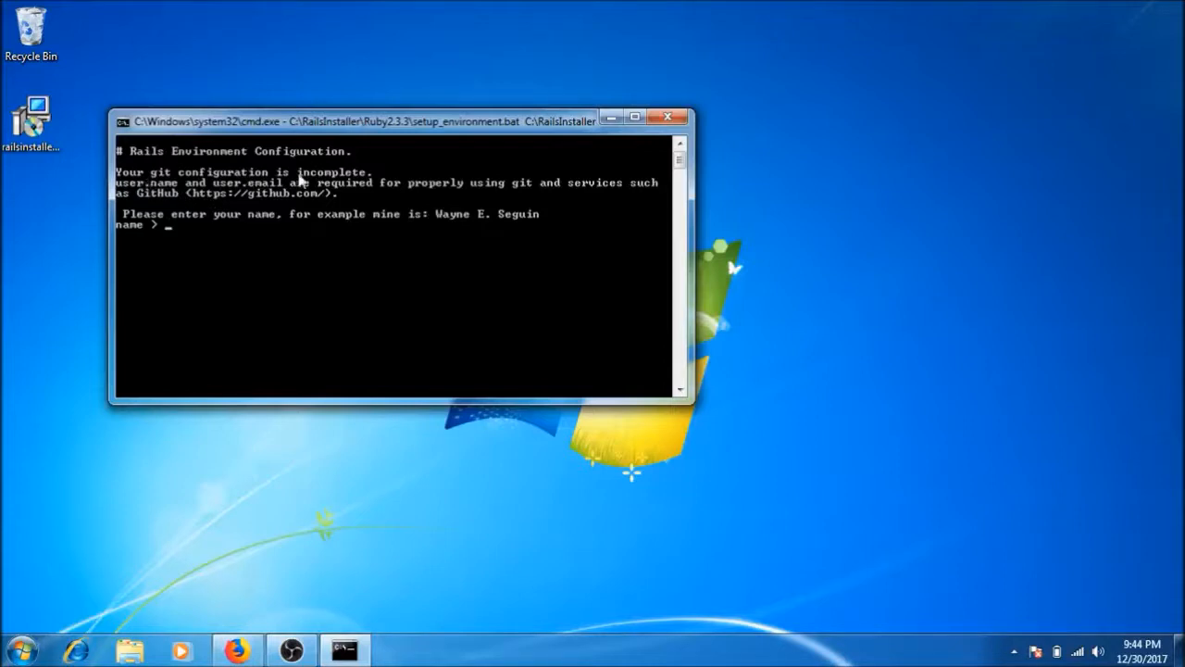
mouse_move(253, 644)
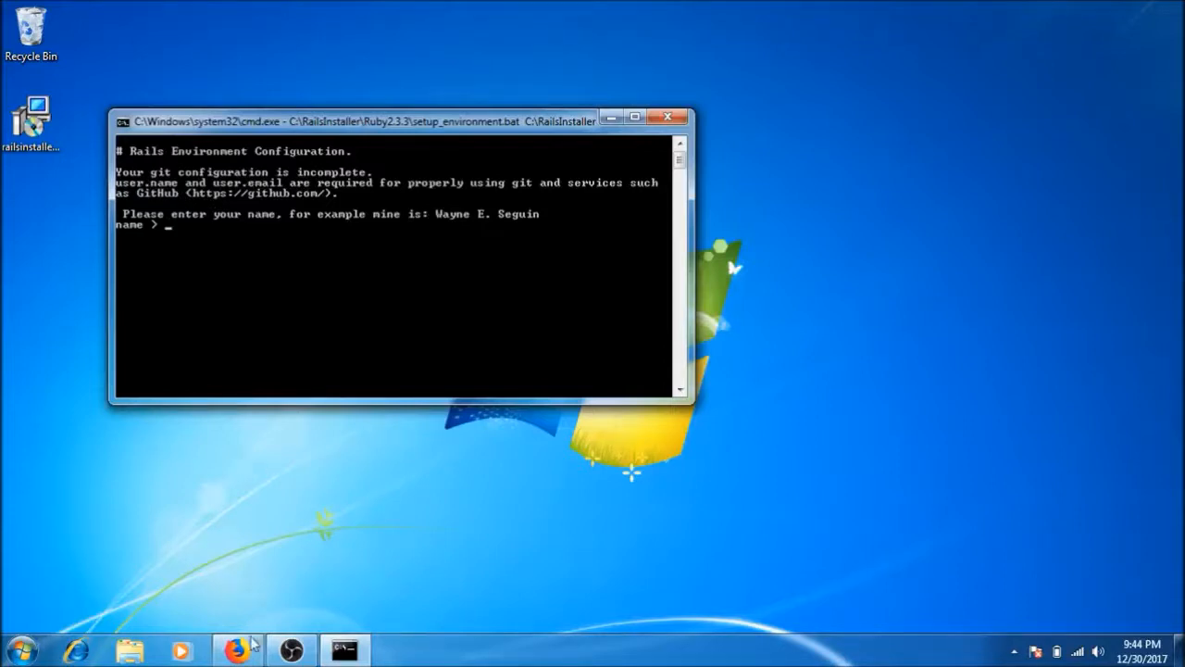
Check the RailsInstaller web page in Firefox while the setup console waits for a name.
click(236, 648)
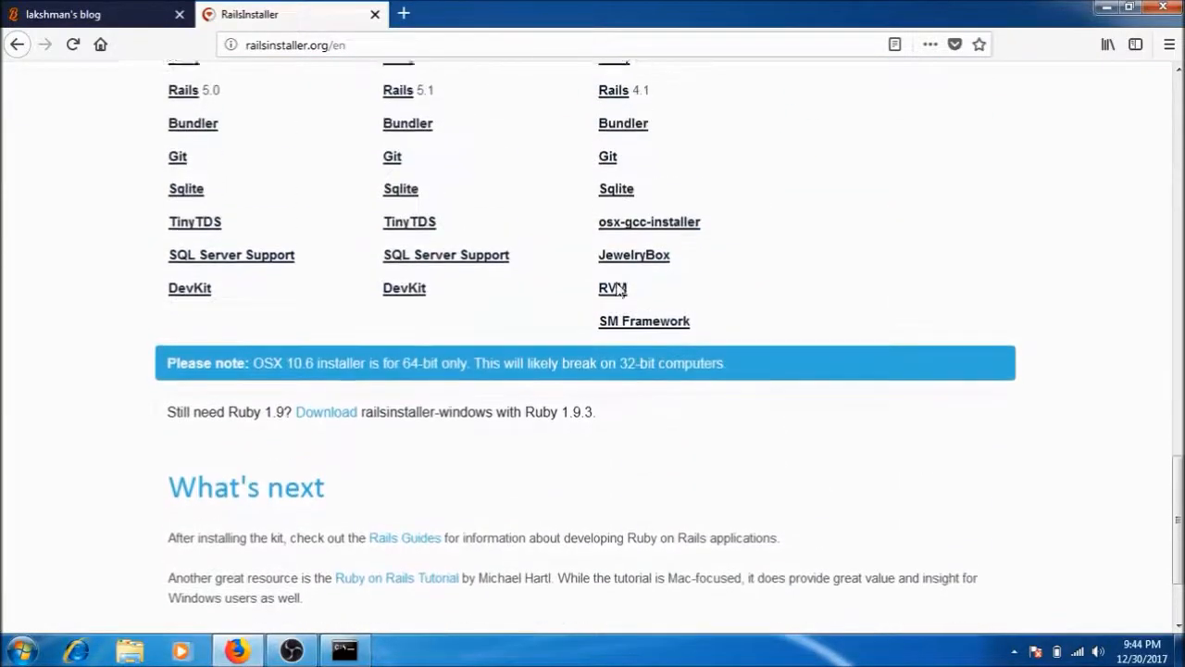
scroll(up, 3)
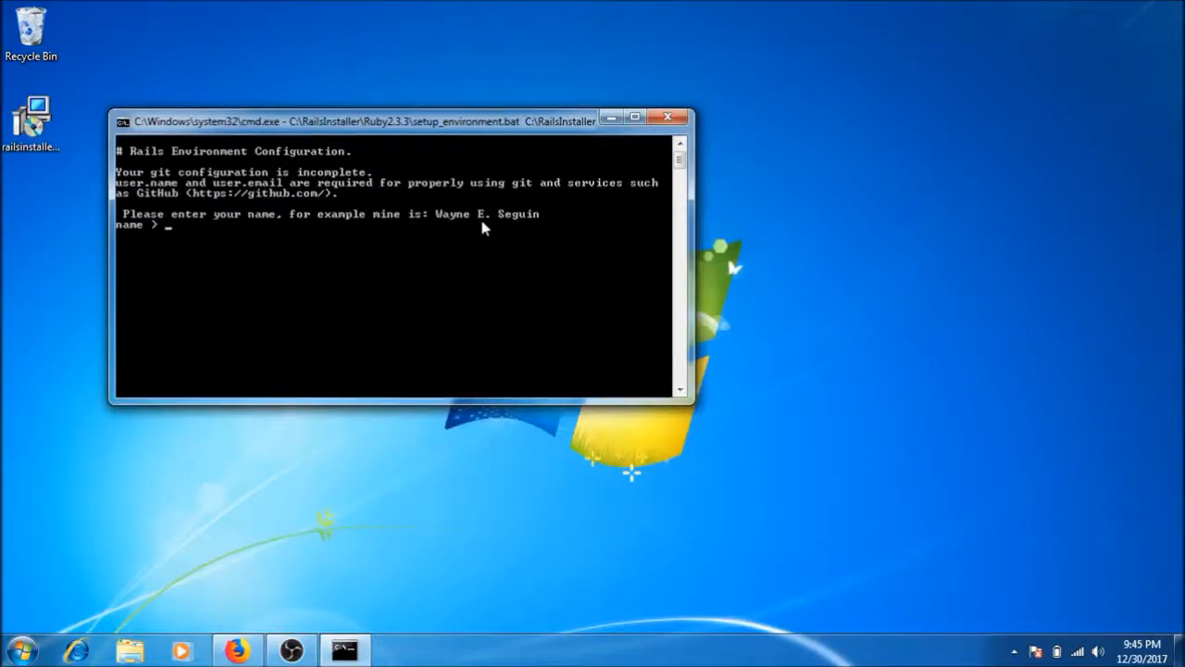
Enter git name 'lakshman' and a gmail.com email, then stretch the console to full height.
text(lakshman basnet)
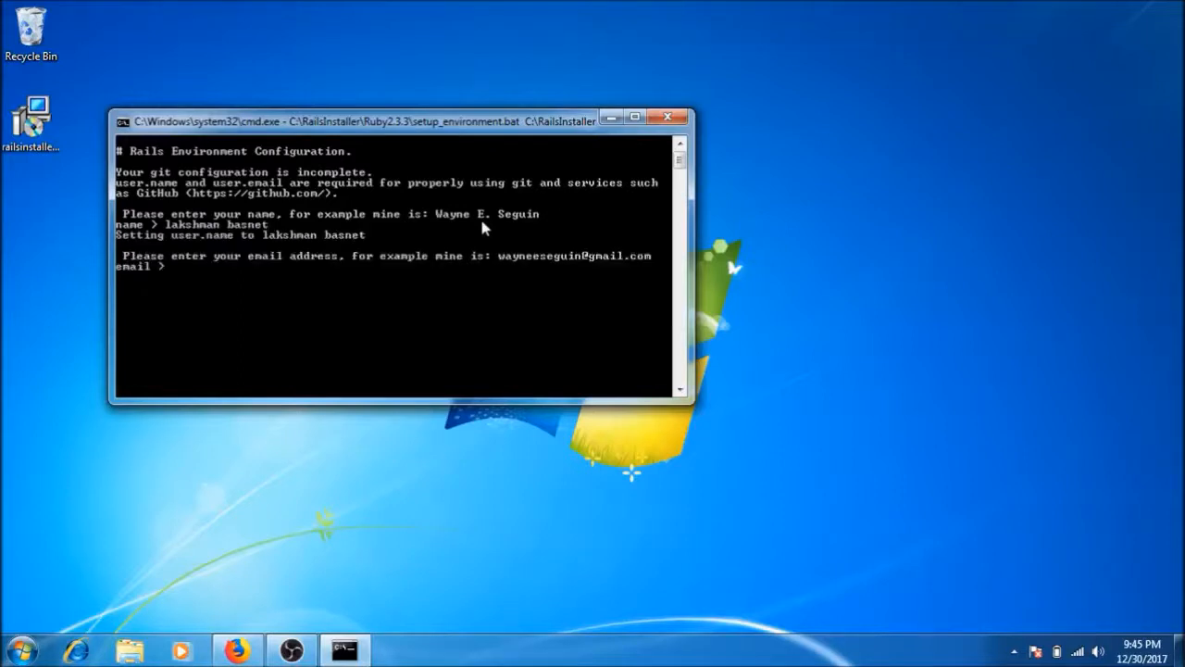
mouse_move(481, 284)
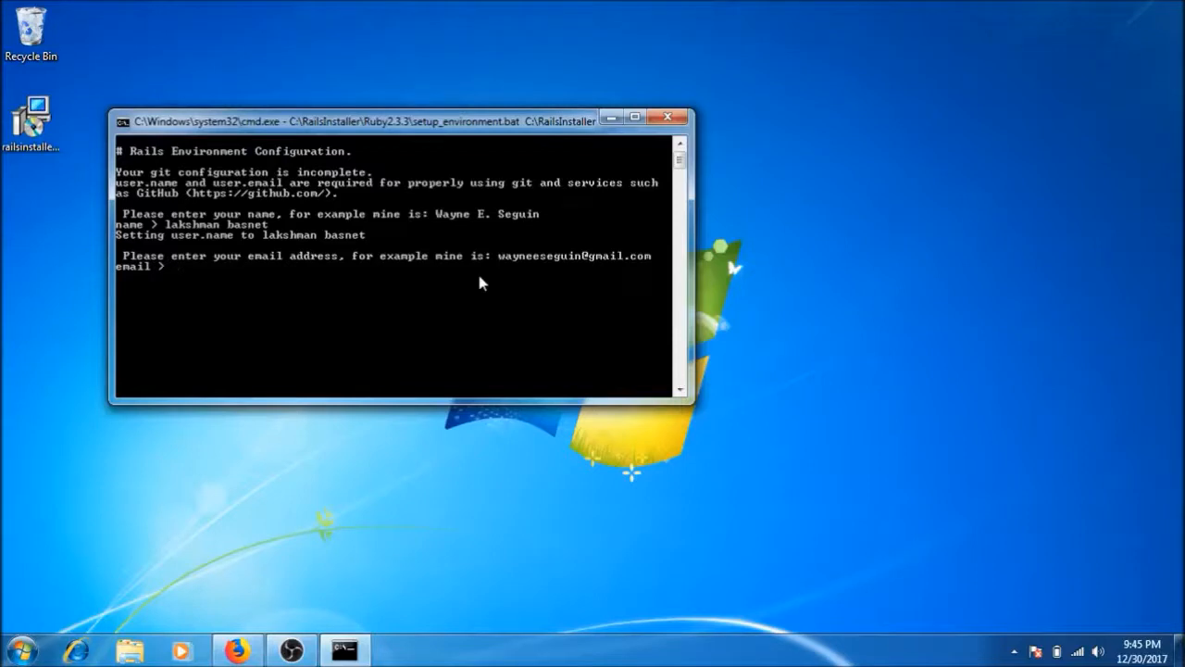
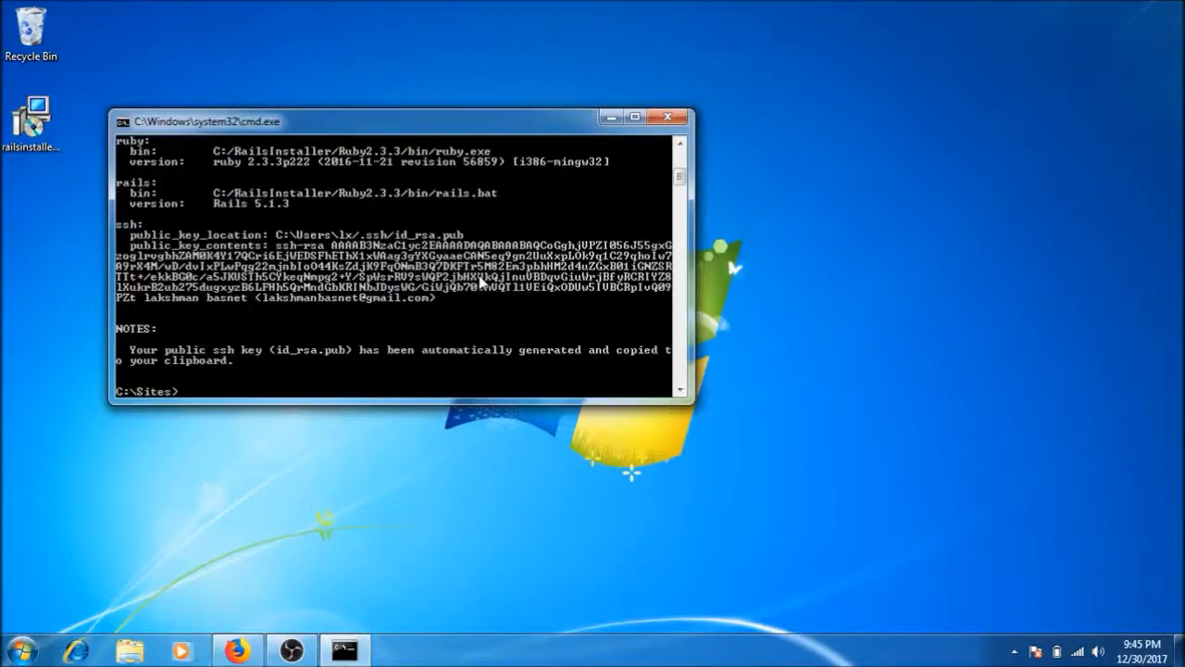
mouse_move(163, 370)
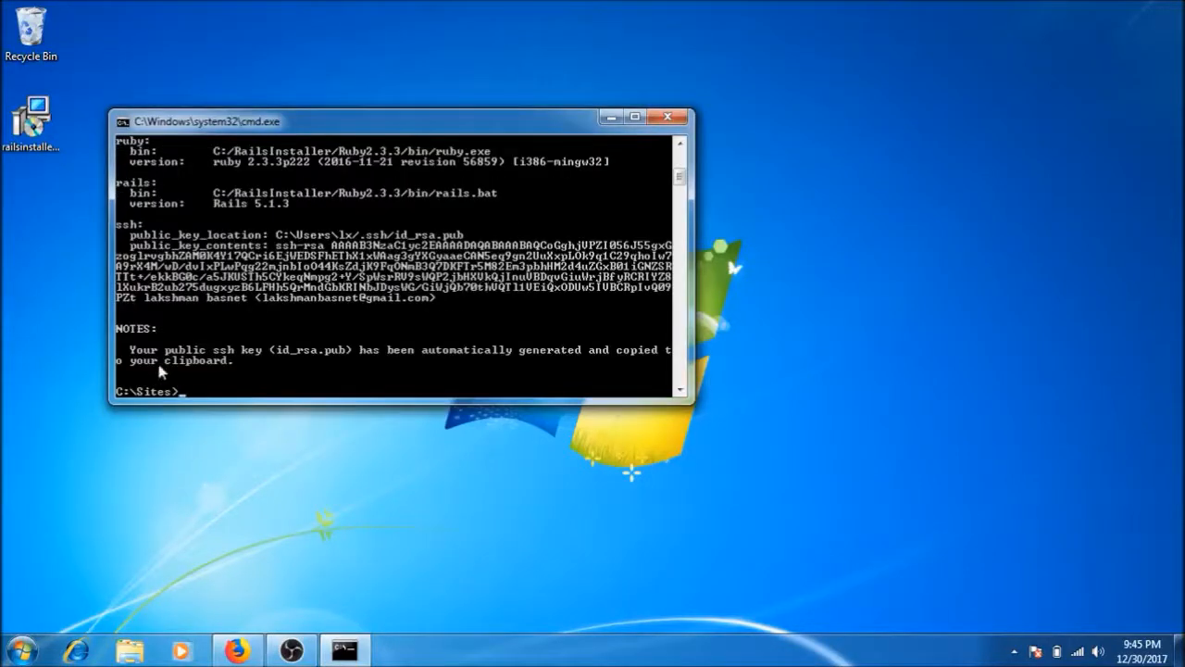
mouse_move(313, 165)
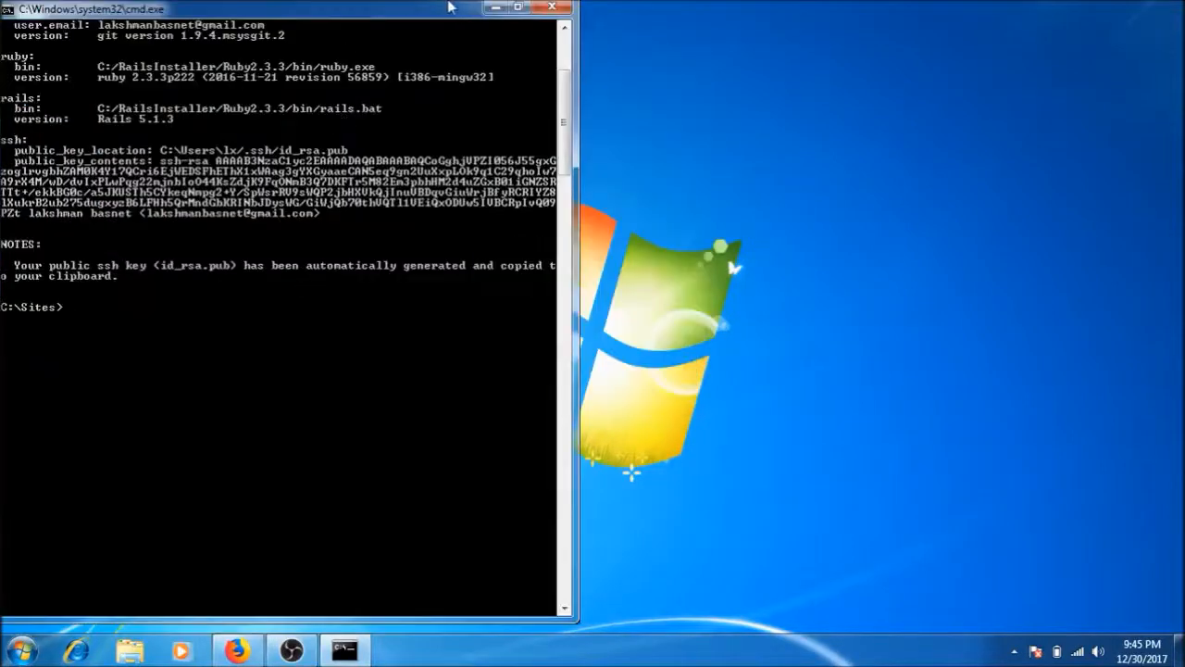
drag(278, 9, 398, 121)
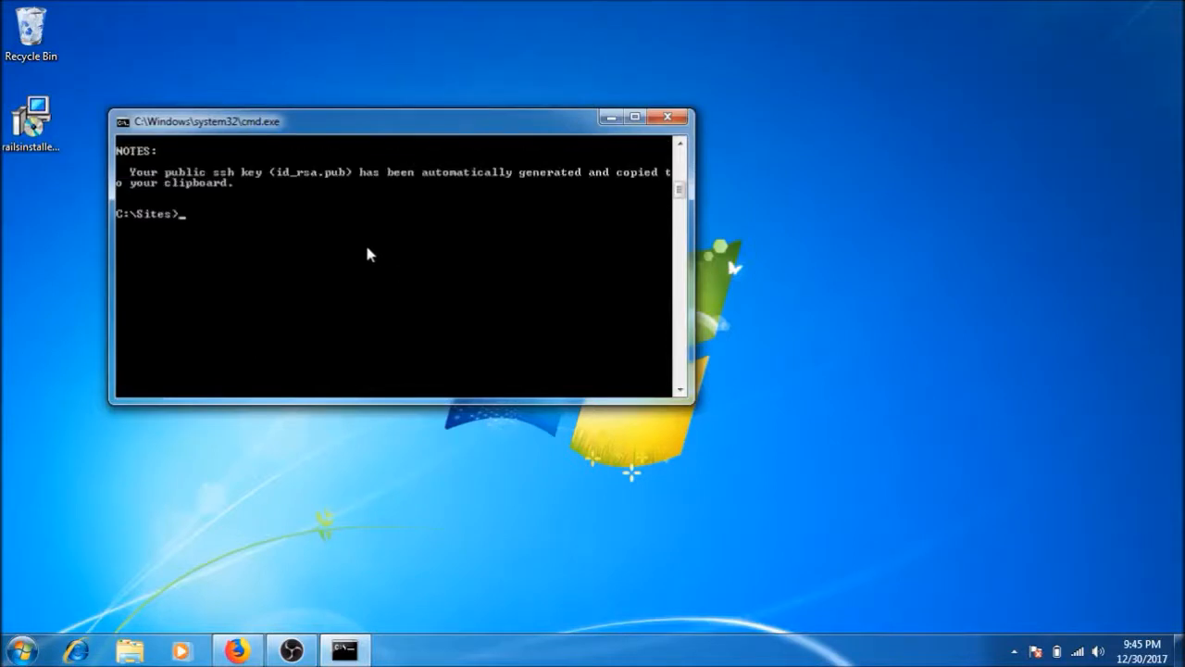
mouse_move(313, 218)
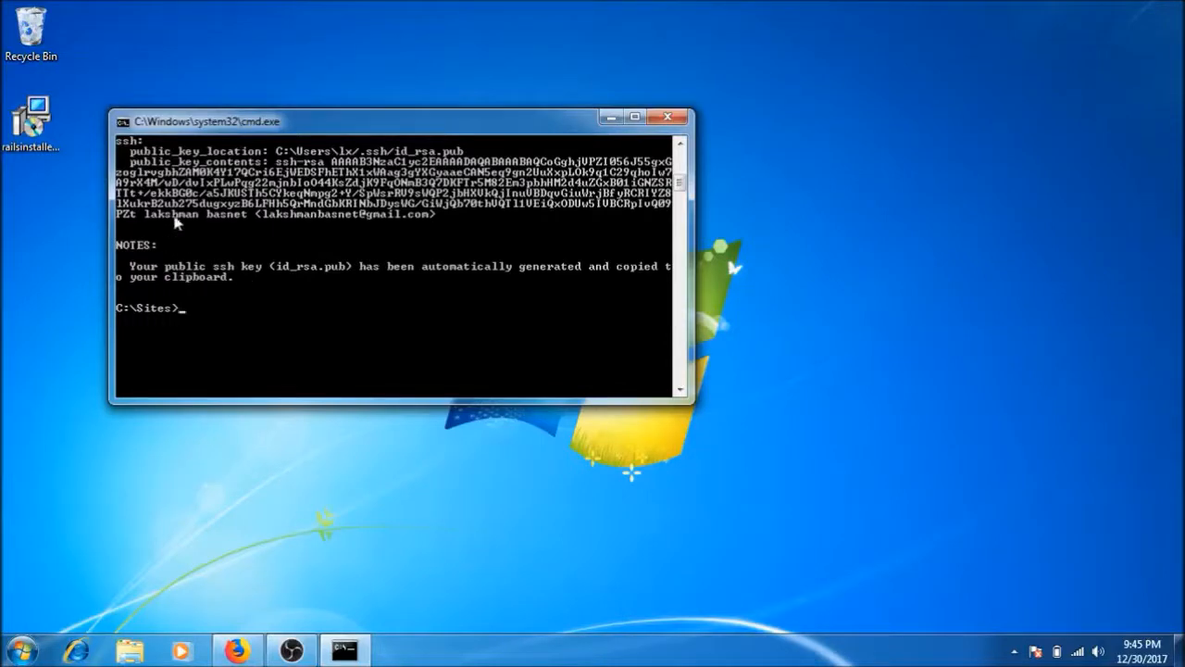
mouse_move(285, 359)
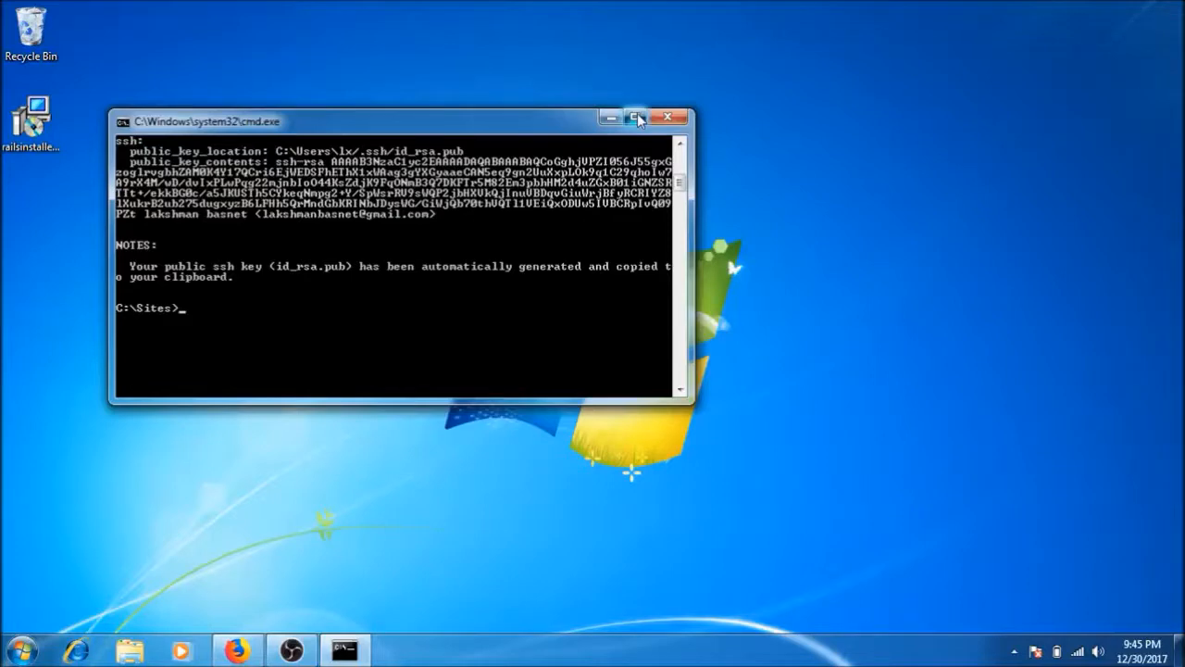
click(634, 117)
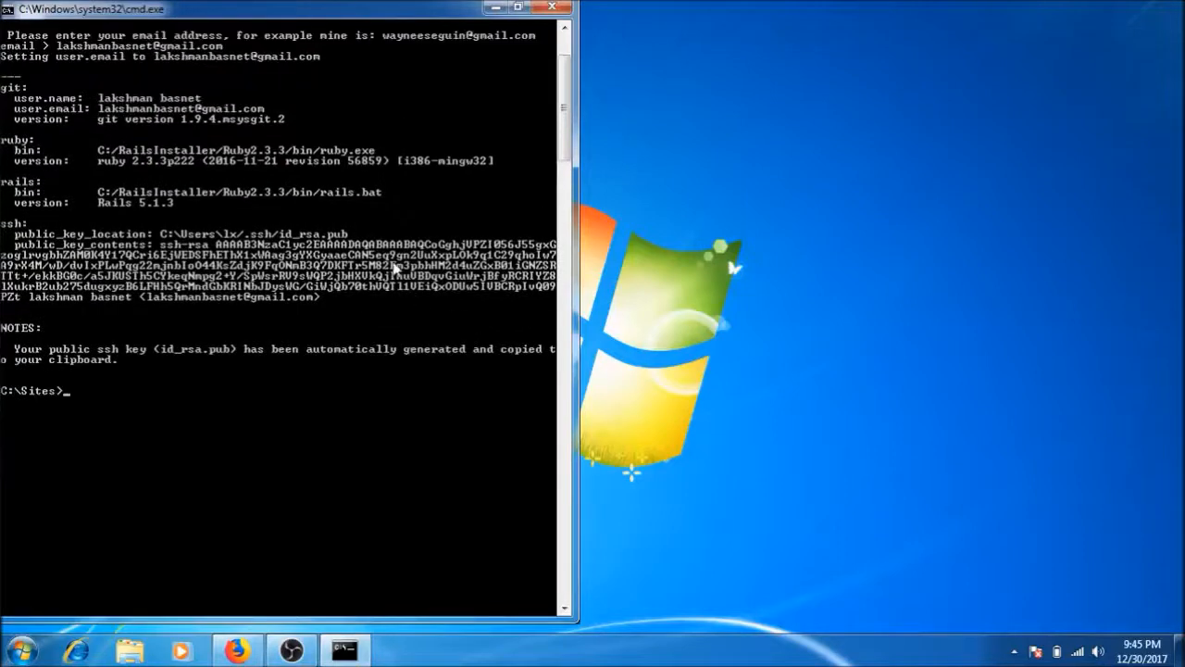
mouse_move(121, 204)
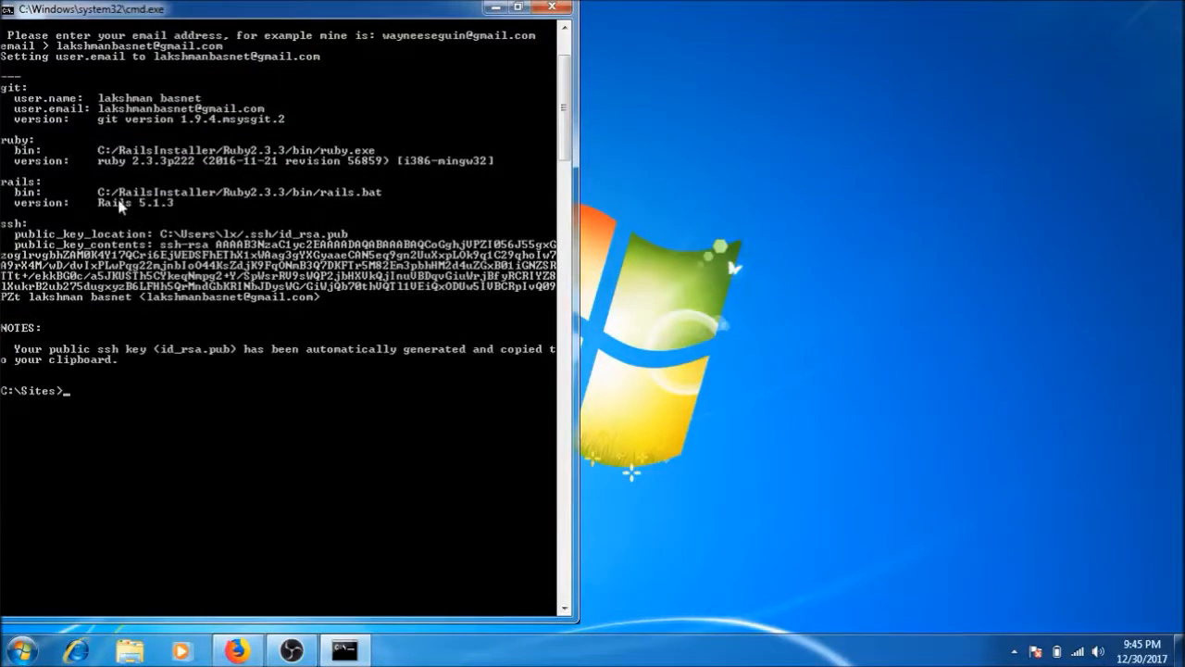
mouse_move(74, 111)
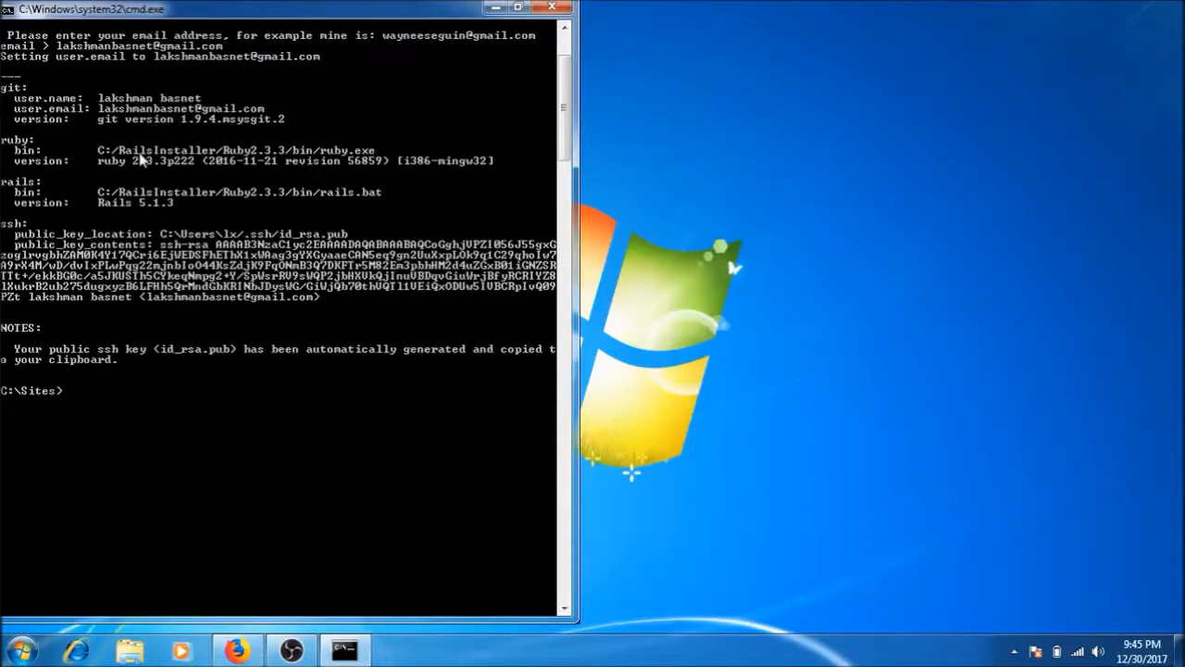
mouse_move(37, 165)
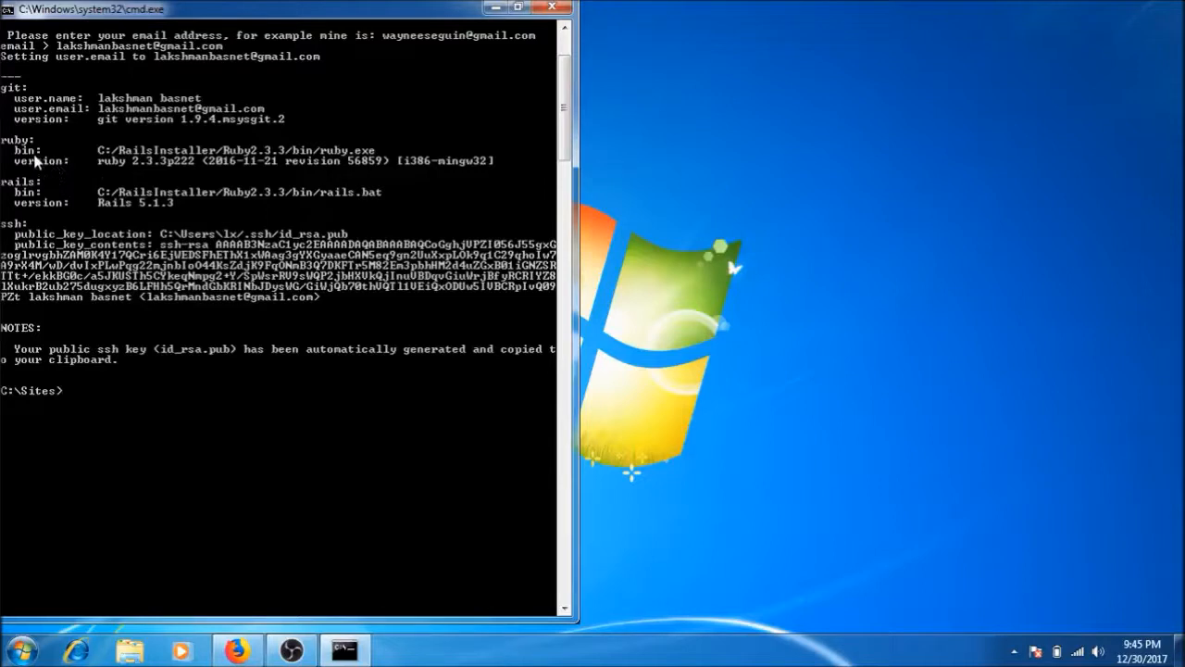
mouse_move(81, 225)
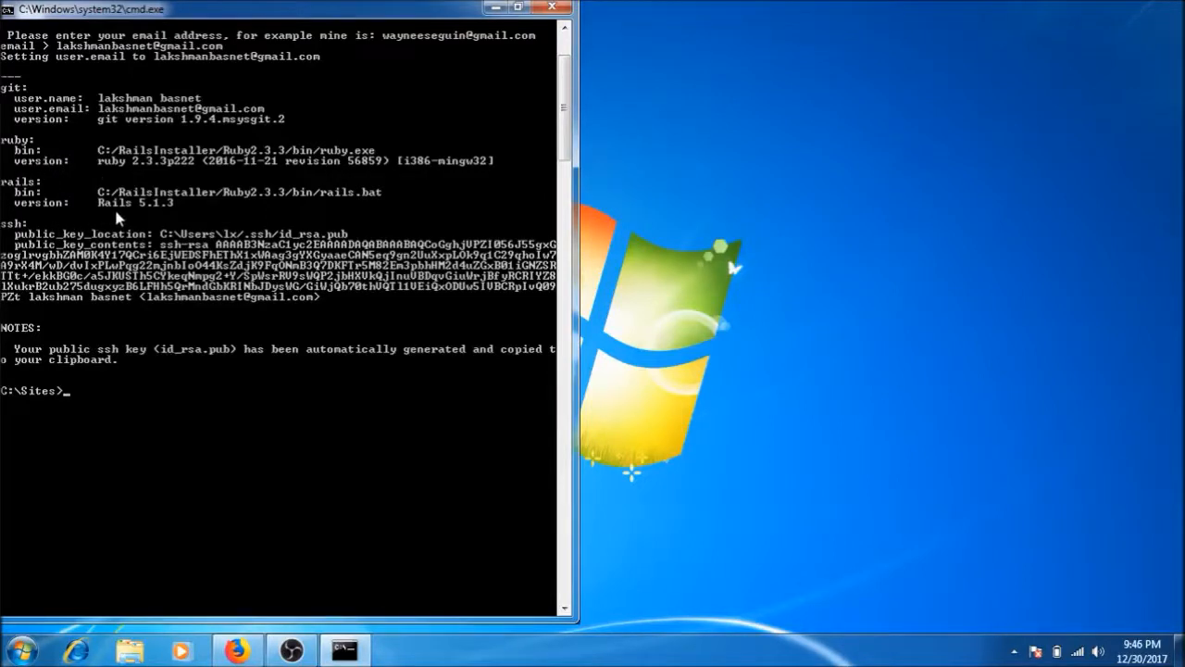
mouse_move(82, 210)
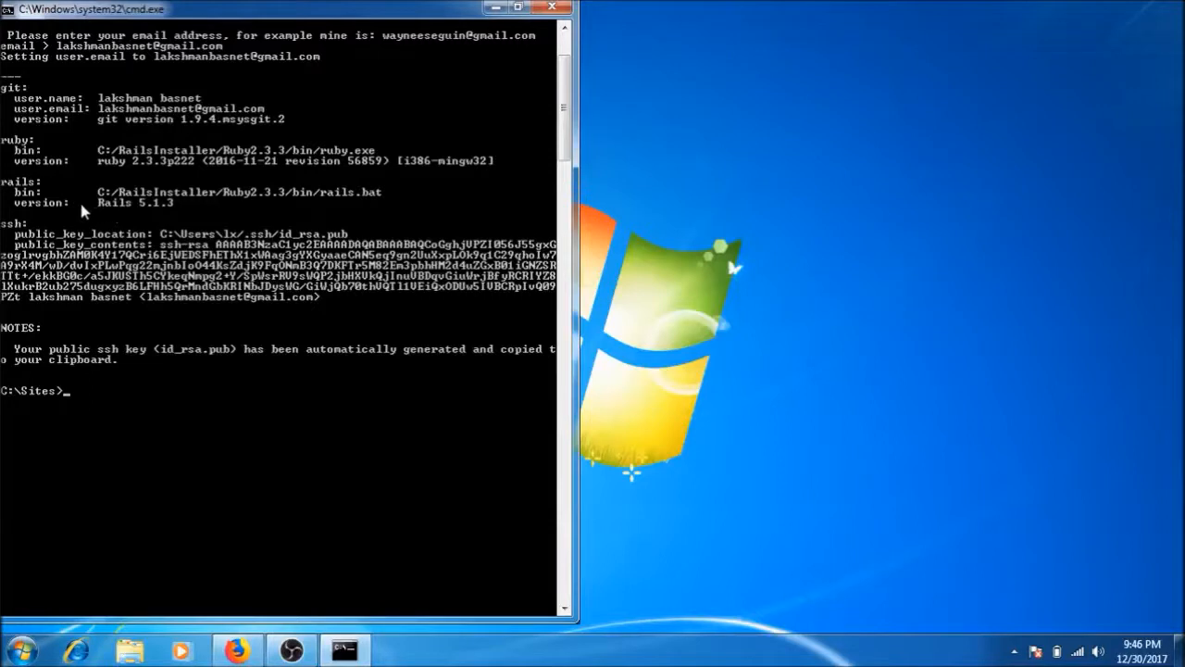
mouse_move(165, 120)
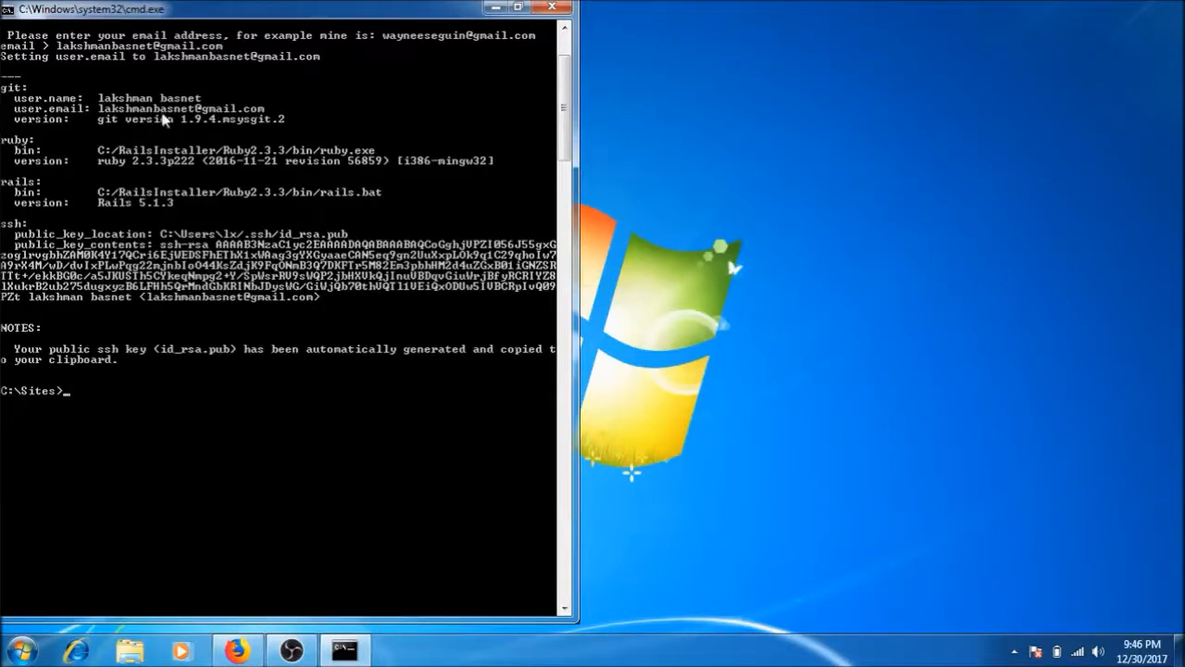
mouse_move(188, 125)
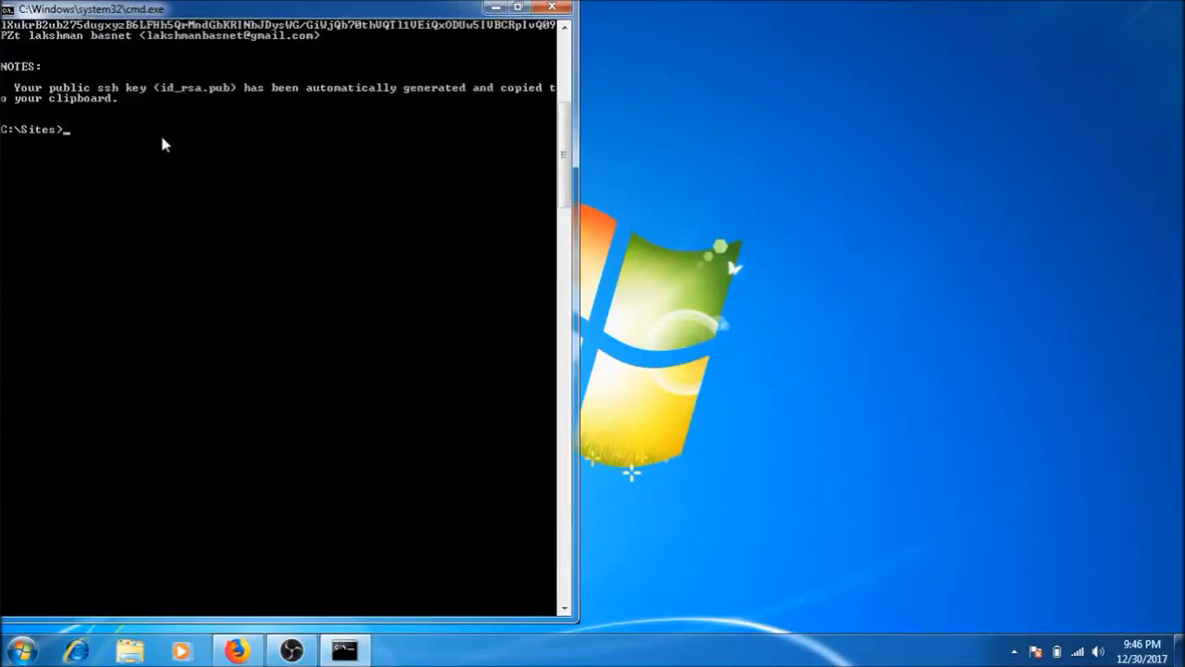
Browse from Computer into Local Disk (C:) and open the Sites folder containing todo.
click(16, 648)
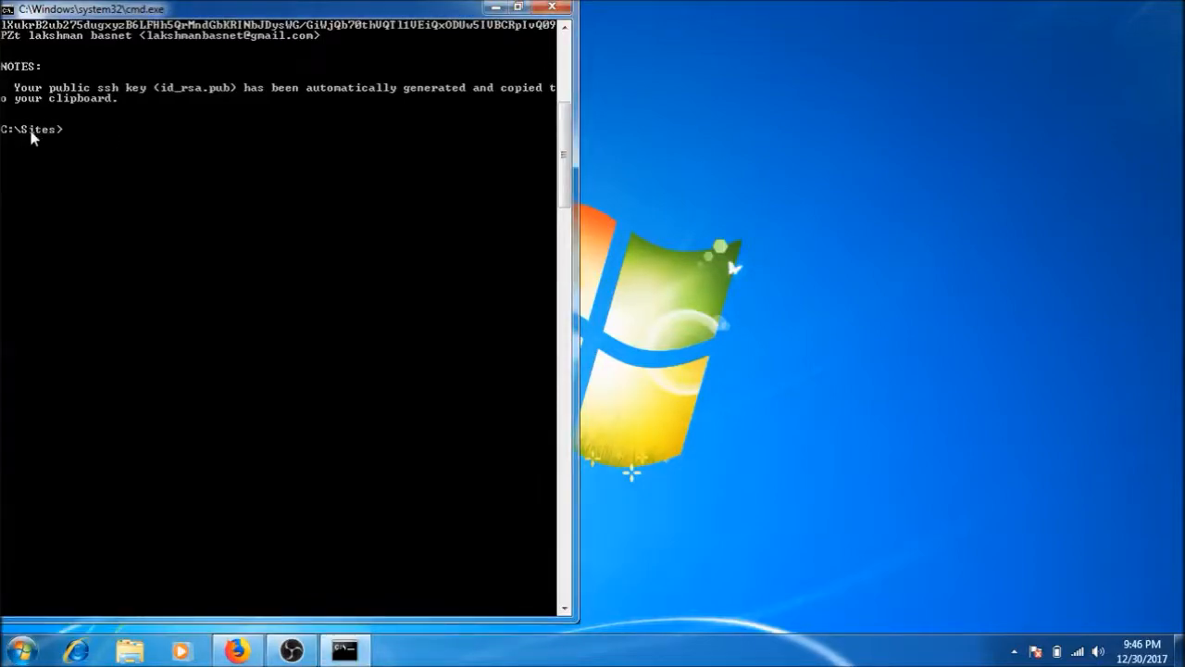
click(130, 648)
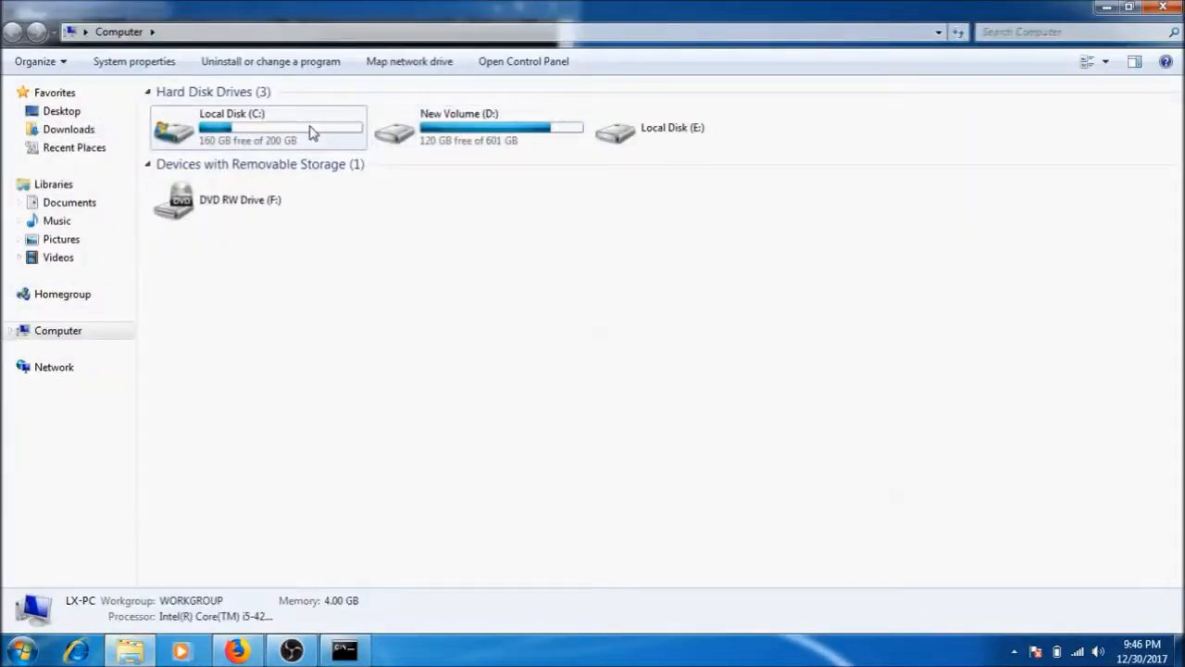
double_click(259, 128)
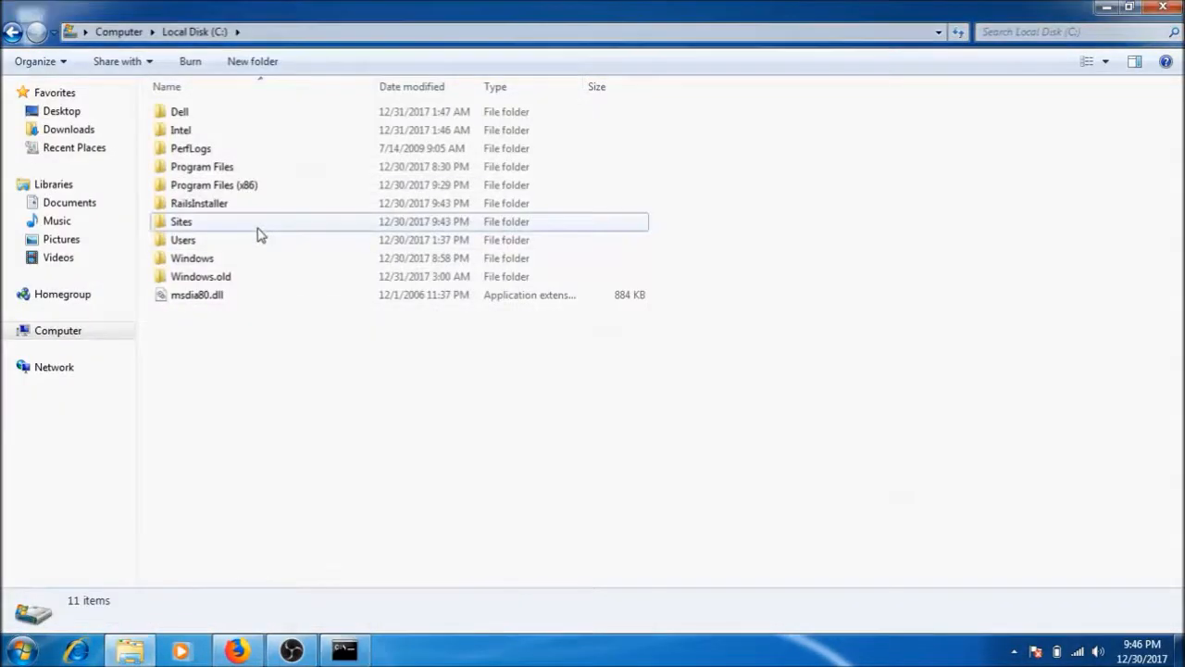
double_click(181, 222)
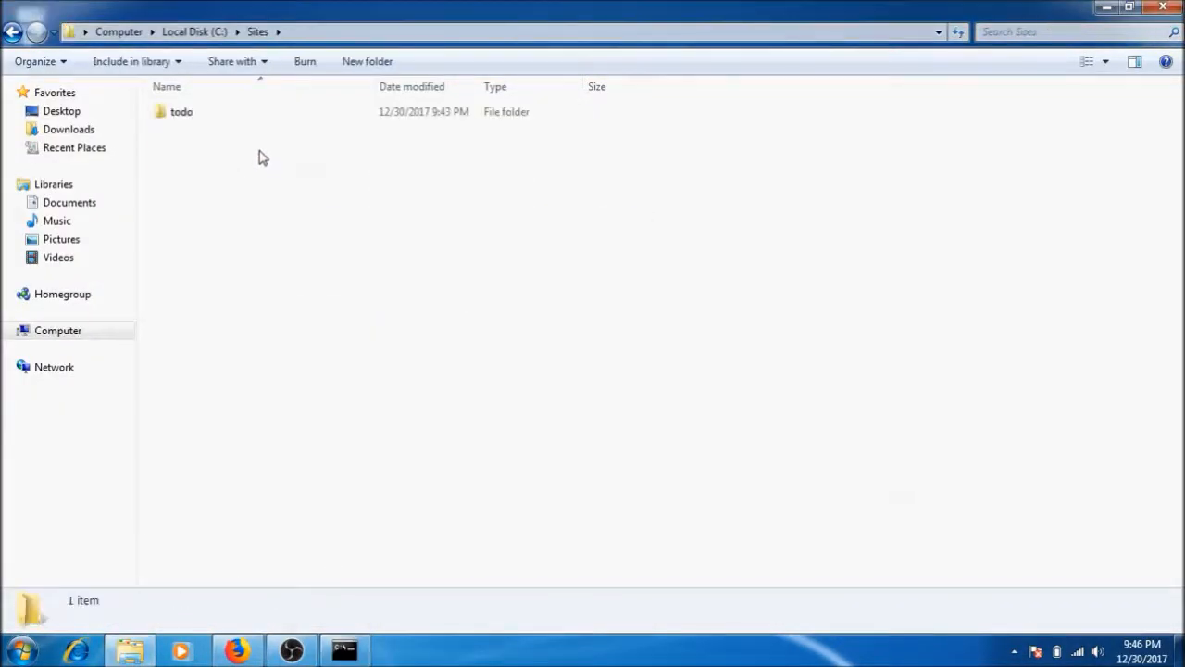
mouse_move(325, 459)
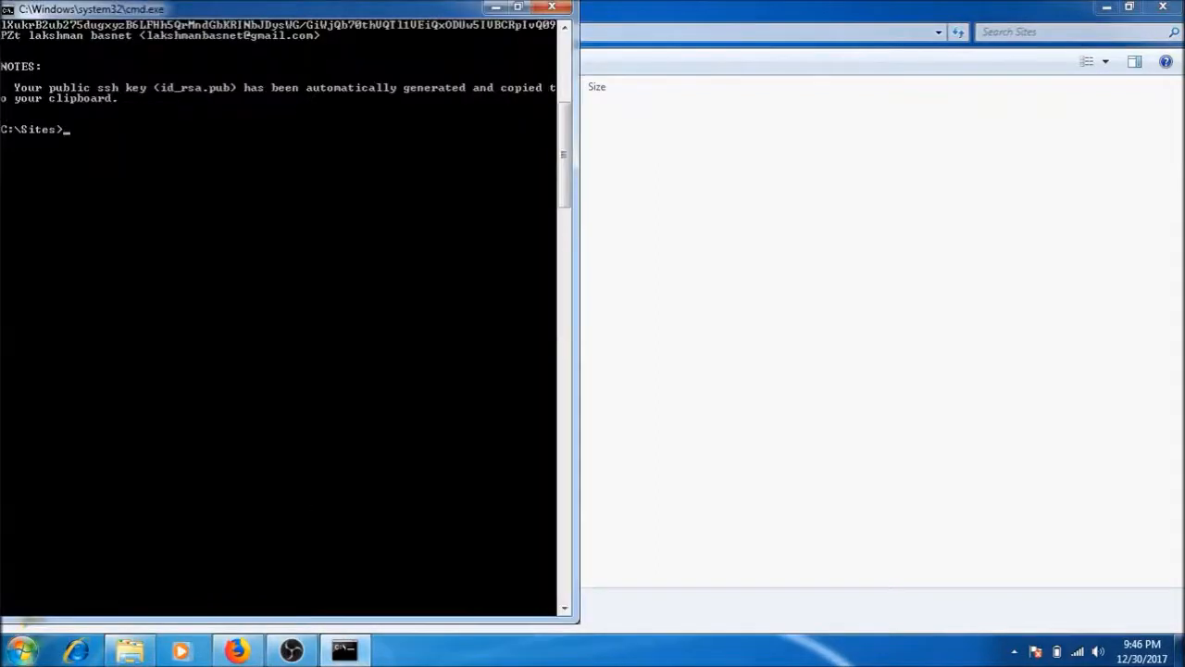
Launch 'Command Prompt with Ruby and Rails' from the RailsInstaller folder in All Programs.
click(14, 649)
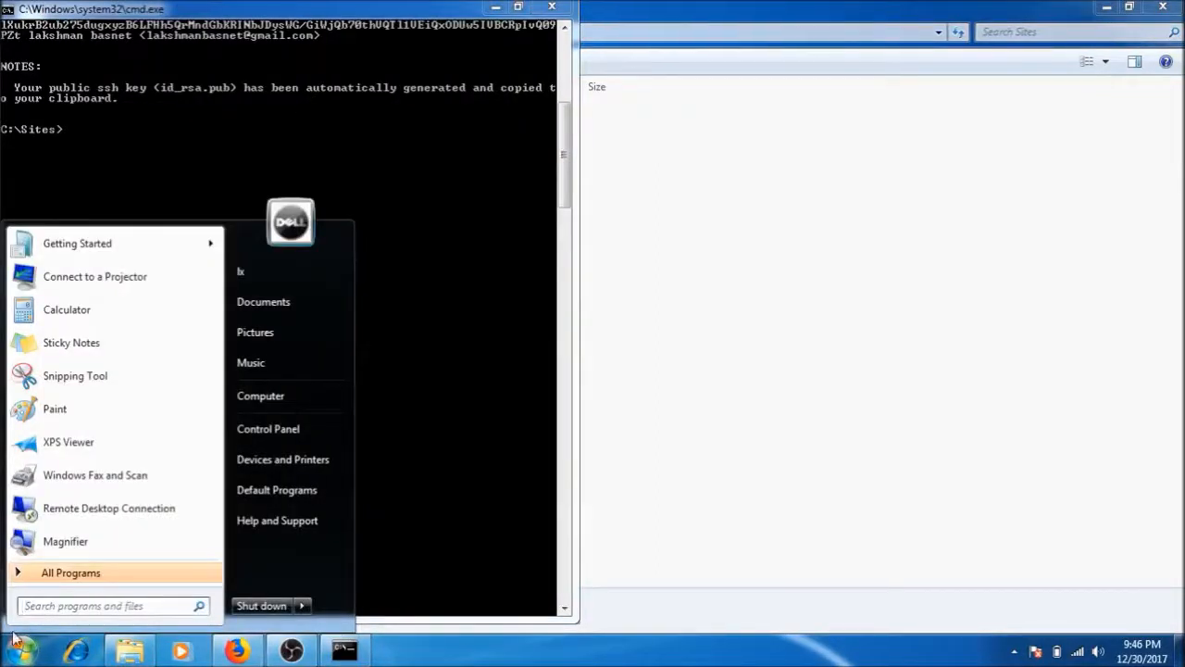
click(70, 573)
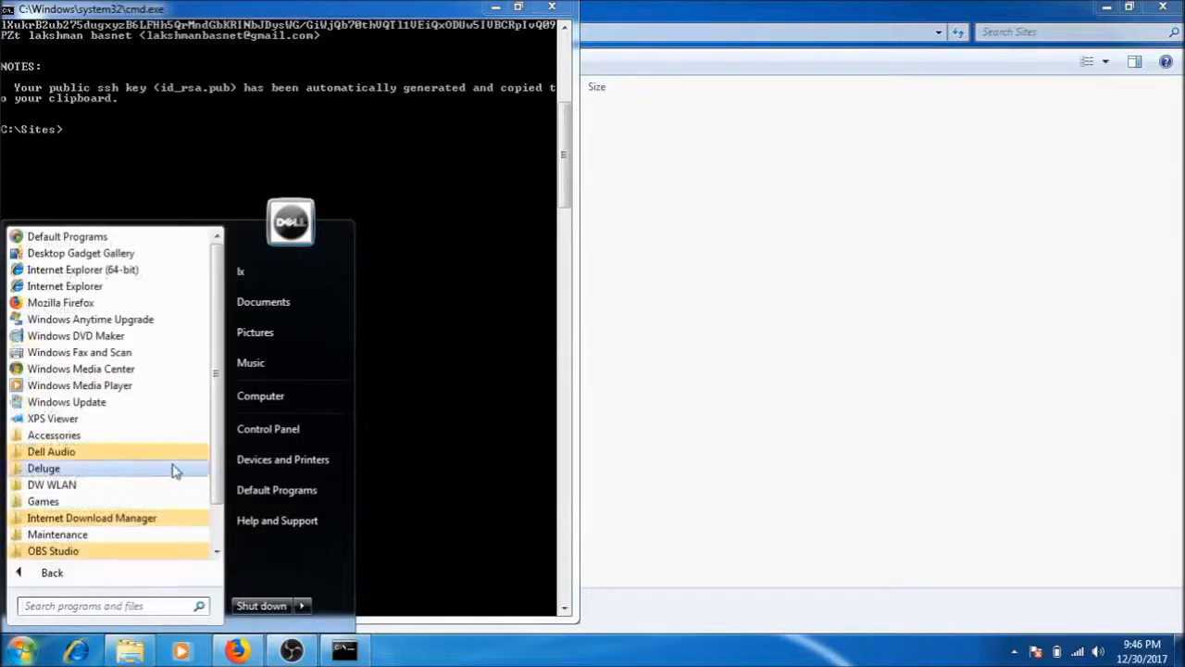
scroll(down, 3)
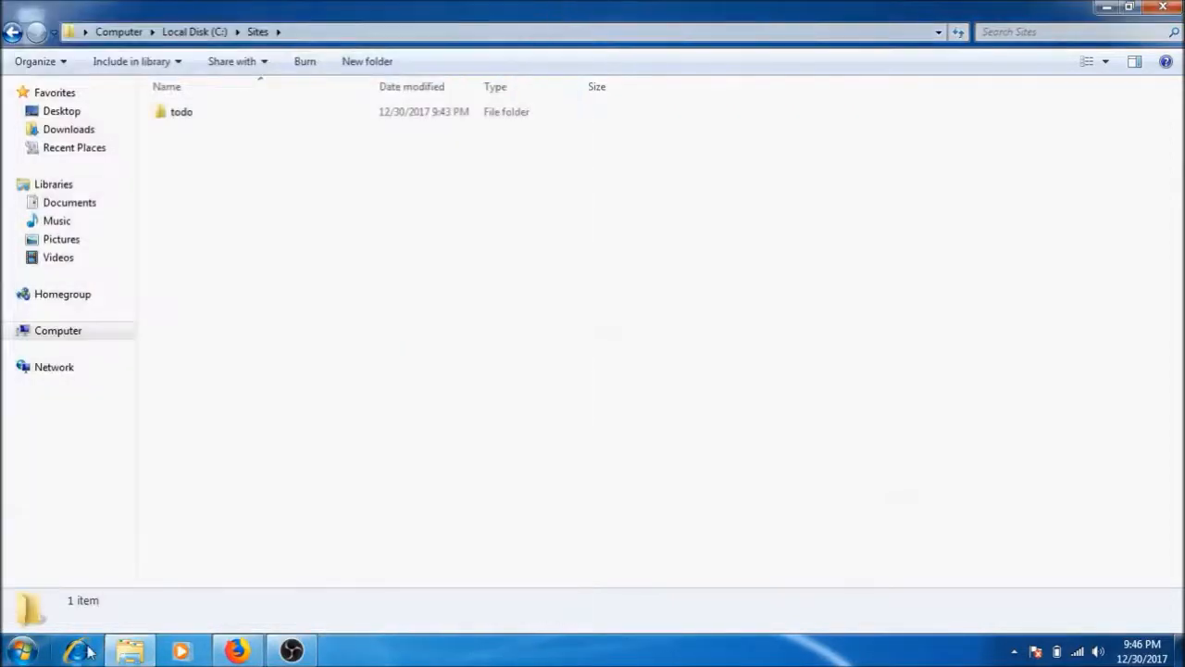
click(20, 650)
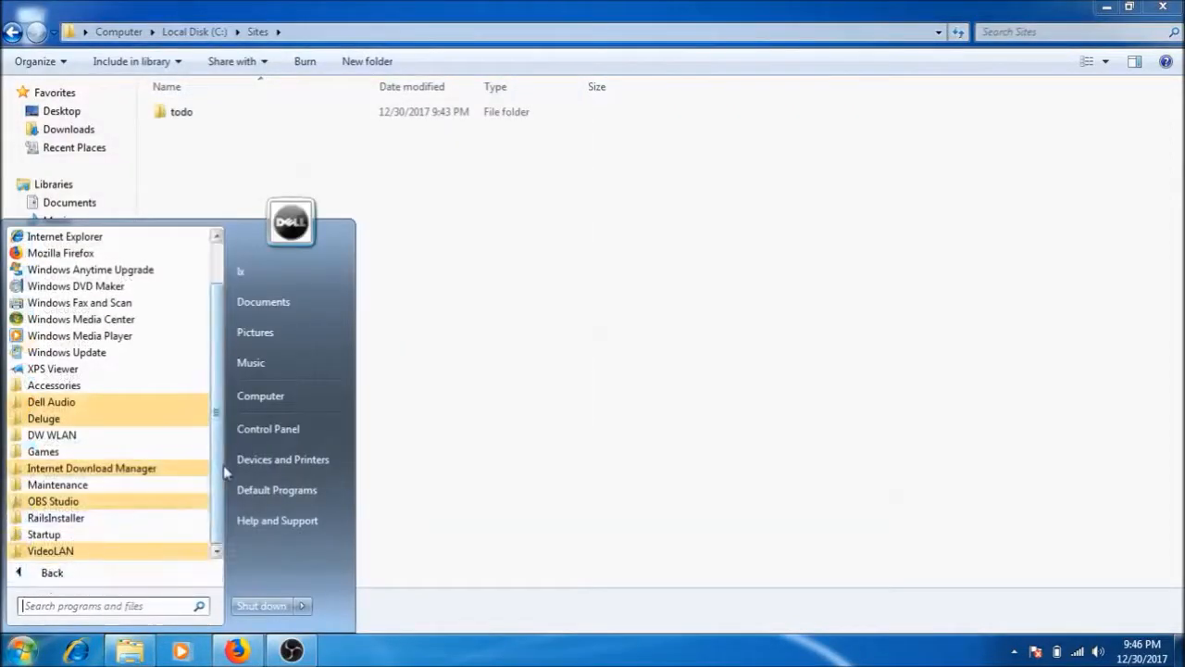
mouse_move(137, 518)
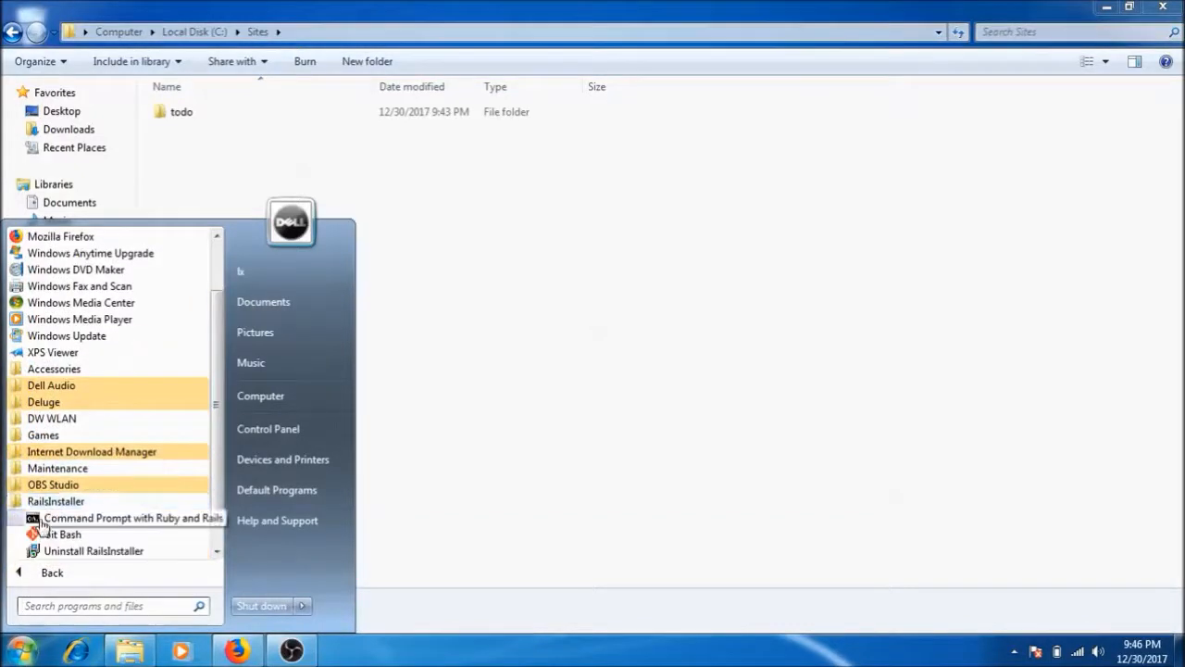
click(126, 518)
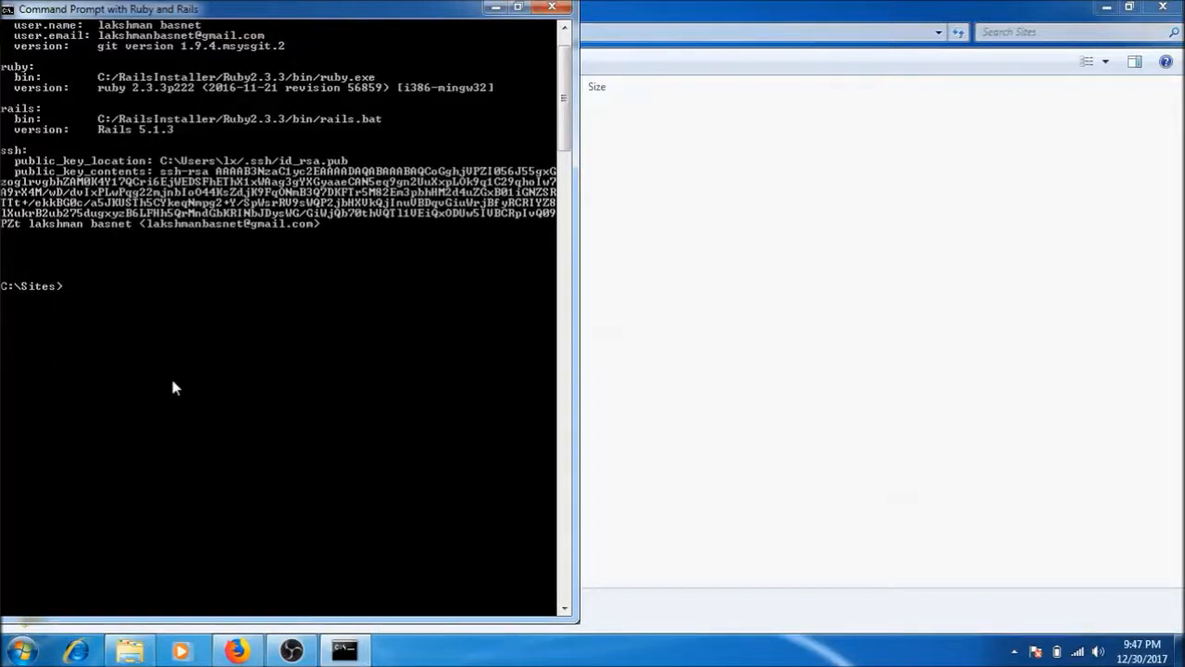
Run ruby -v and rails -v, then try jekyll, which isn't recognized yet.
text(ruby -v)
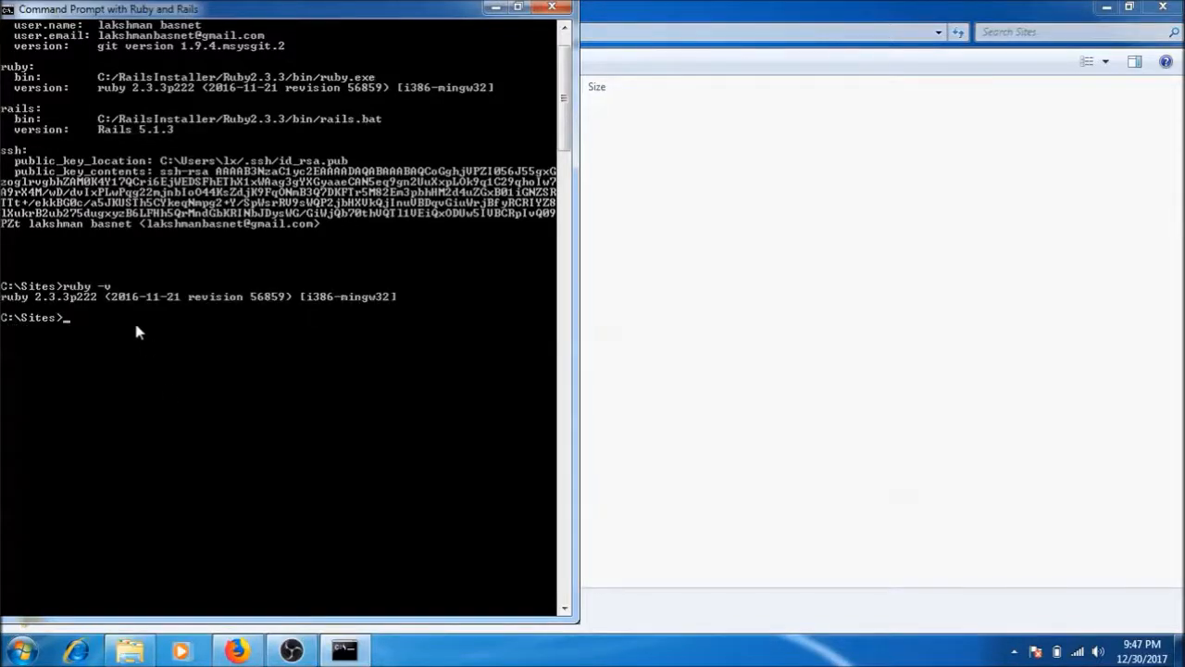
mouse_move(88, 296)
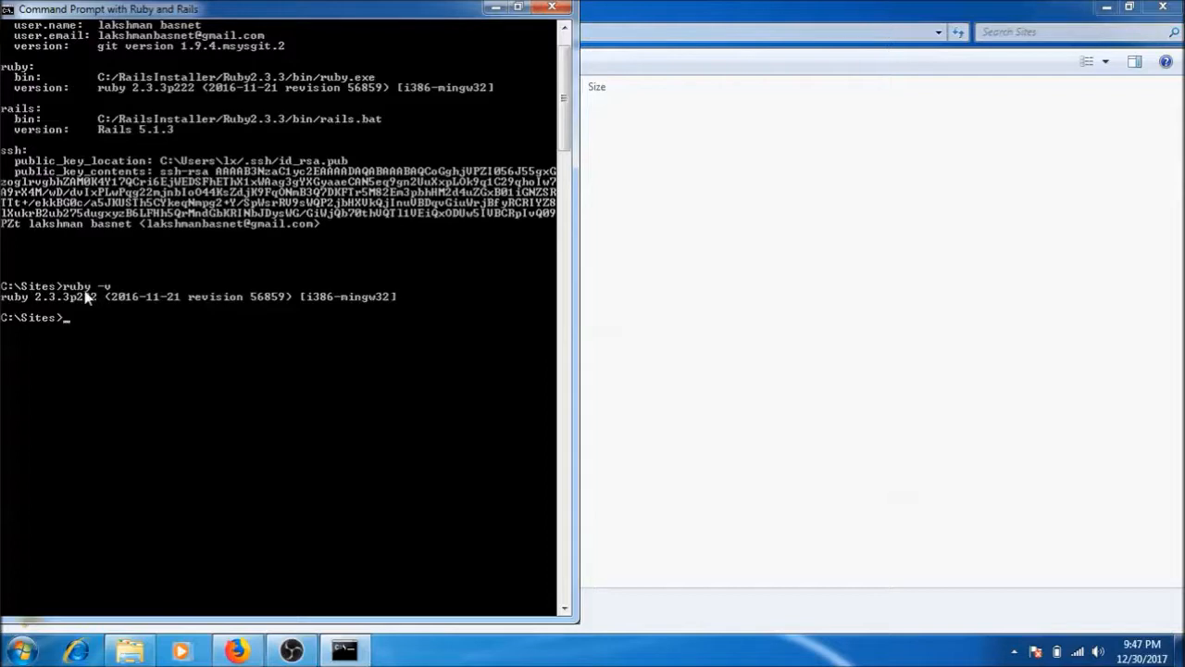
text(rails -v)
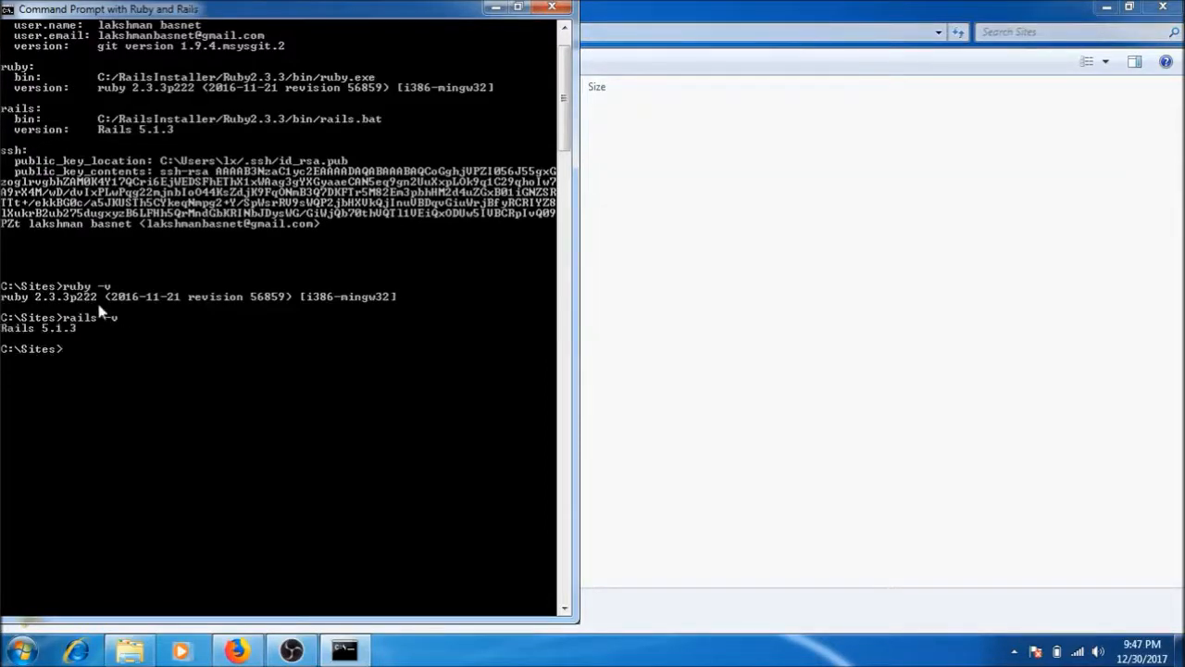
mouse_move(57, 339)
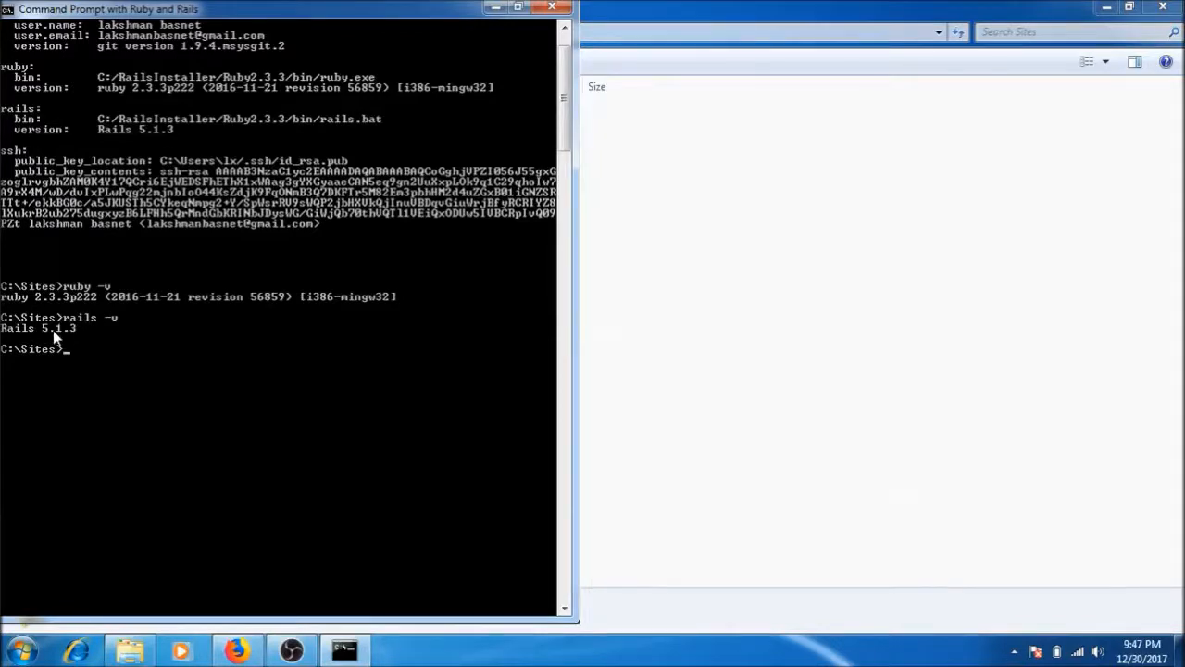
mouse_move(82, 343)
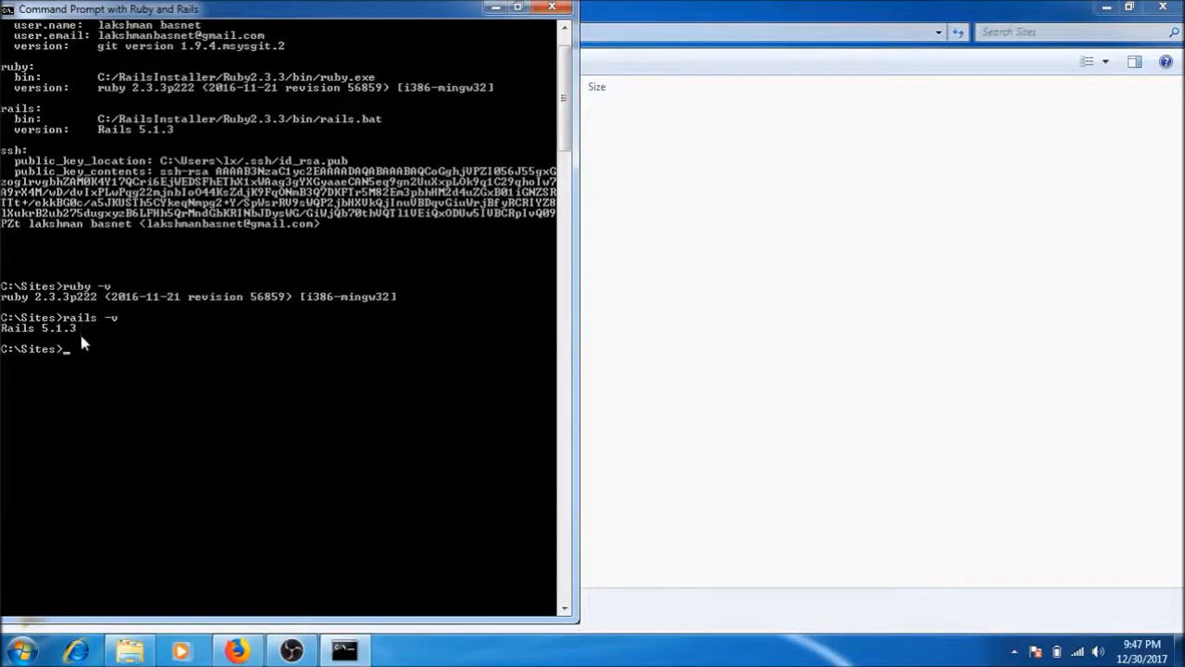
text(jekyll -v)
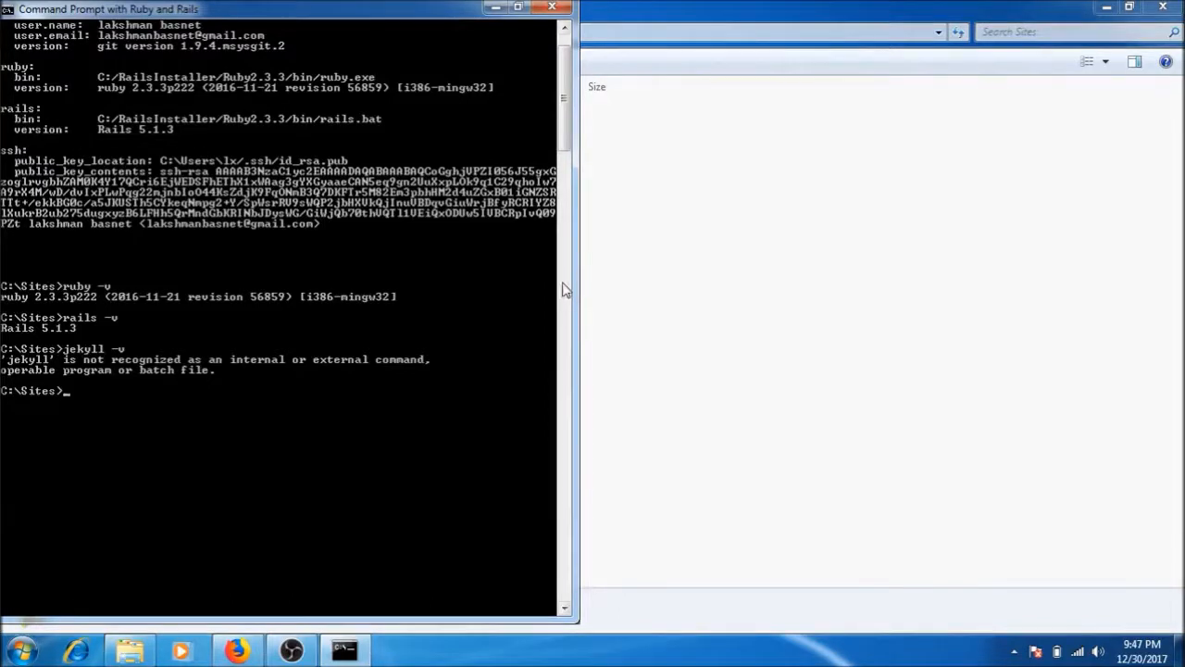
Run 'gem install jekyll bundler' at the C:\Sites prompt, correcting typos along the way.
text(gem inst)
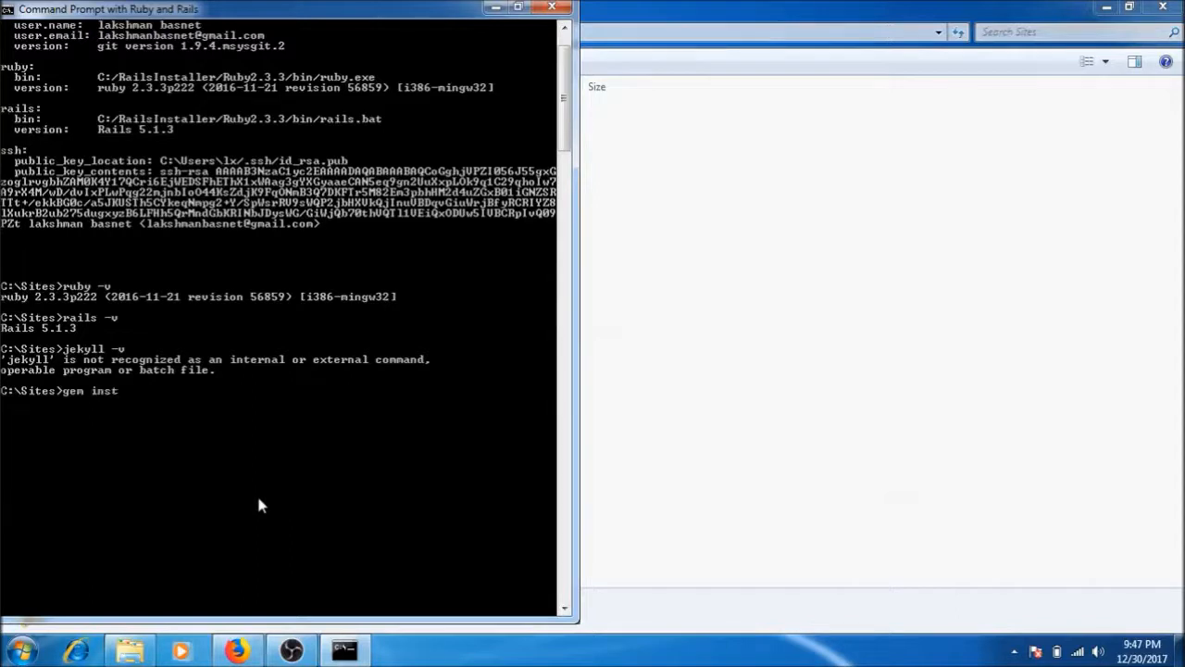
text(all)
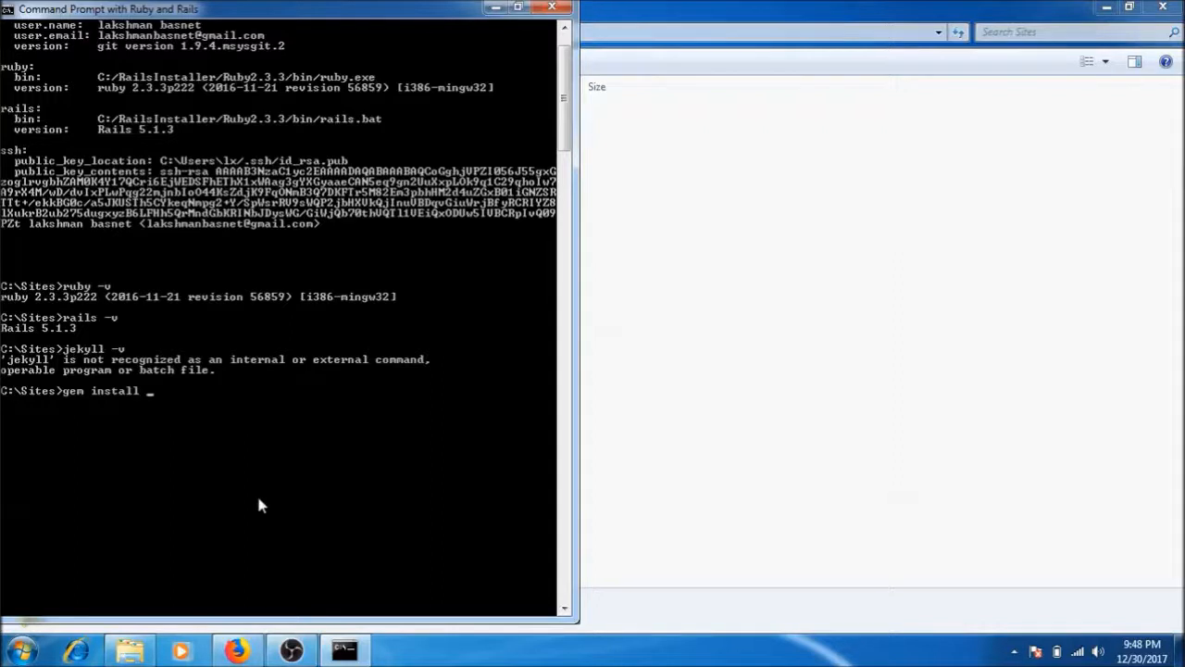
mouse_move(119, 527)
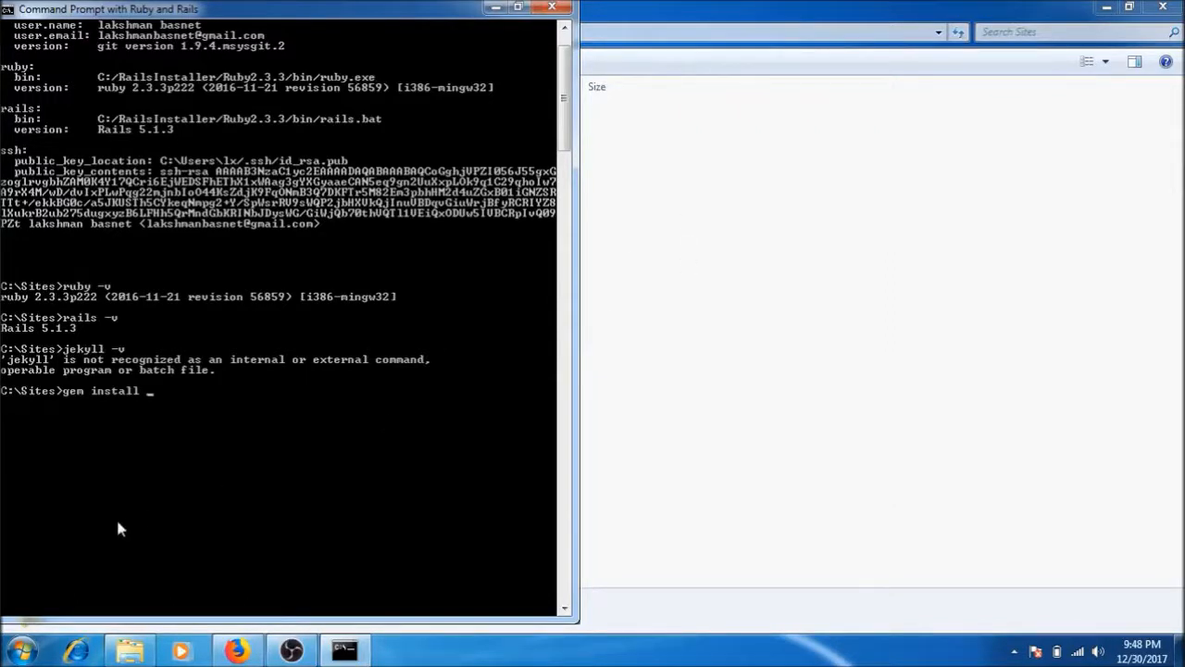
mouse_move(120, 403)
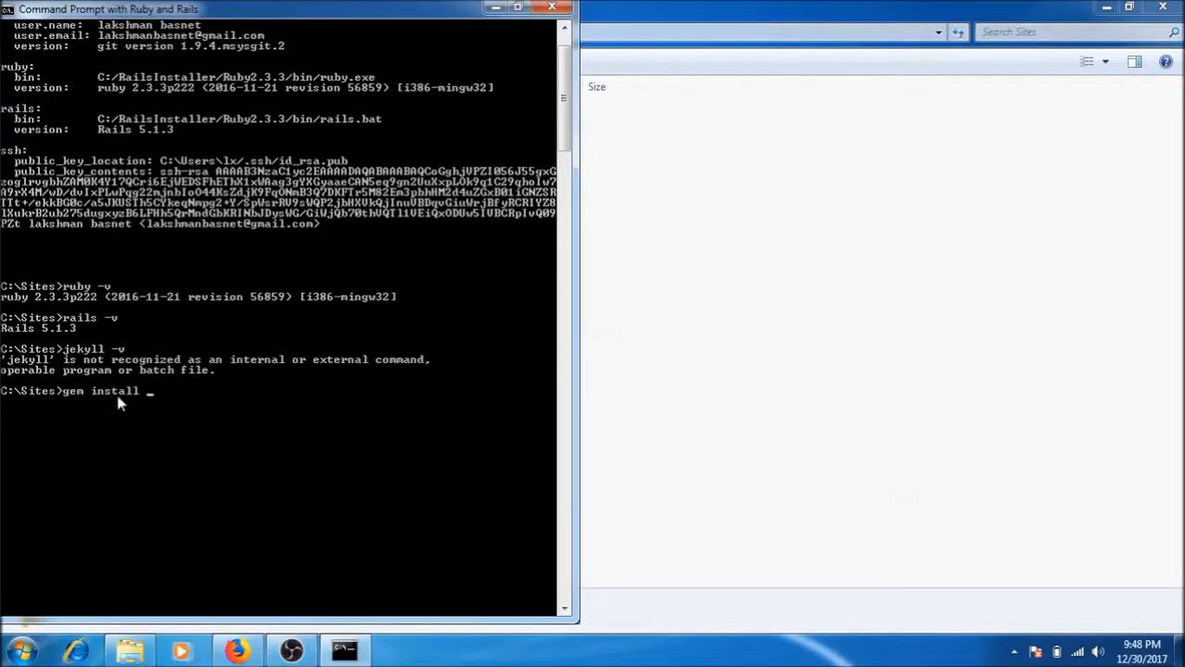
text(jeky)
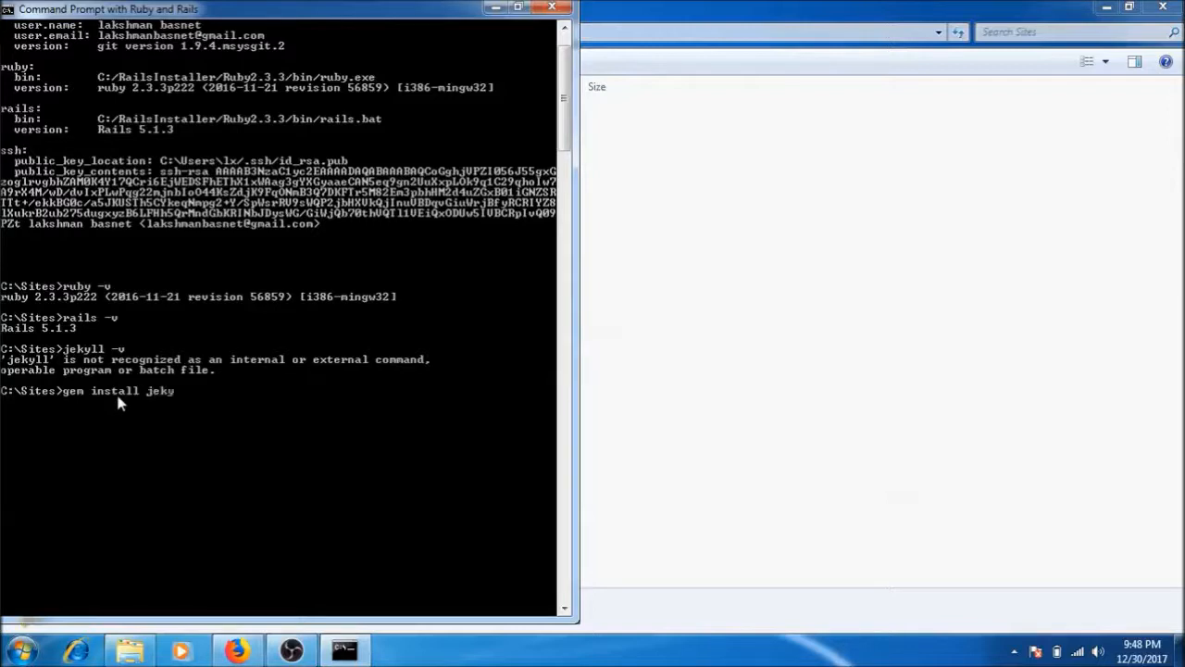
text(ll)
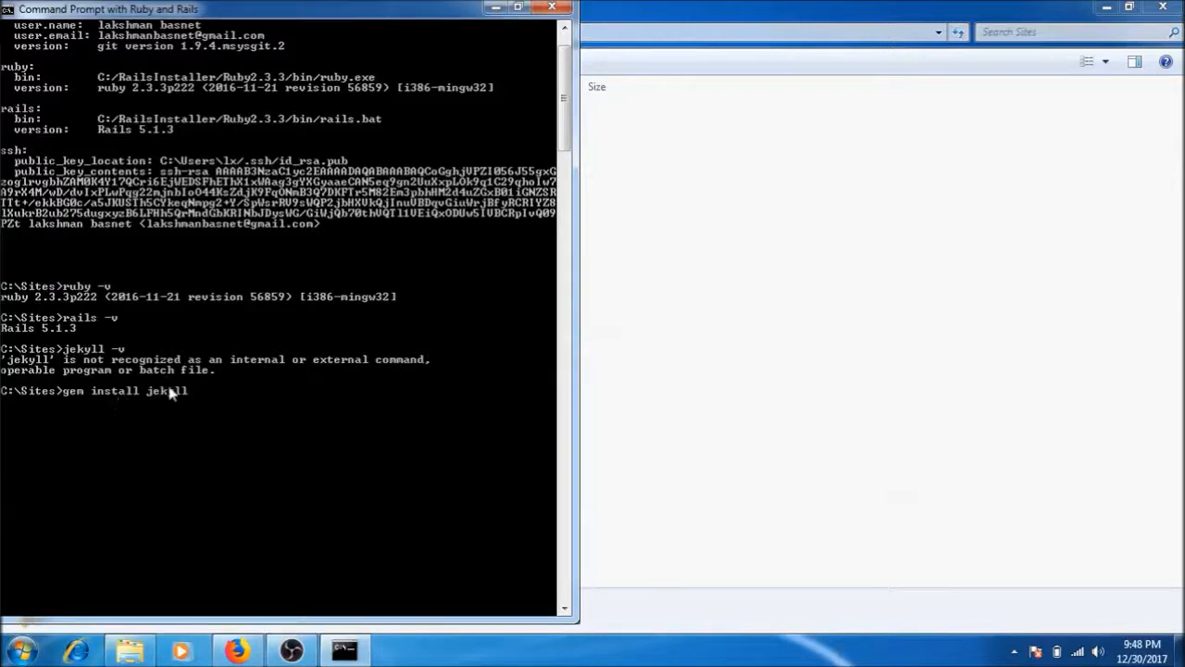
mouse_move(127, 400)
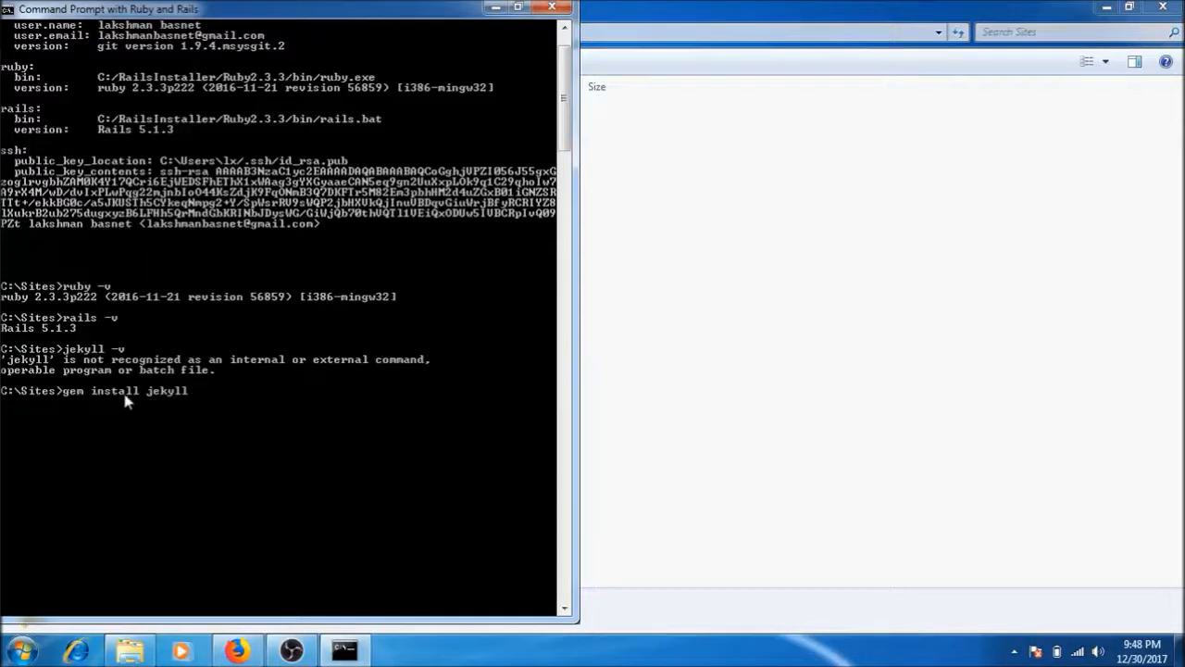
mouse_move(158, 407)
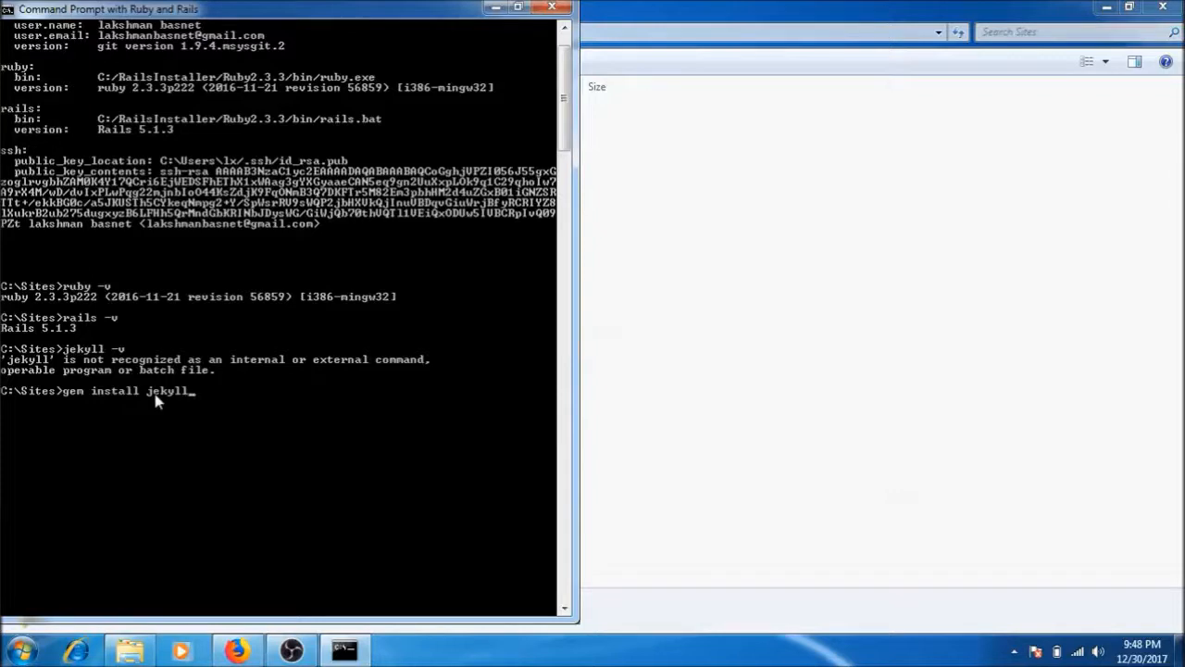
text(bu)
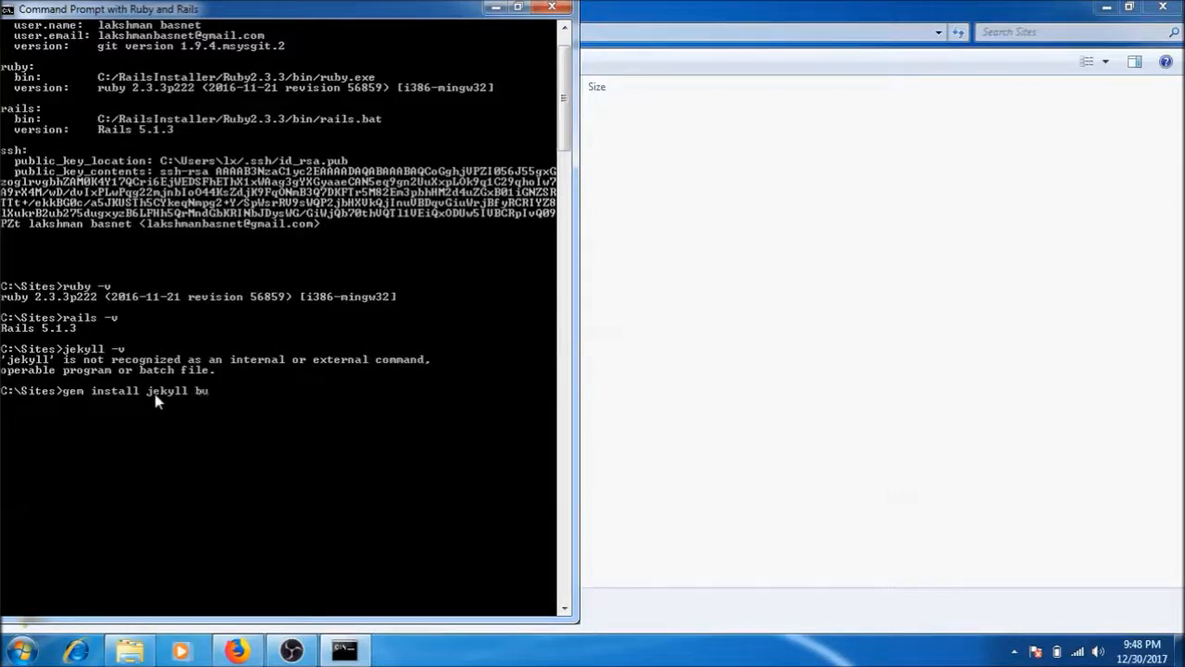
text(ndler)
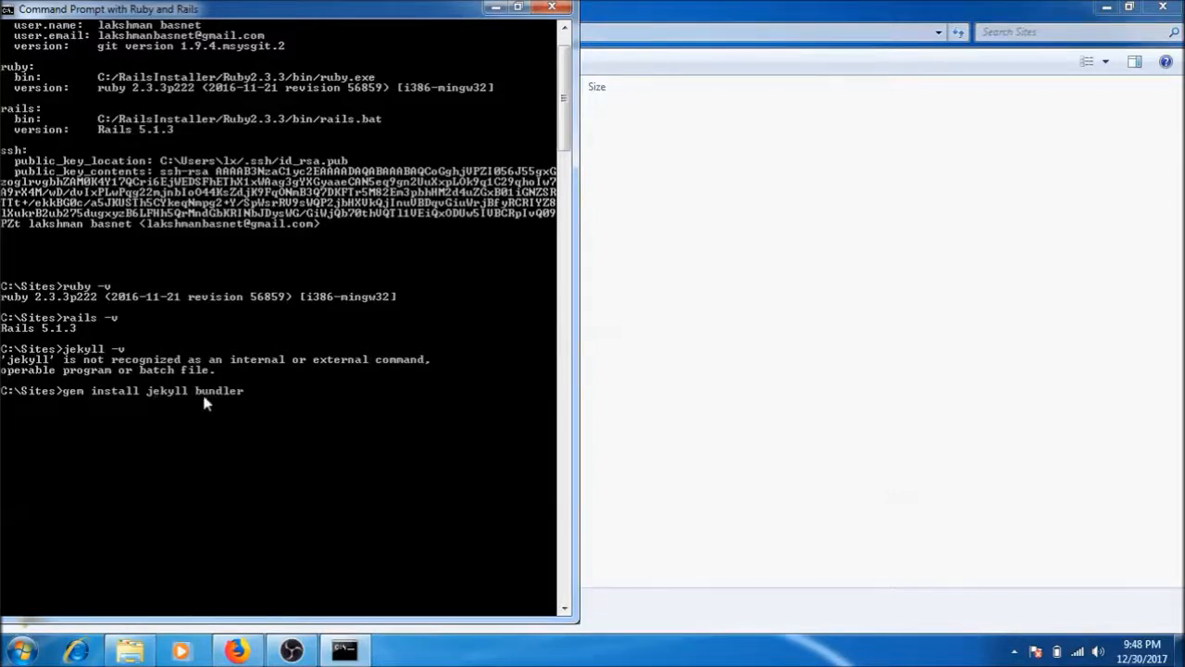
mouse_move(223, 404)
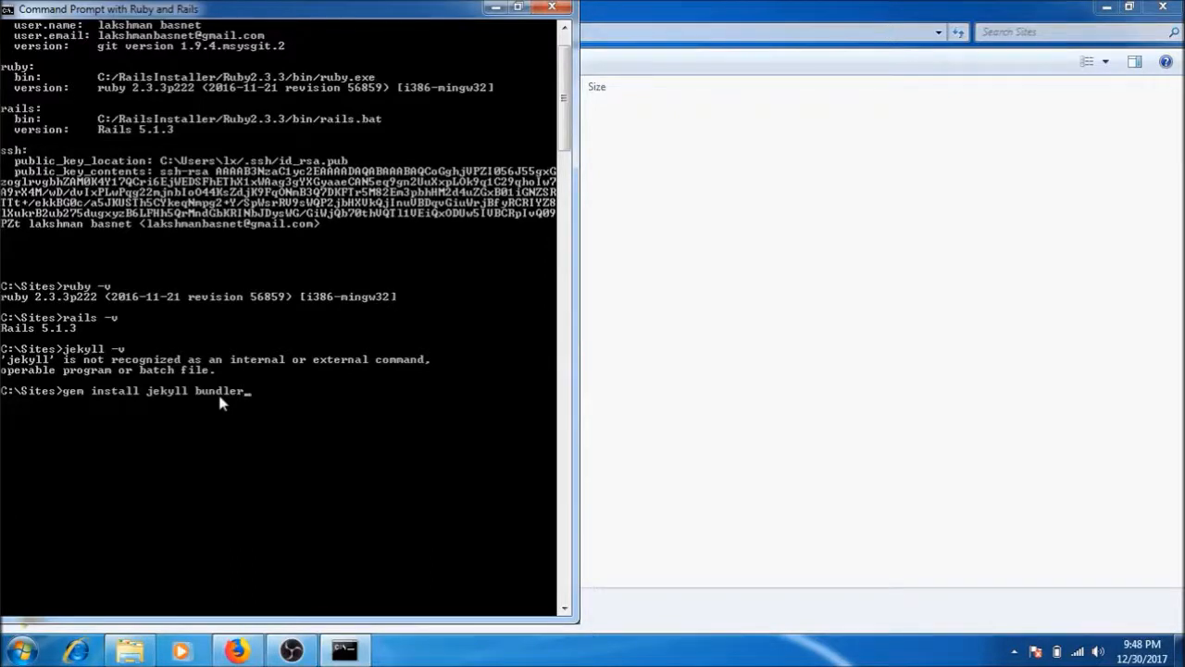
key(BackSpace)
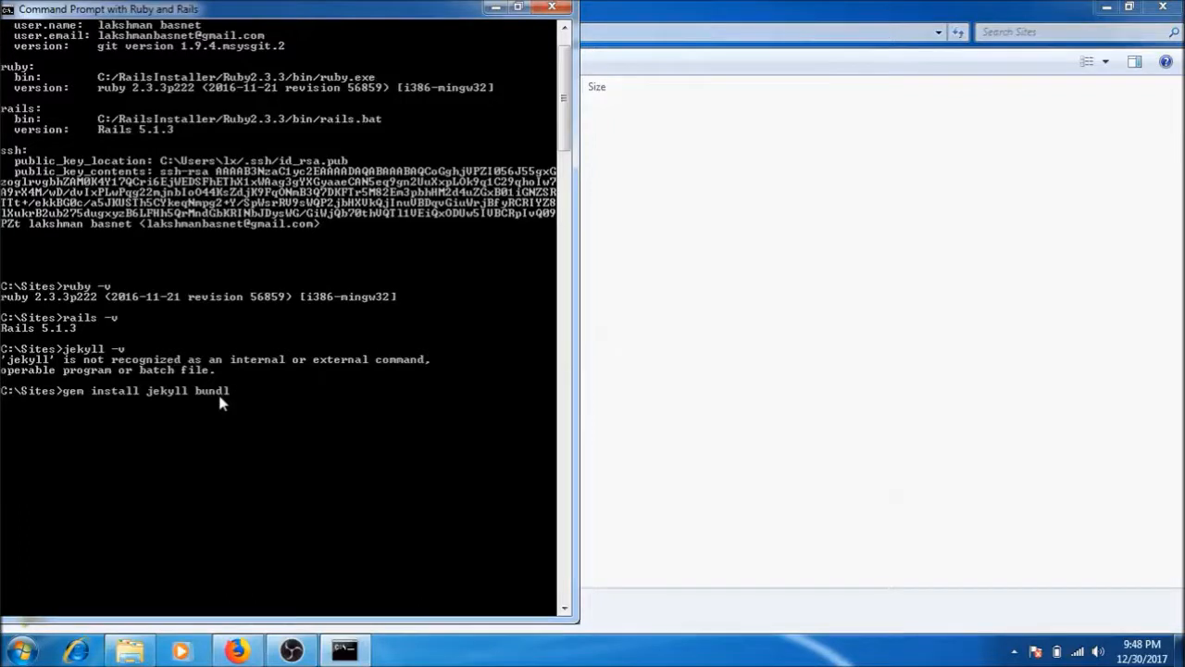
key(BackSpace)
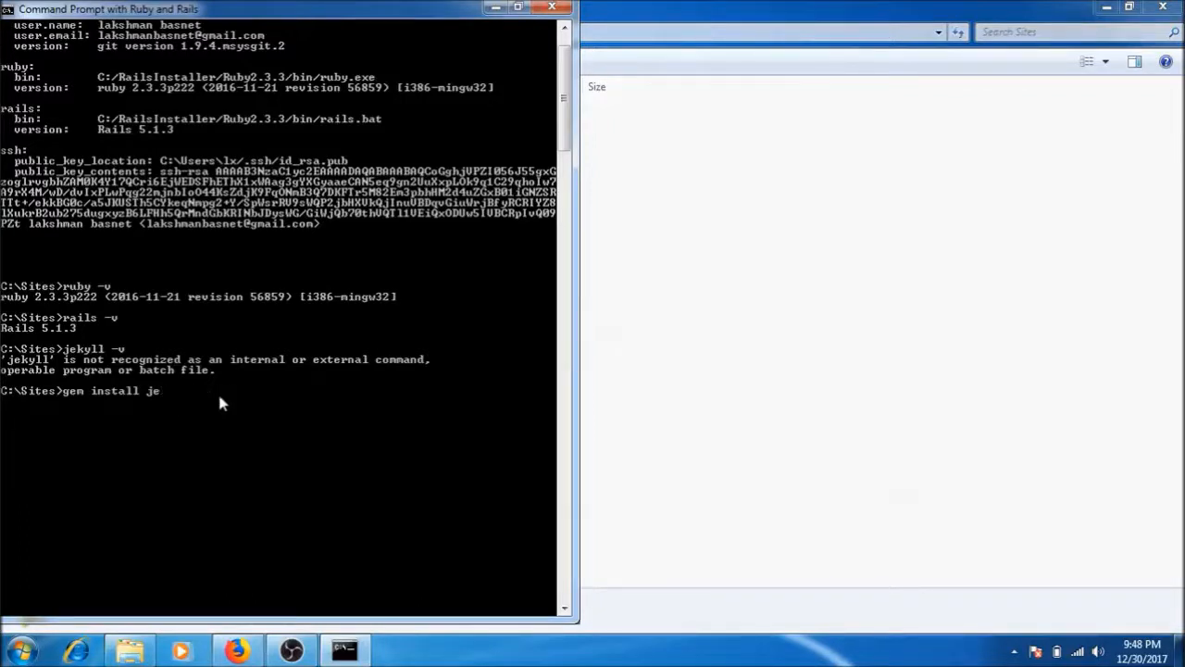
text(bu)
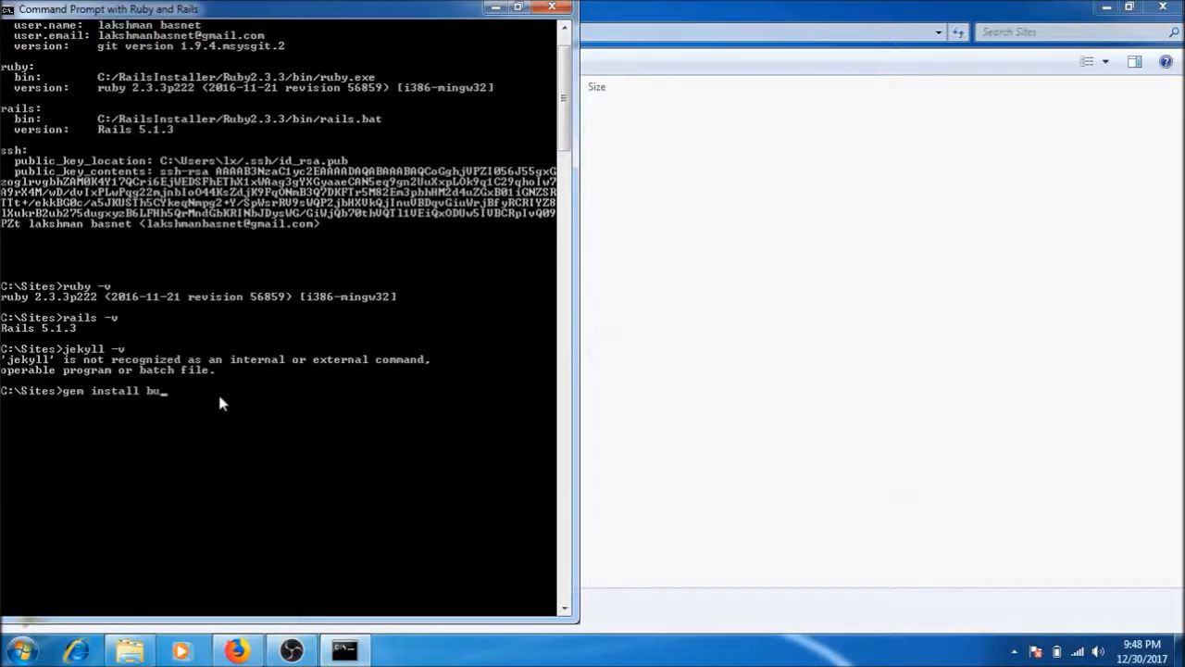
text(ndler)
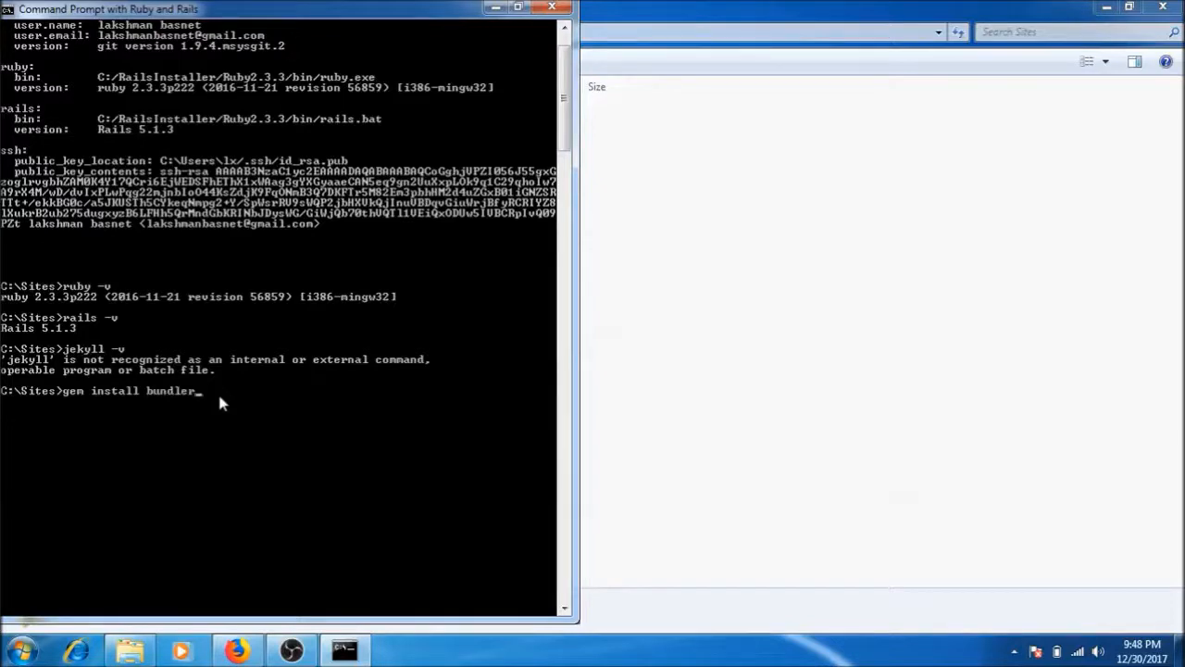
key(BackSpace)
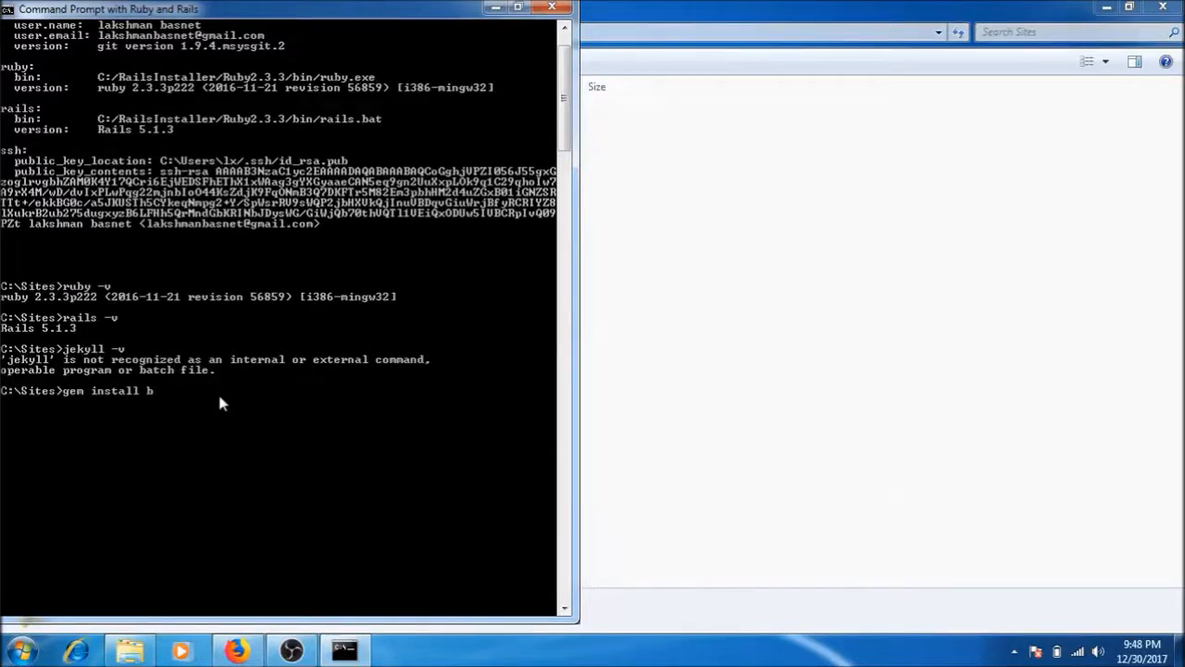
text(ekyll)
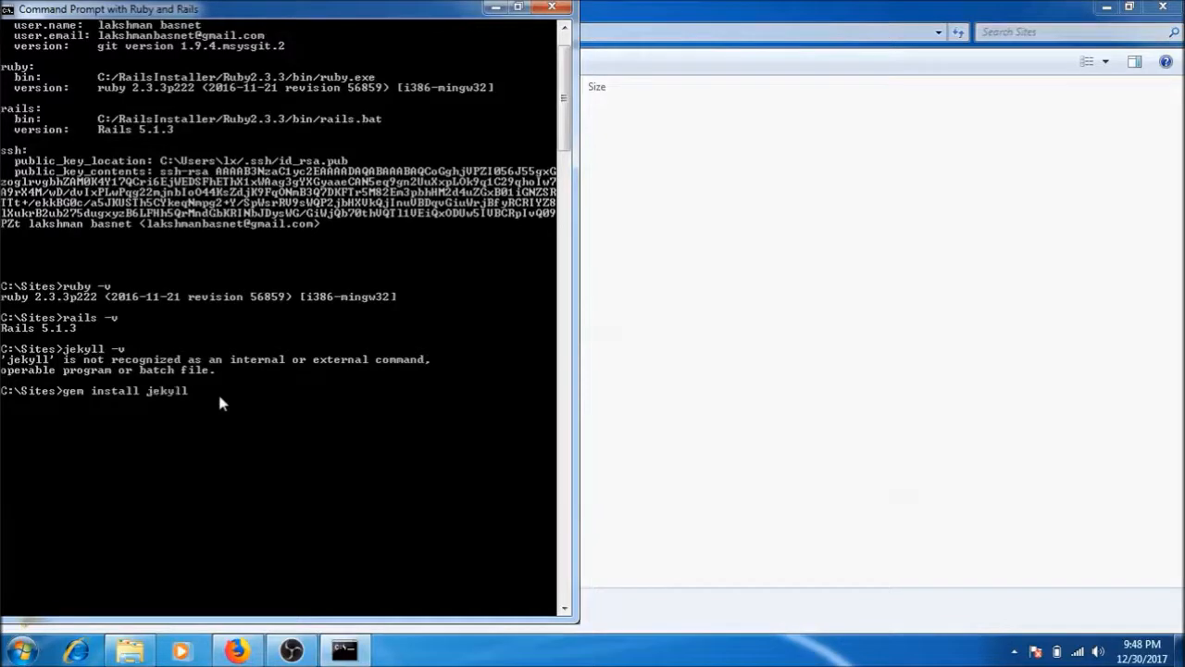
text(bundler)
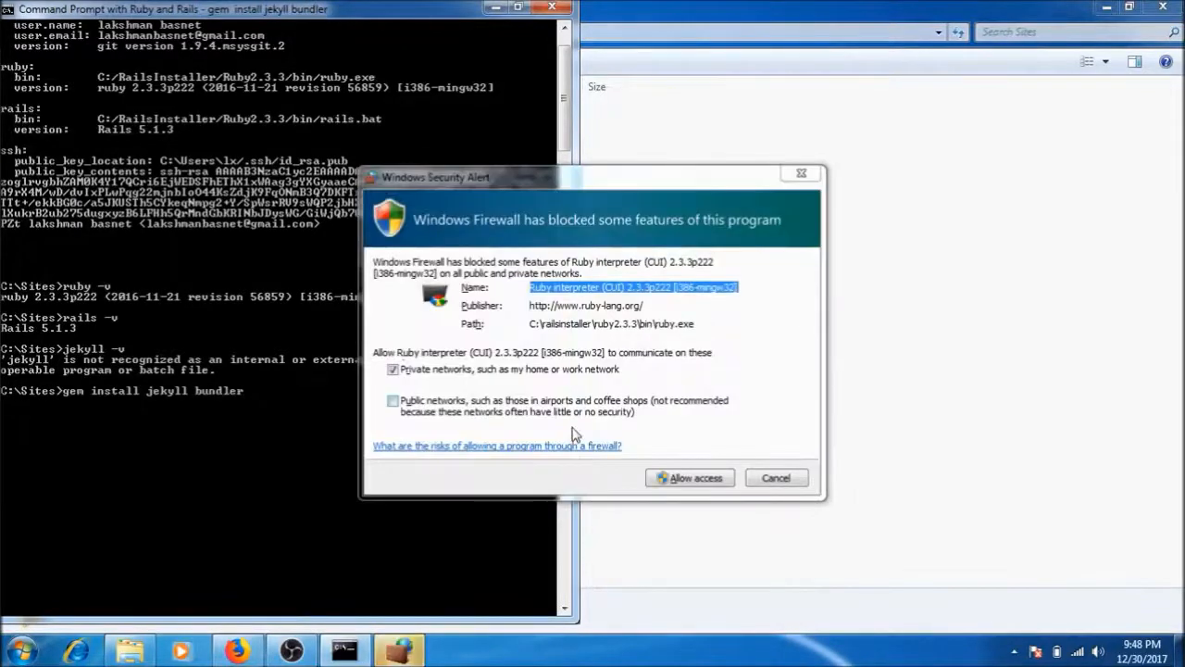
mouse_move(667, 463)
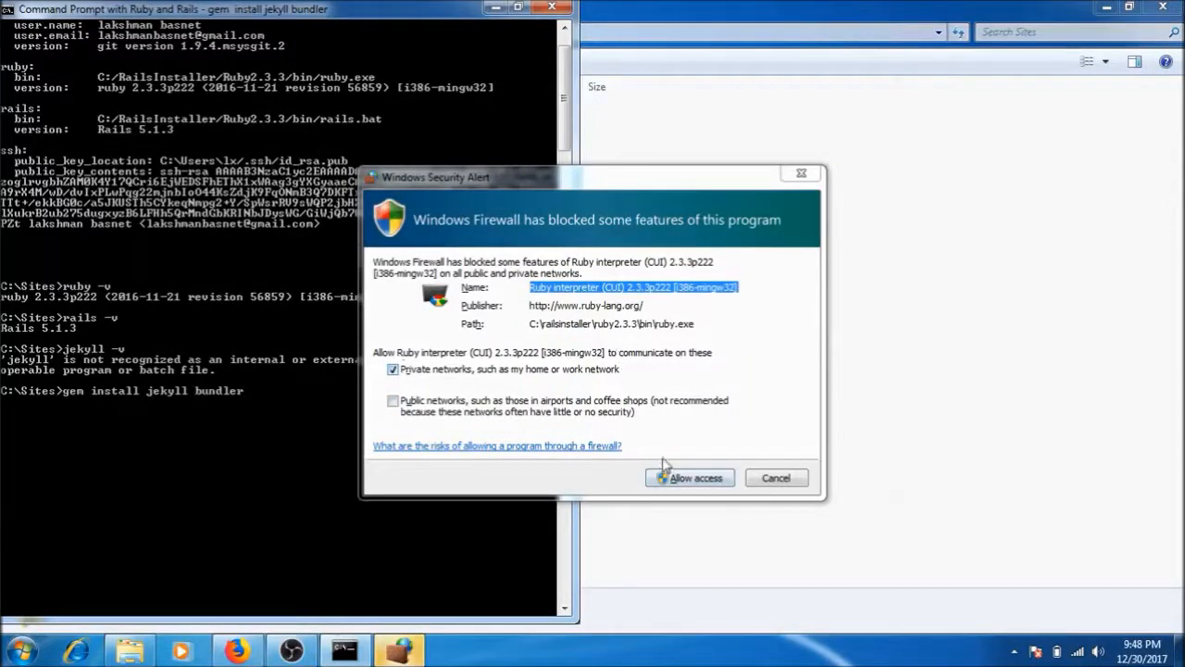
Allow Ruby through Windows Firewall on private networks.
click(690, 477)
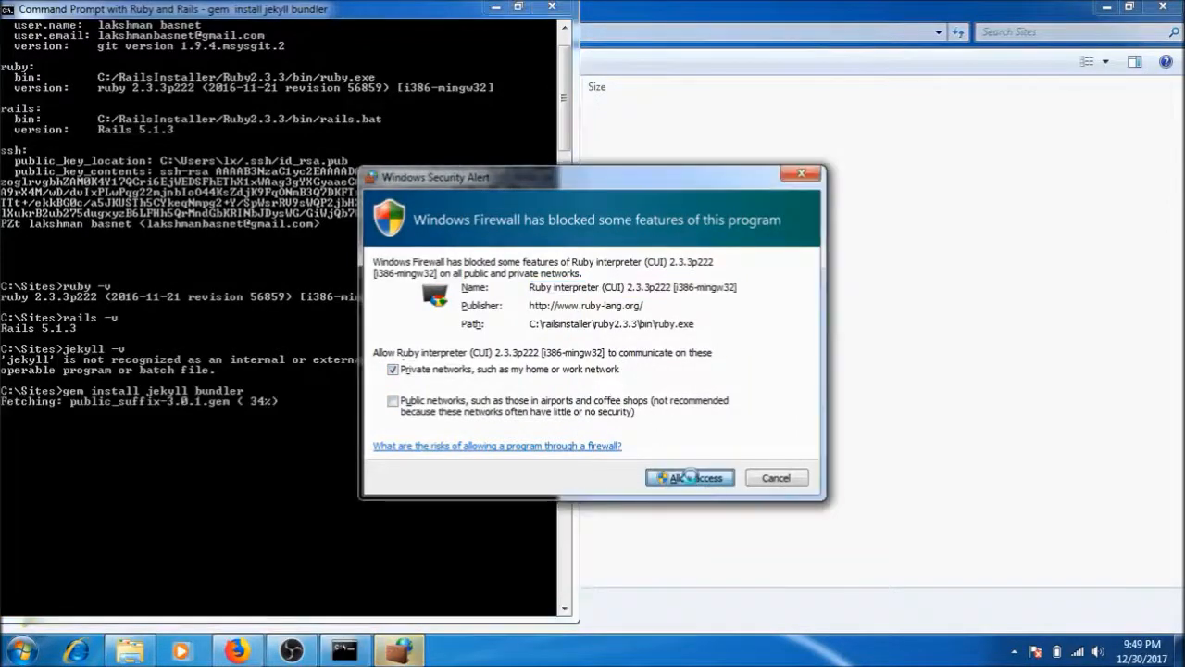
click(689, 478)
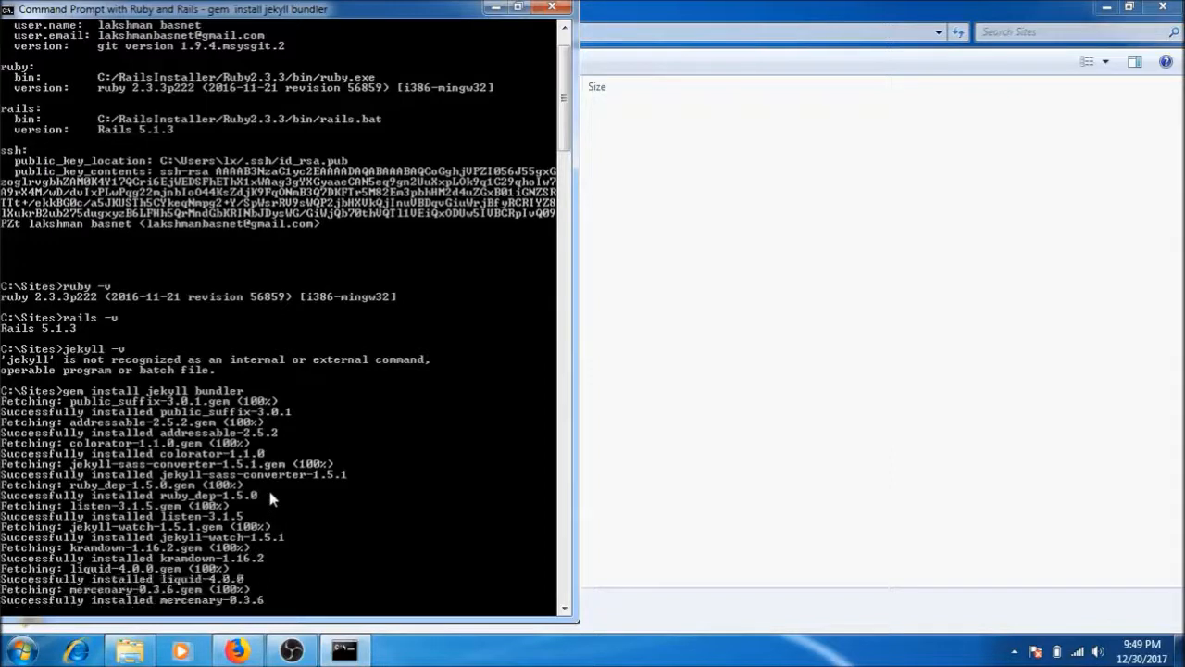
Scroll the console until '16 gems installed' and the prompt appear.
scroll(down, 3)
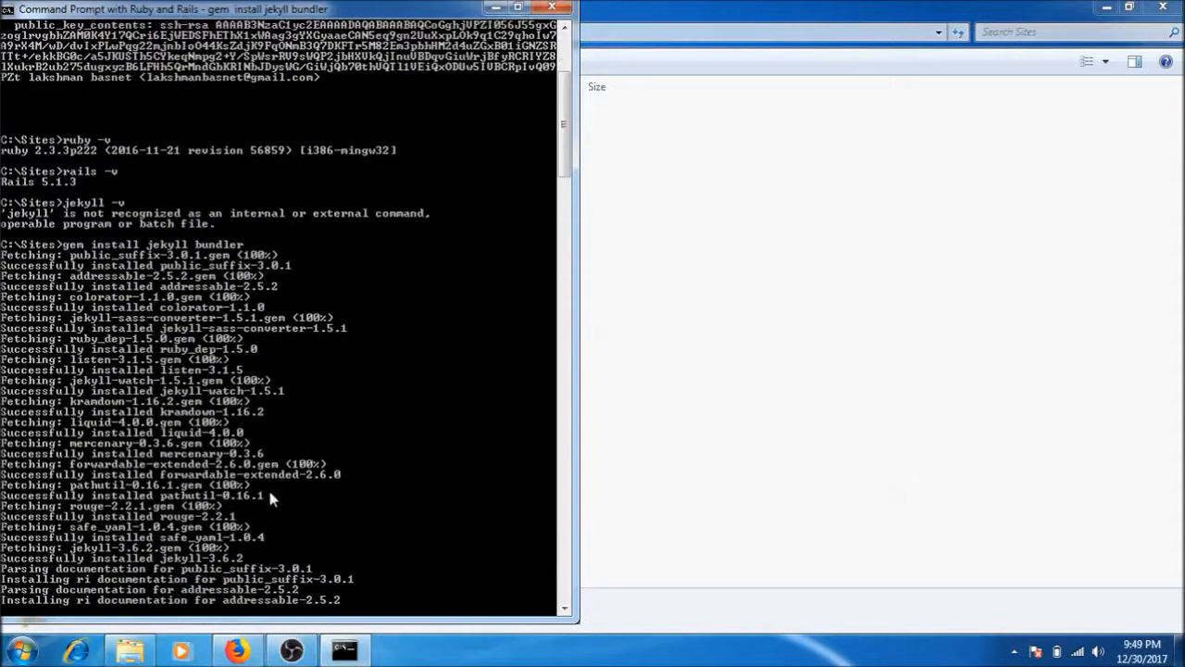
scroll(down, 3)
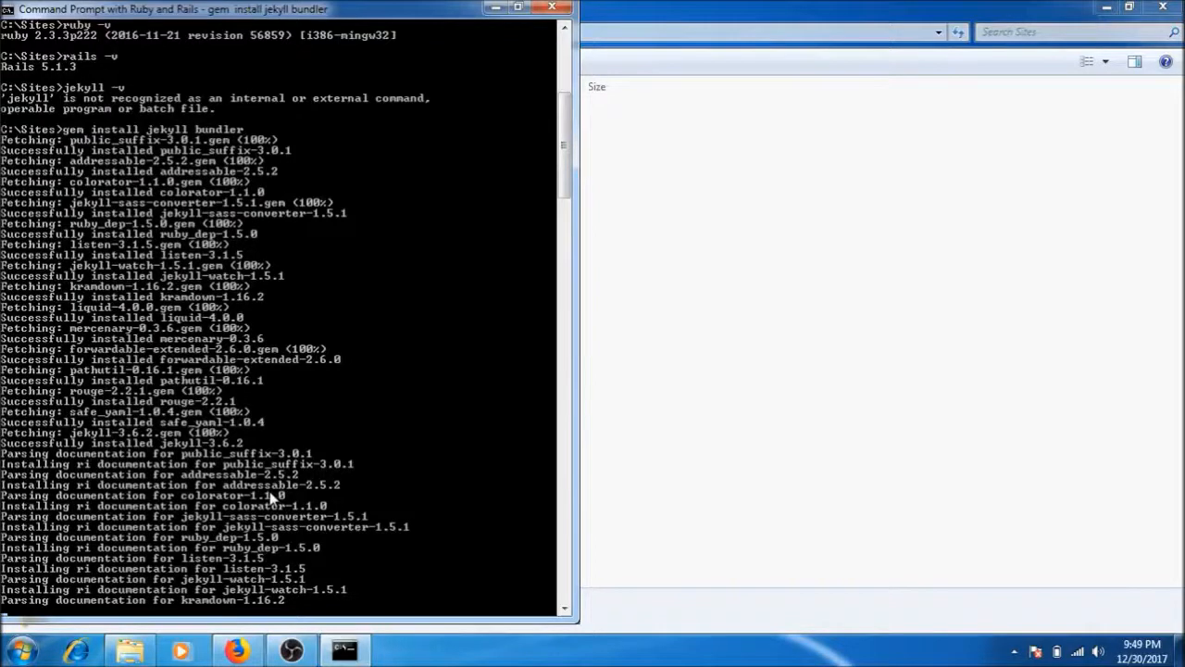
scroll(down, 3)
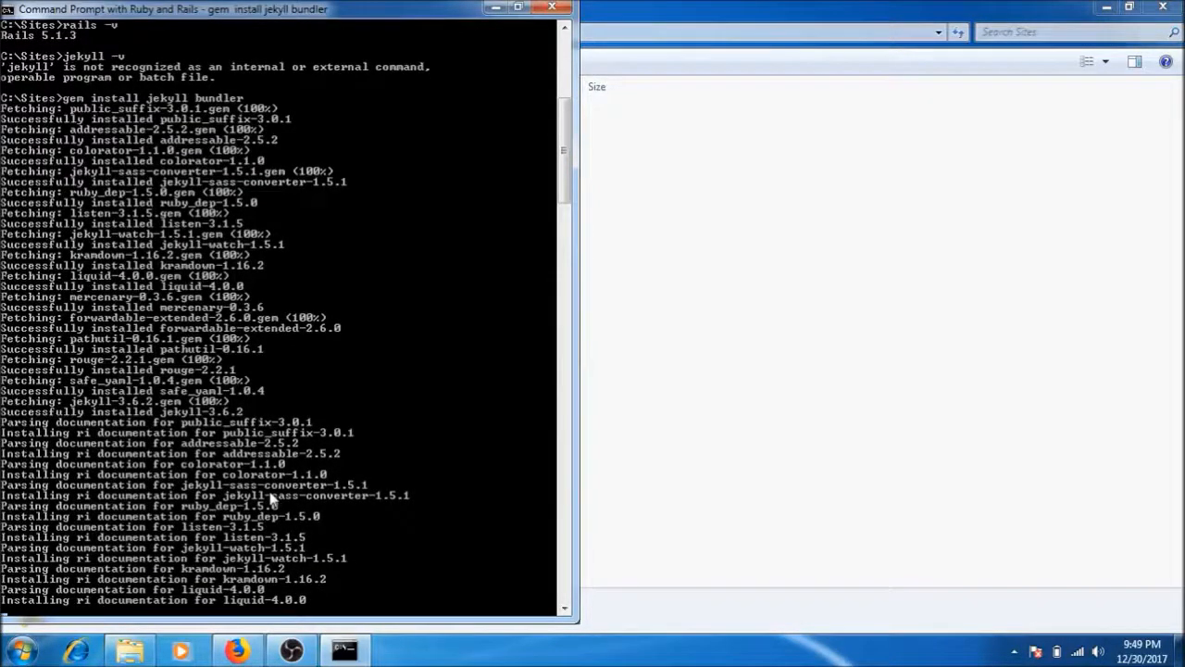
scroll(down, 3)
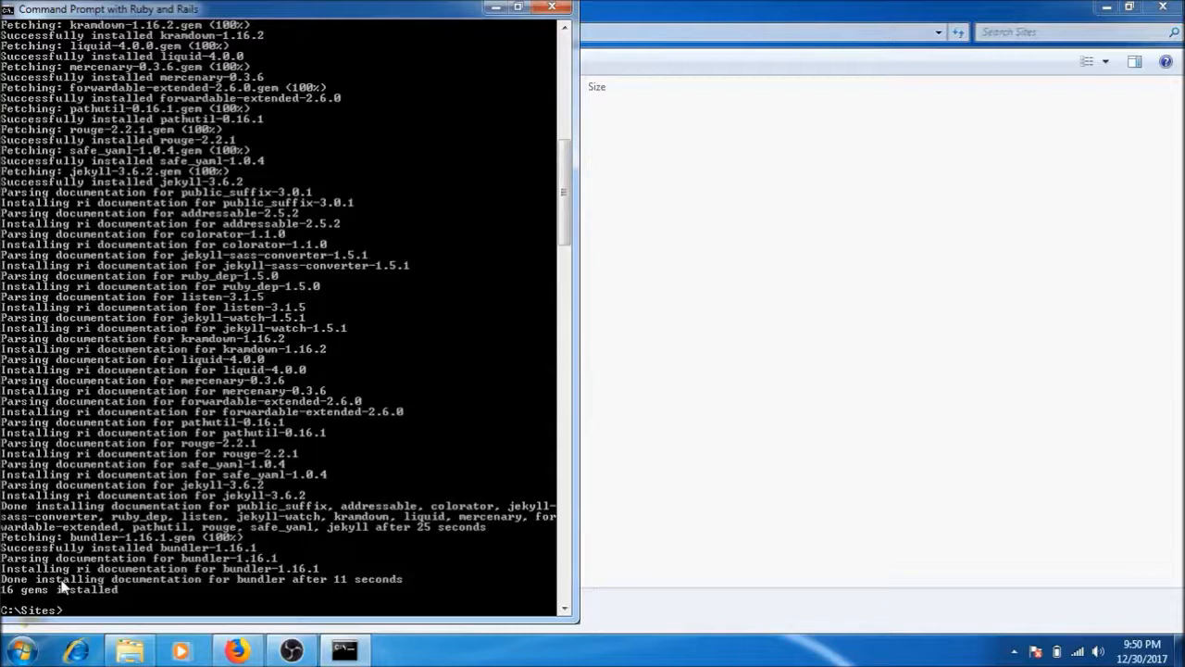
Run jekyll -v and bundler -v, confirming jekyll 3.6.2 and Bundler 1.16.1.
text(jekyll)
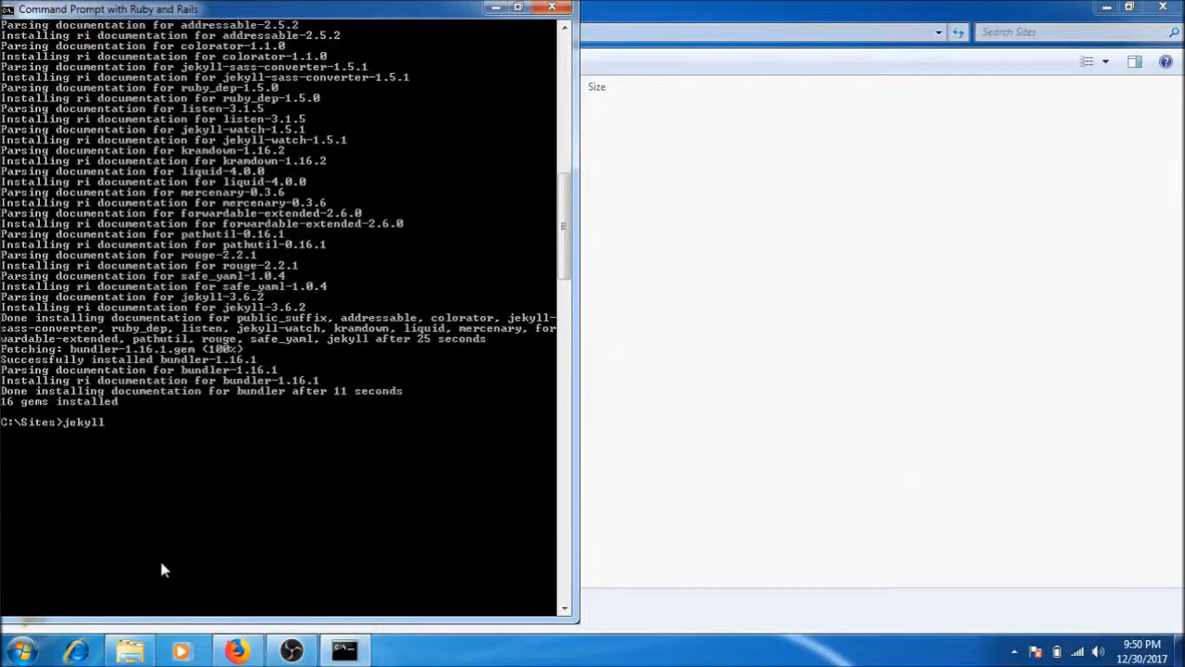
mouse_move(82, 442)
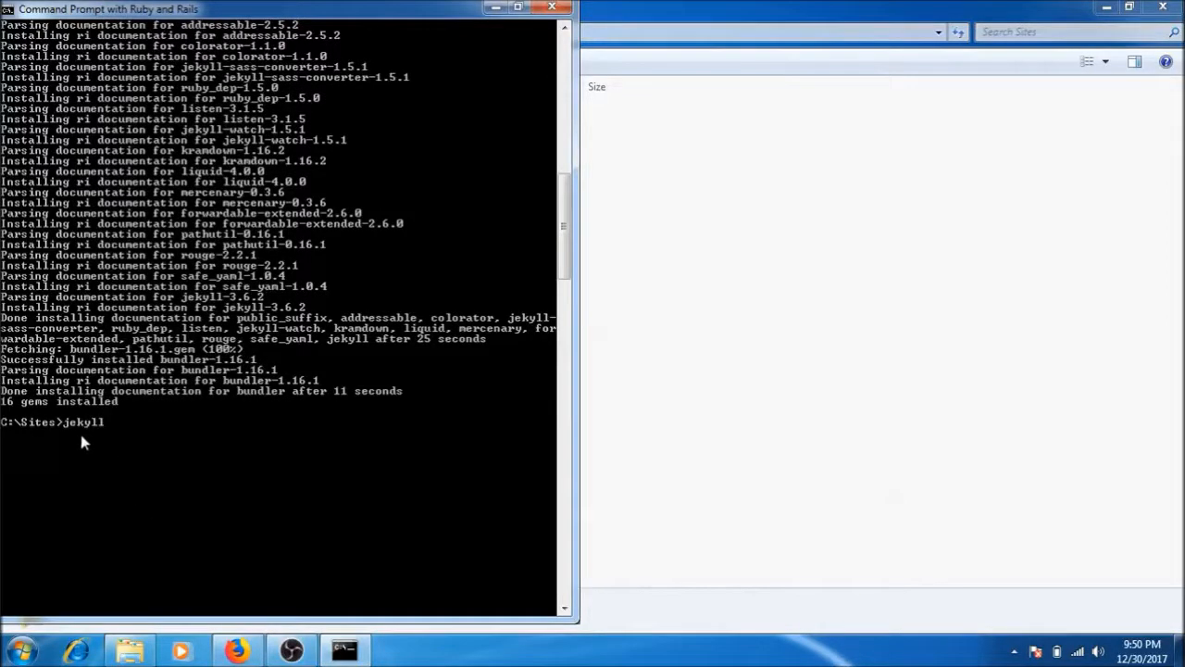
mouse_move(109, 441)
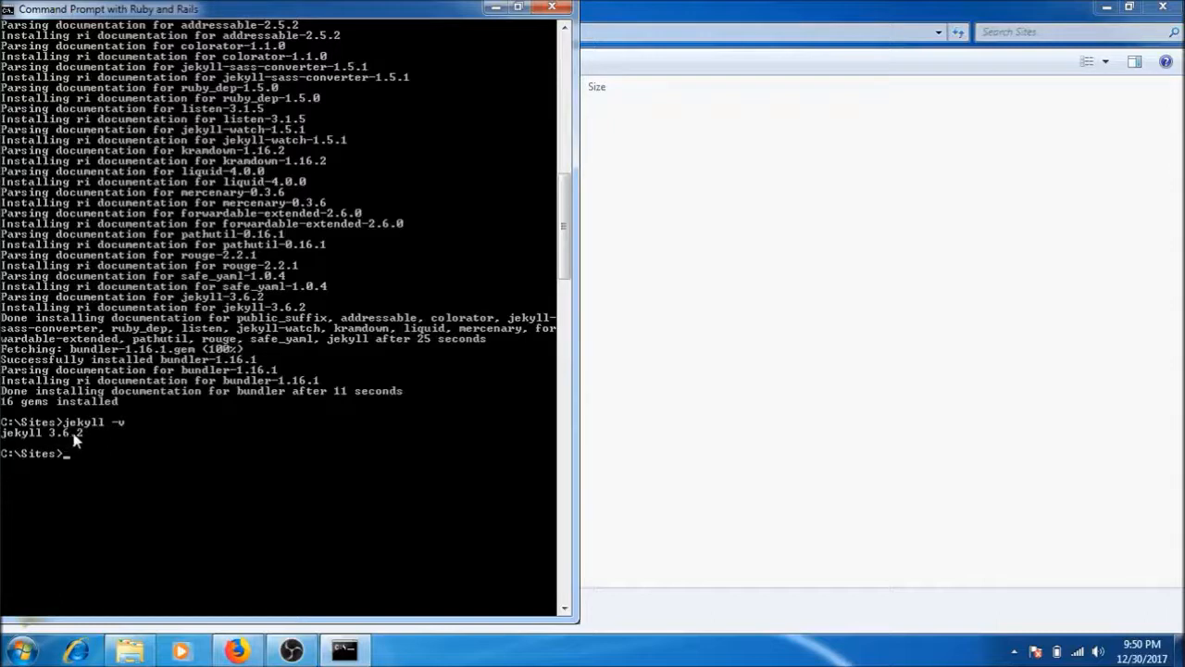
mouse_move(115, 453)
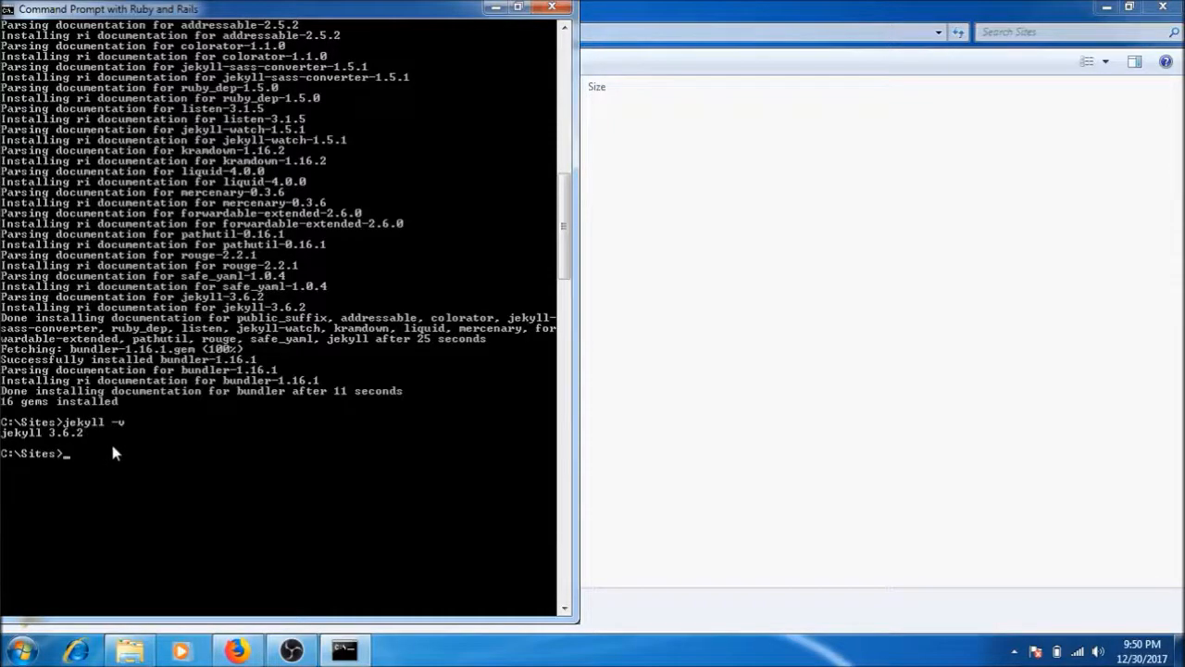
text(bud)
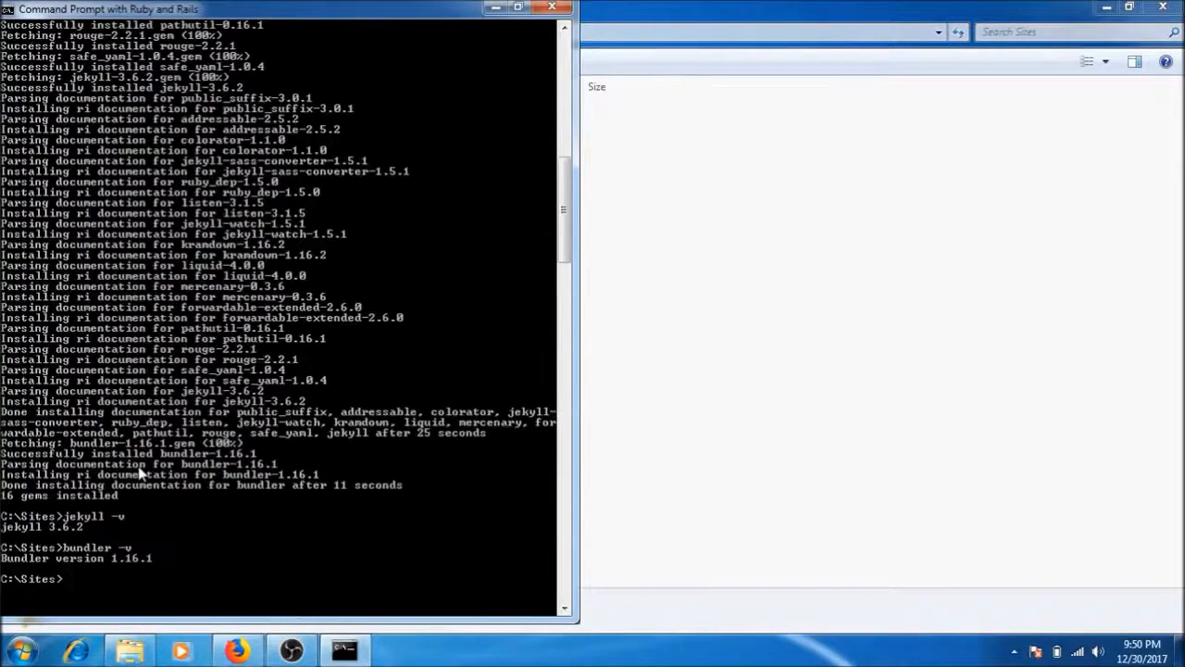
scroll(down, 3)
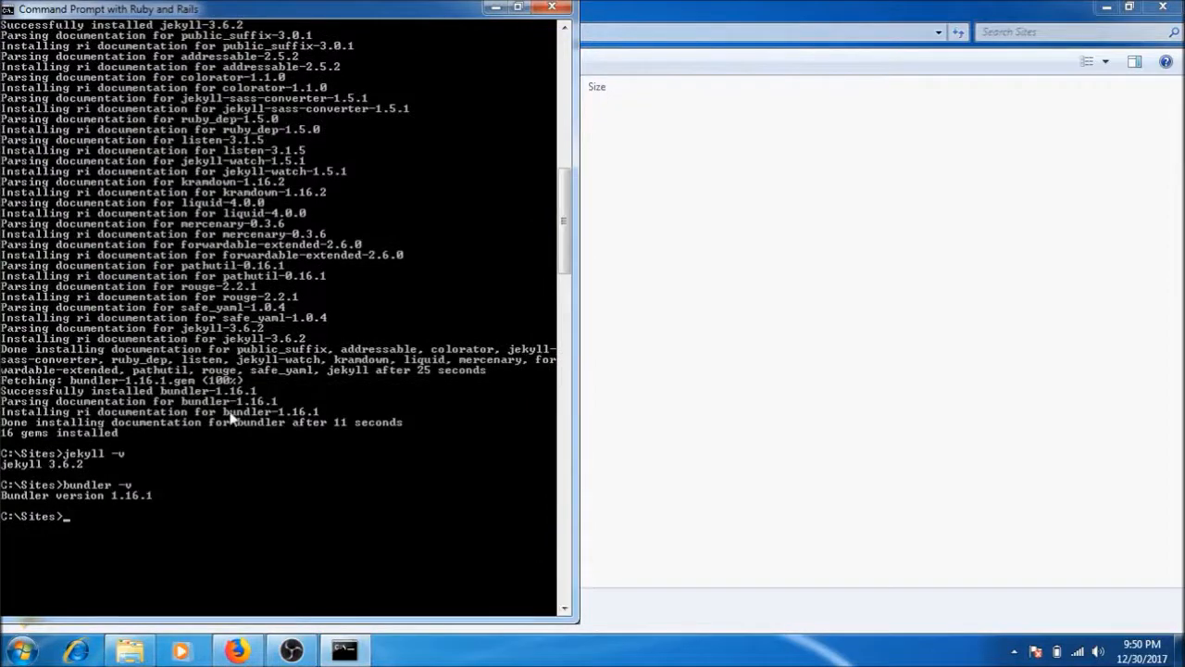
mouse_move(245, 513)
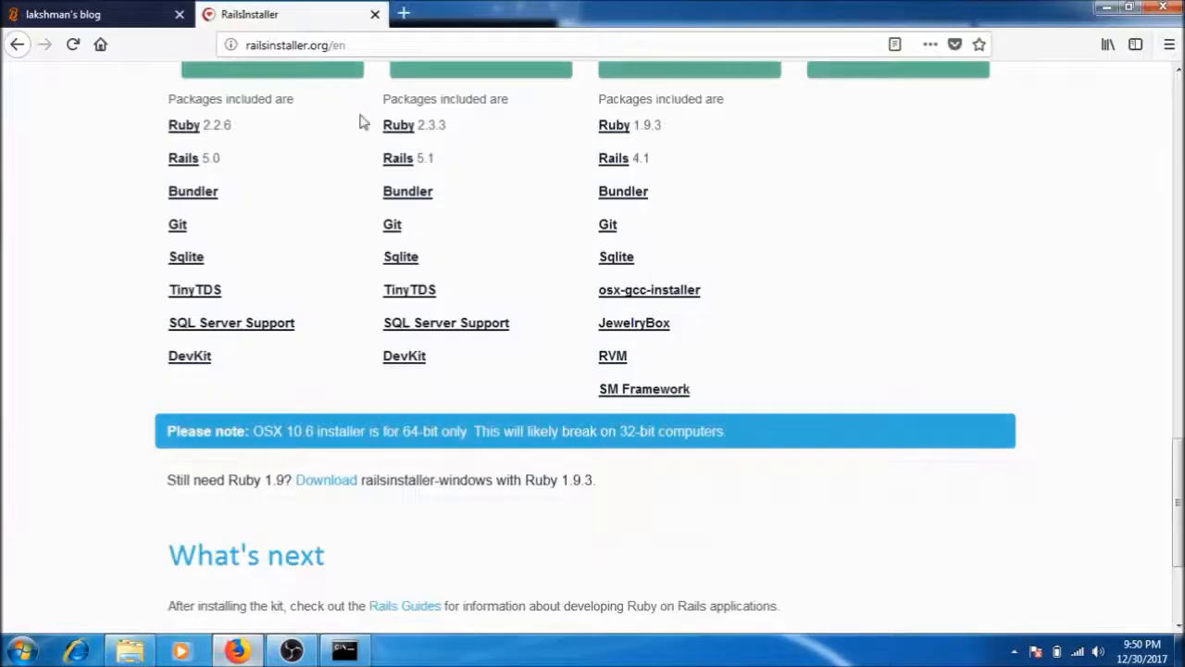
Scroll the railsinstaller.org page through the included packages lists, including Bundler.
scroll(up, 3)
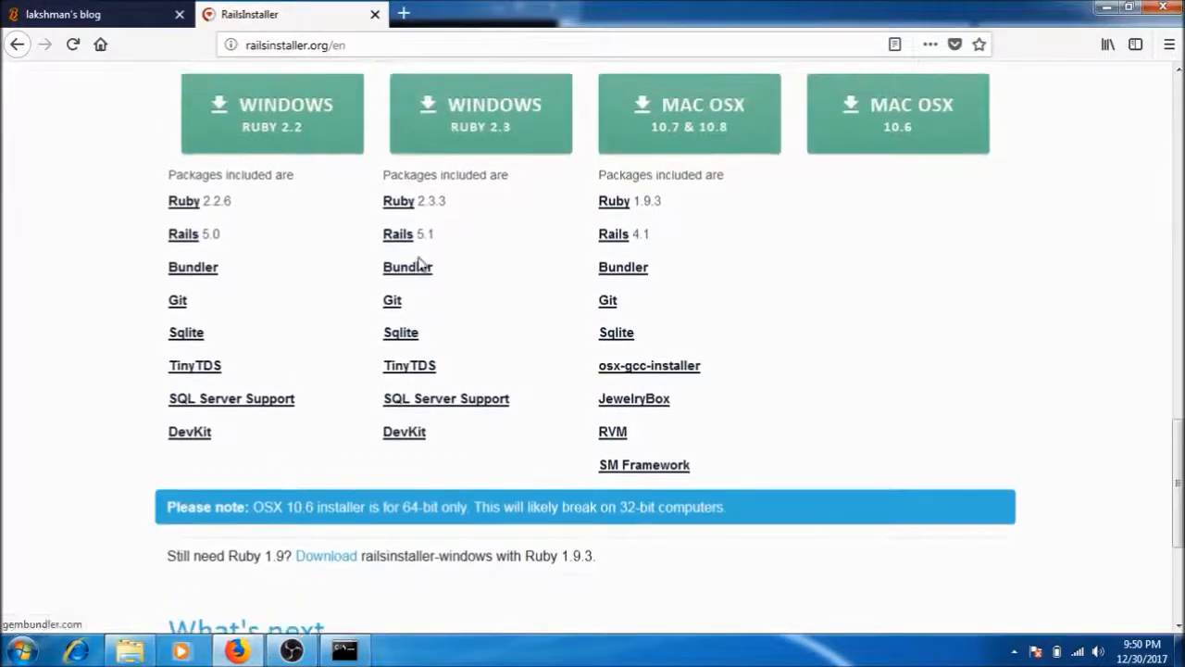
scroll(down, 3)
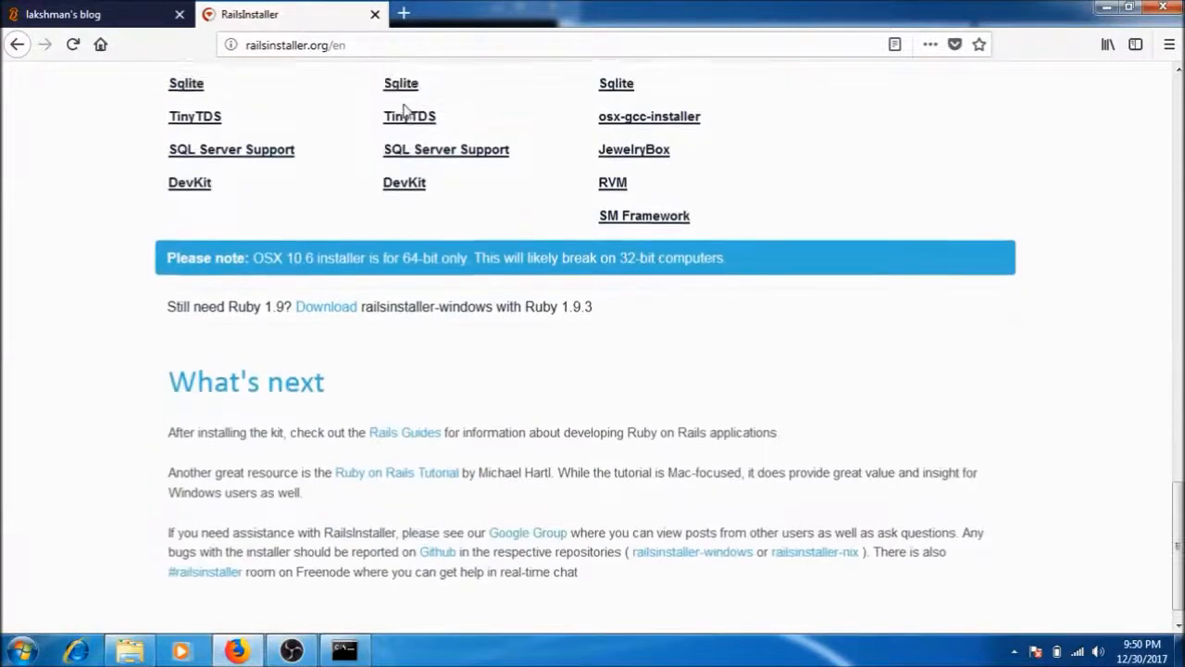
scroll(up, 3)
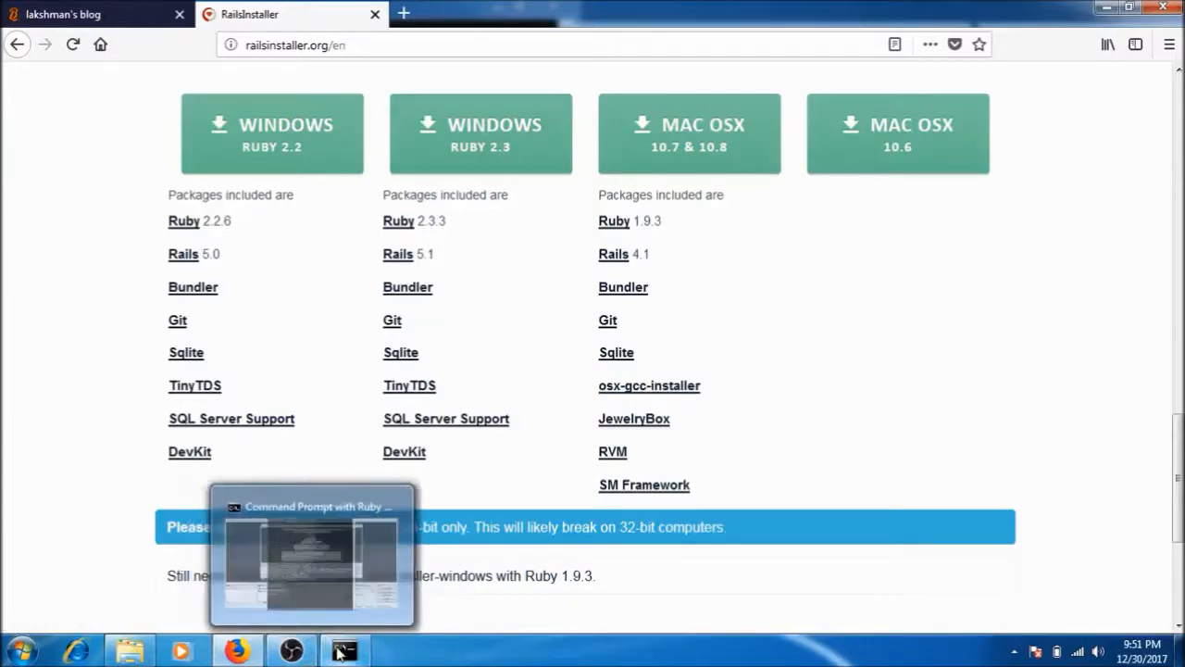
Bring Command Prompt to the front and show the installed-programs list in the Start menu.
click(343, 648)
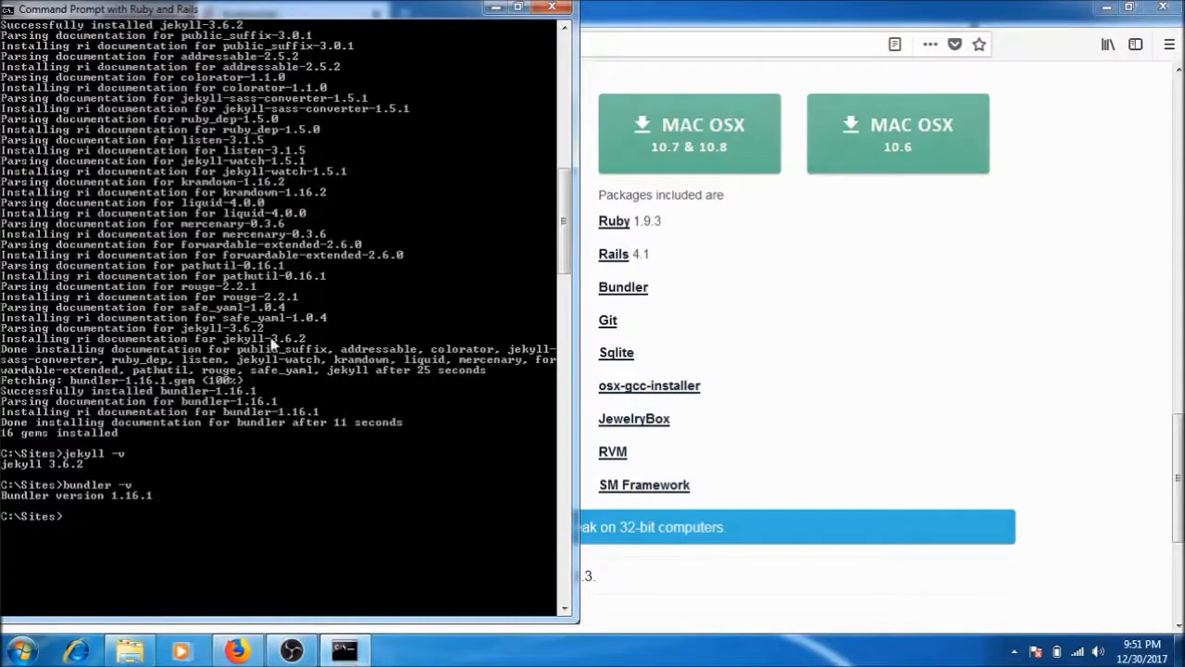
click(14, 649)
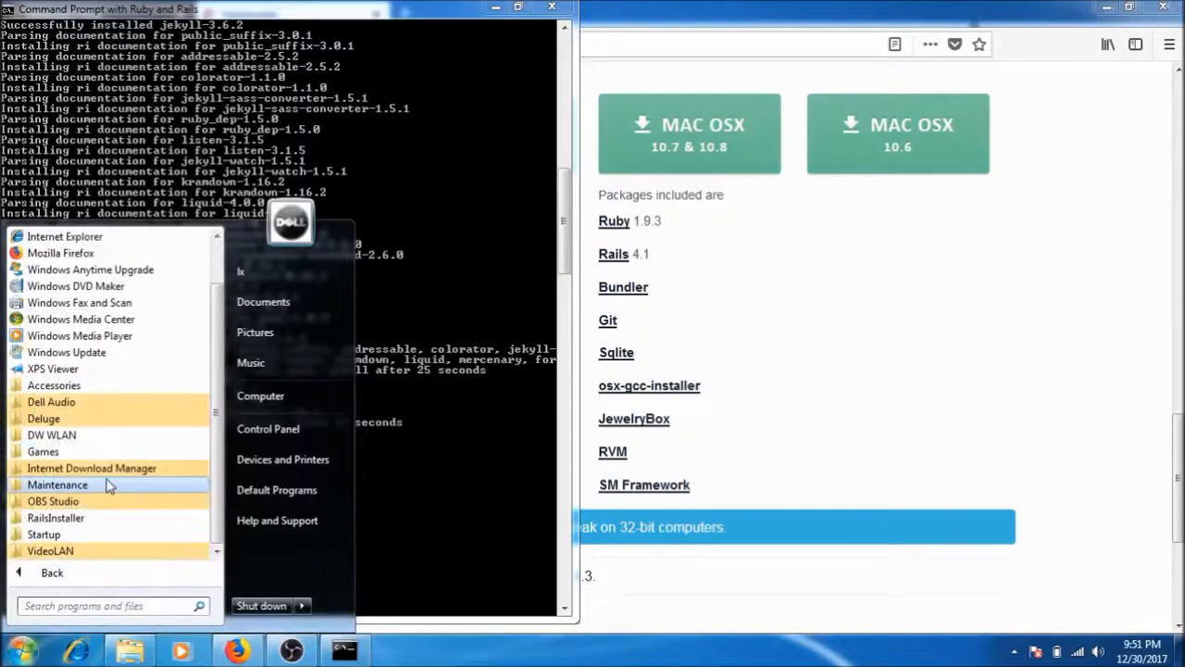
mouse_move(55, 517)
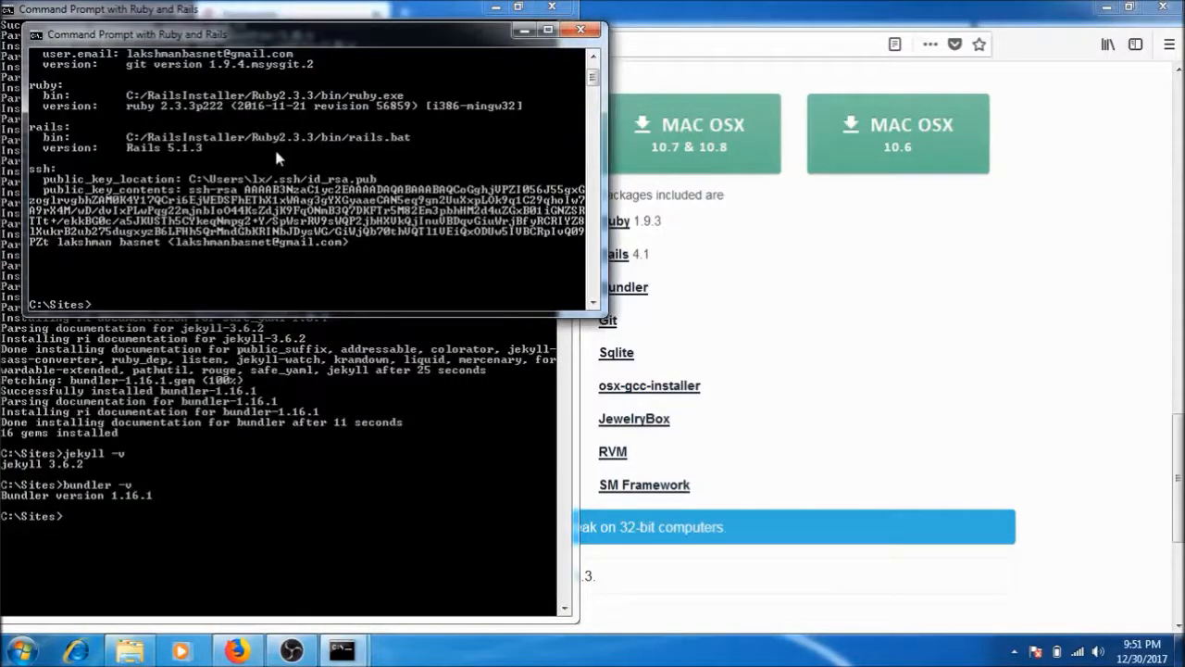
mouse_move(284, 170)
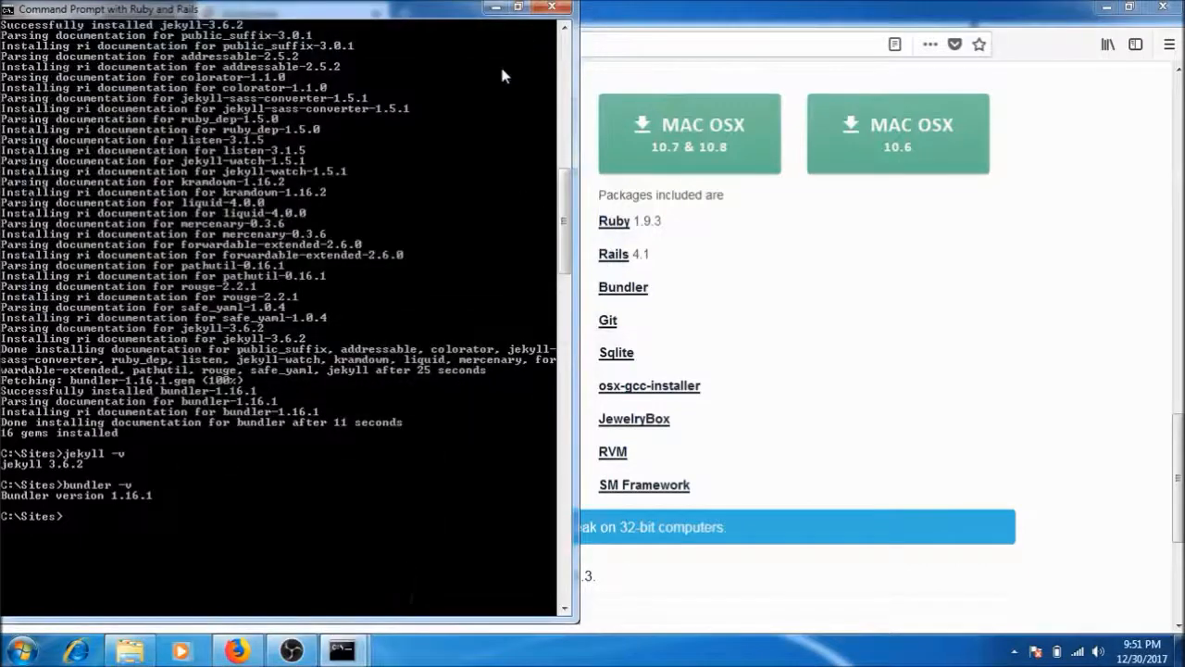
mouse_move(339, 474)
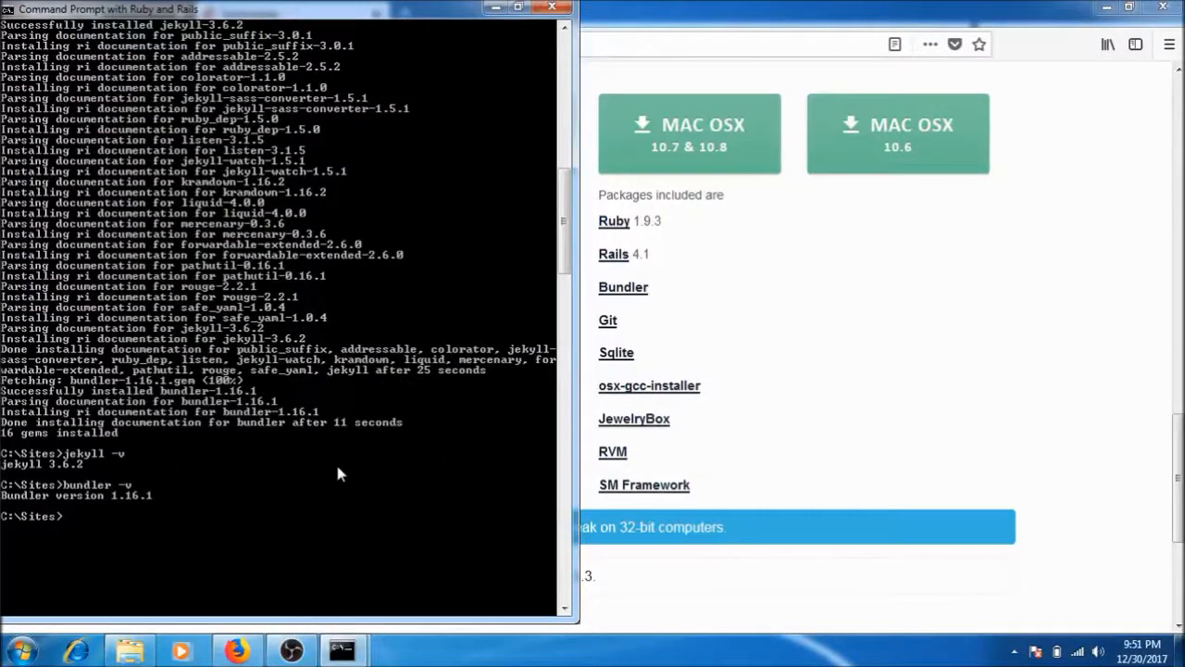